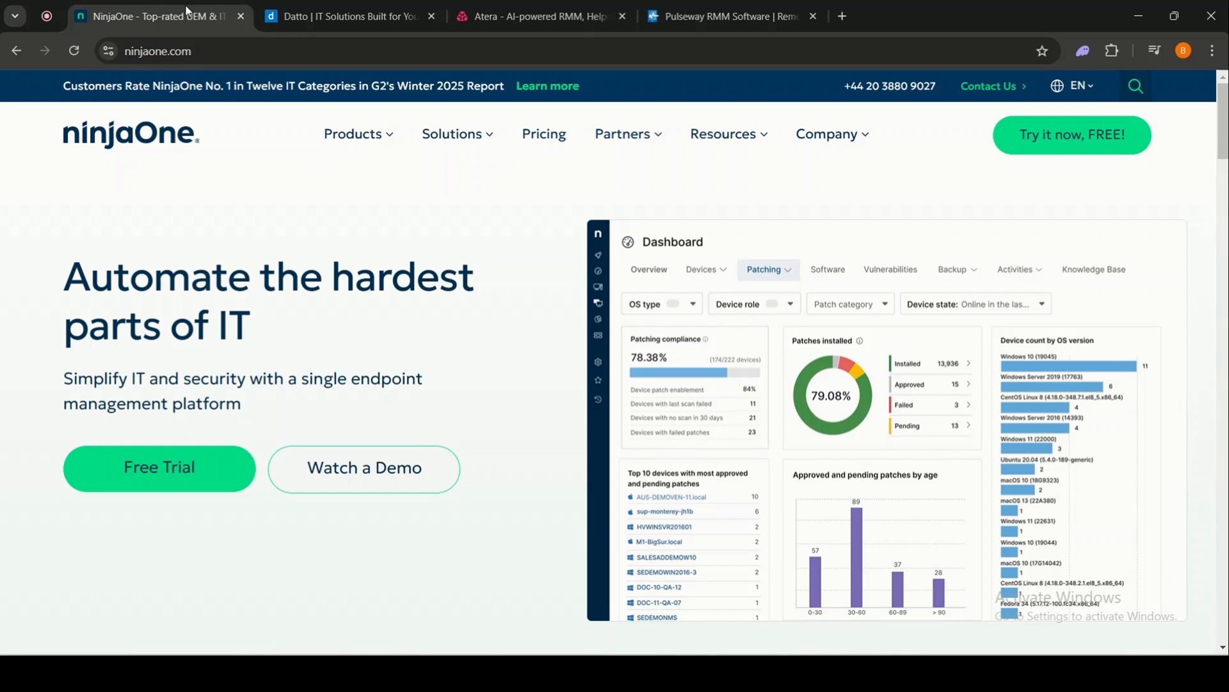
# Glance at the Atera and Pulseway tabs, then return to NinjaOne and open its Pricing page
pyautogui.click(539, 15)
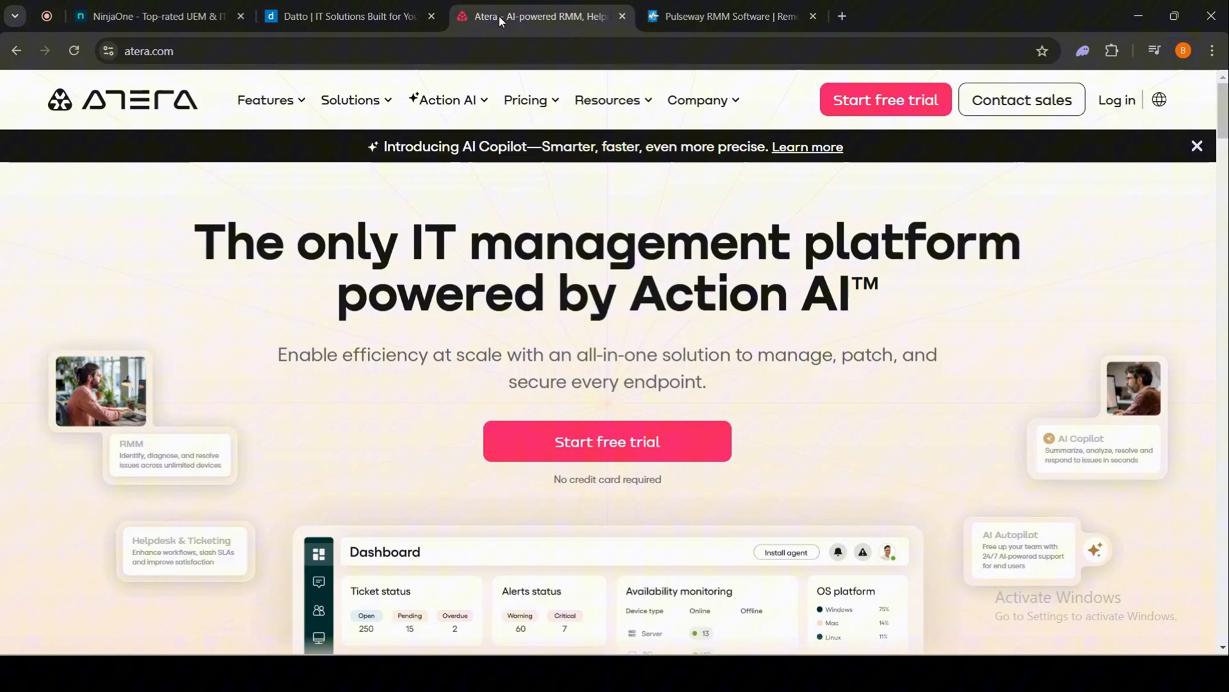
pyautogui.click(732, 15)
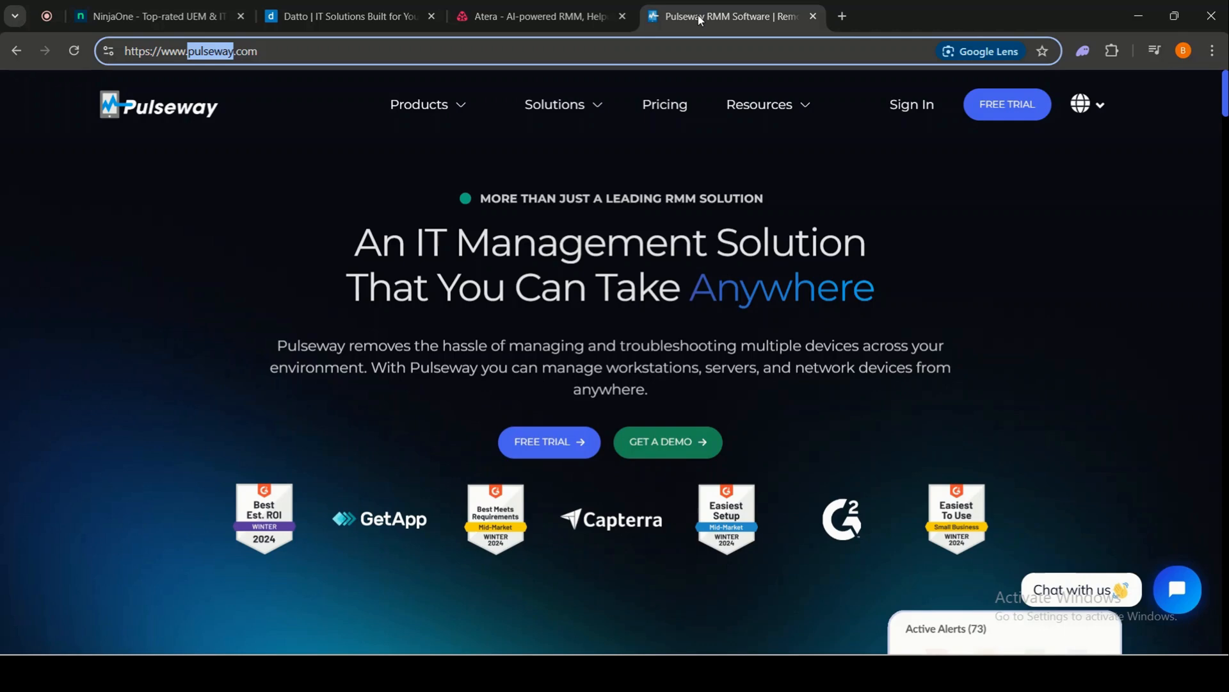
pyautogui.moveTo(646, 109)
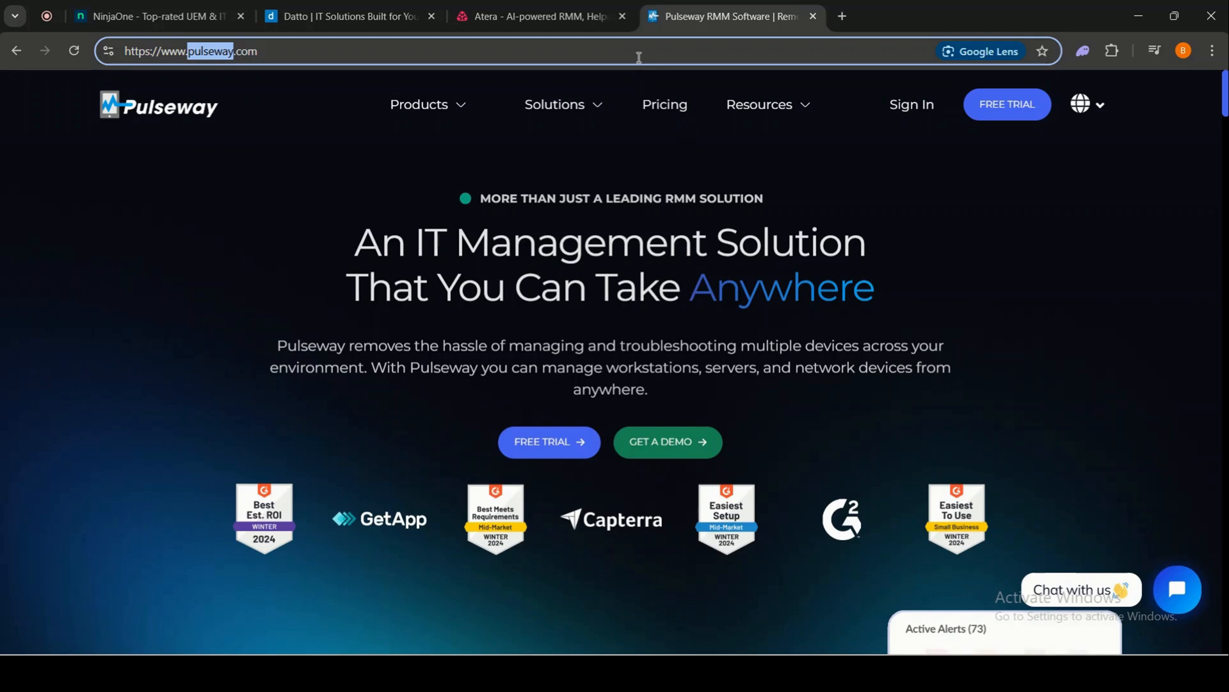
pyautogui.click(153, 16)
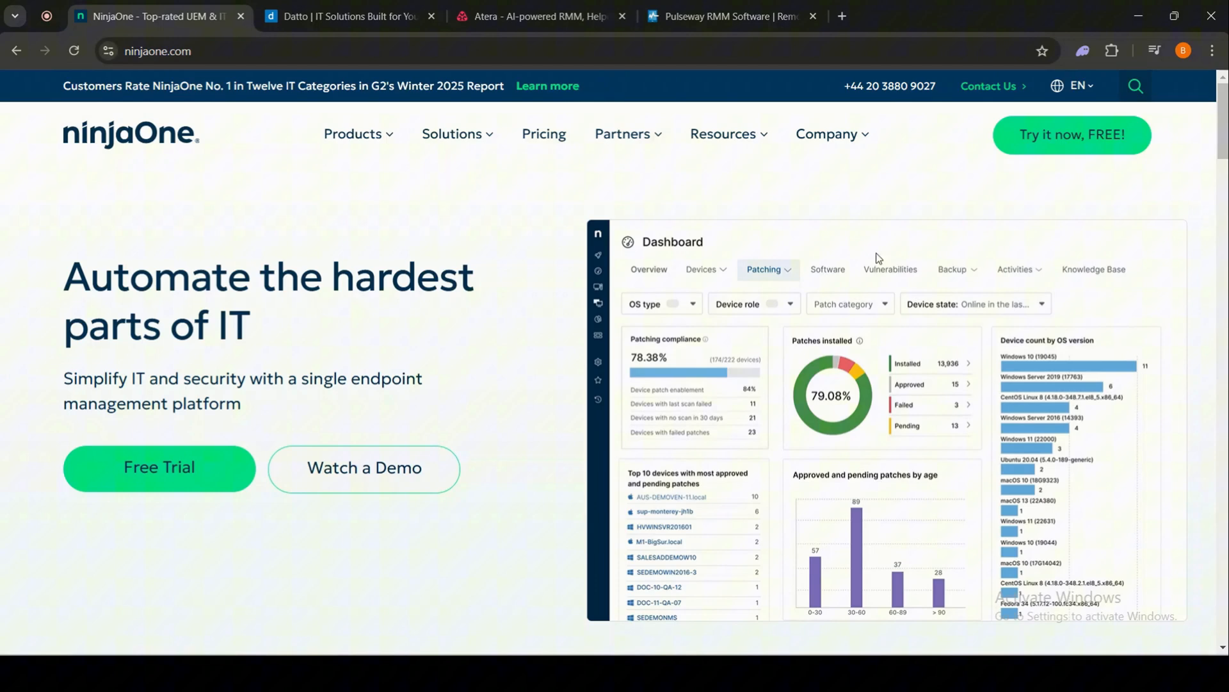
pyautogui.moveTo(503, 256)
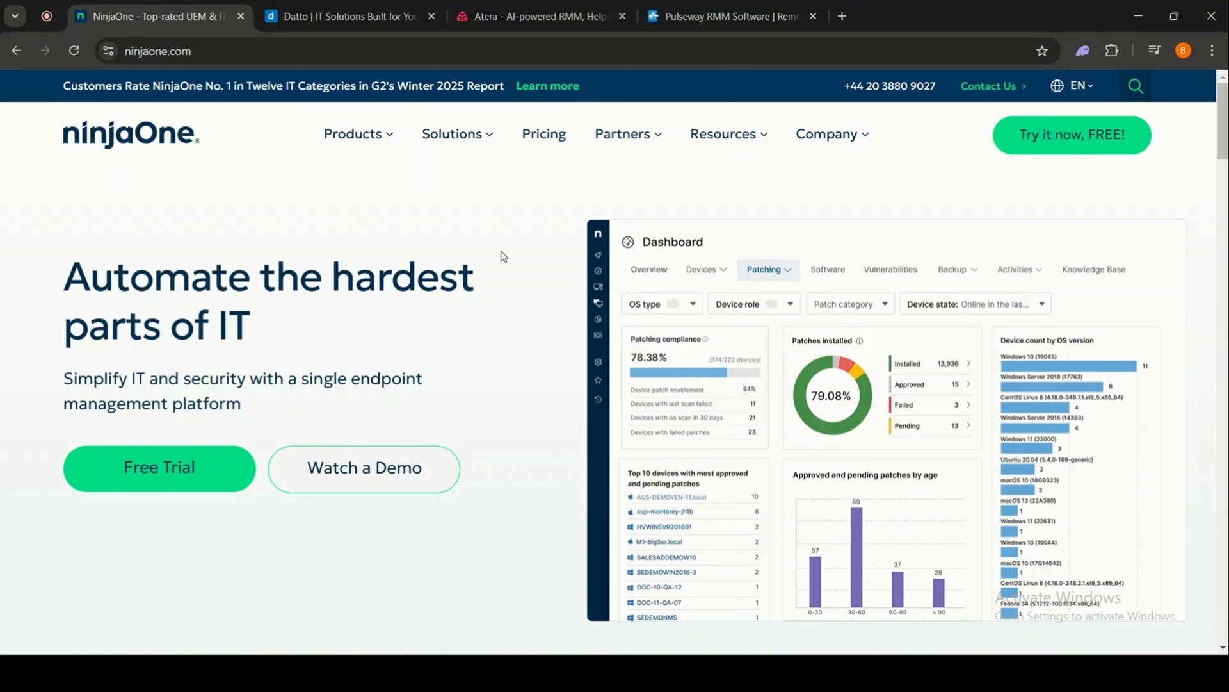
pyautogui.scroll(-3)
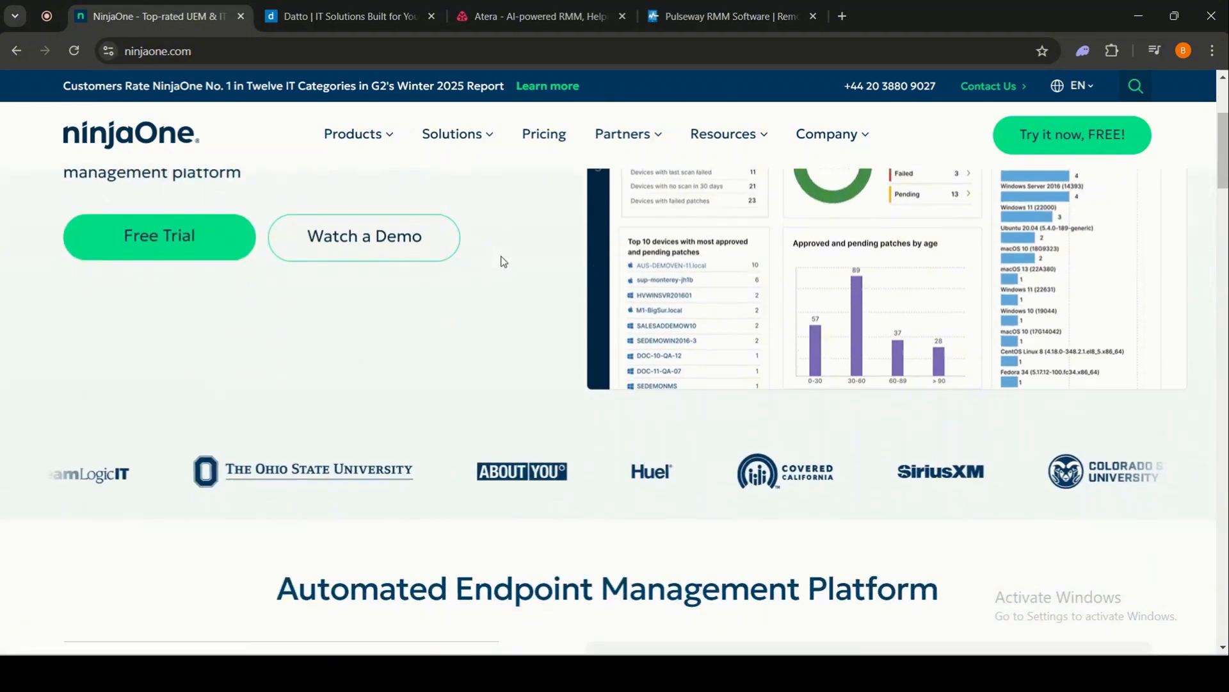
pyautogui.click(544, 134)
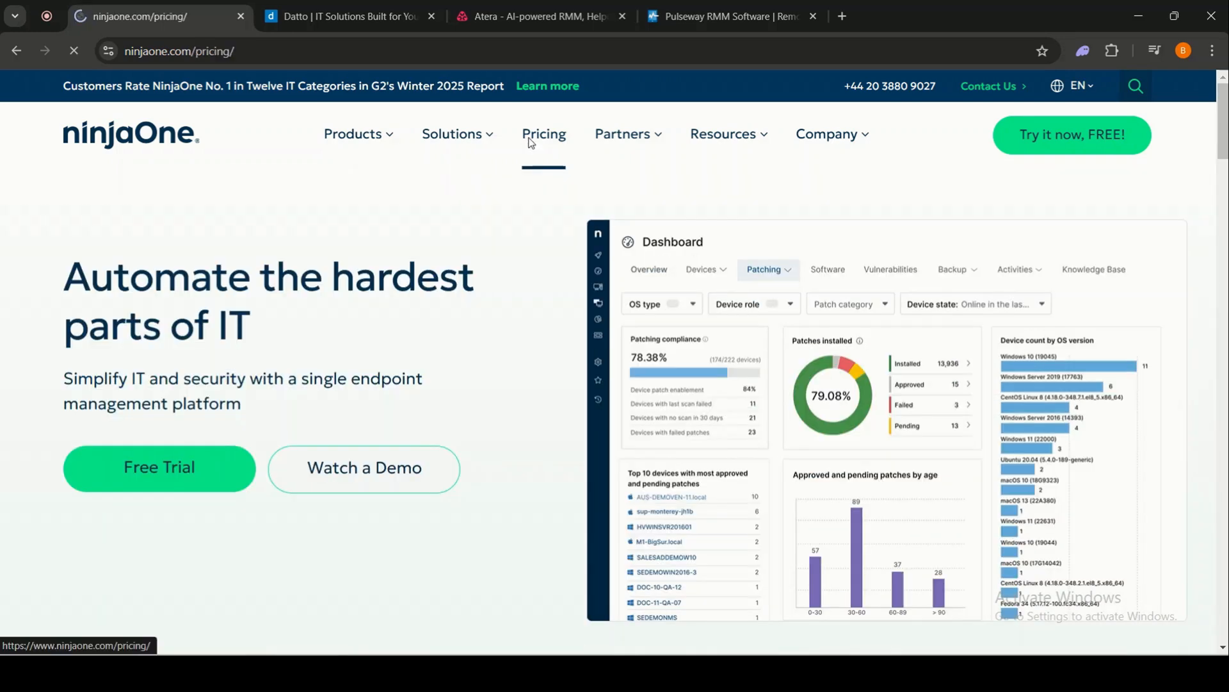
# Scroll past NinjaOne's quote form and browse earlier customer testimonials in the carousel
pyautogui.click(544, 134)
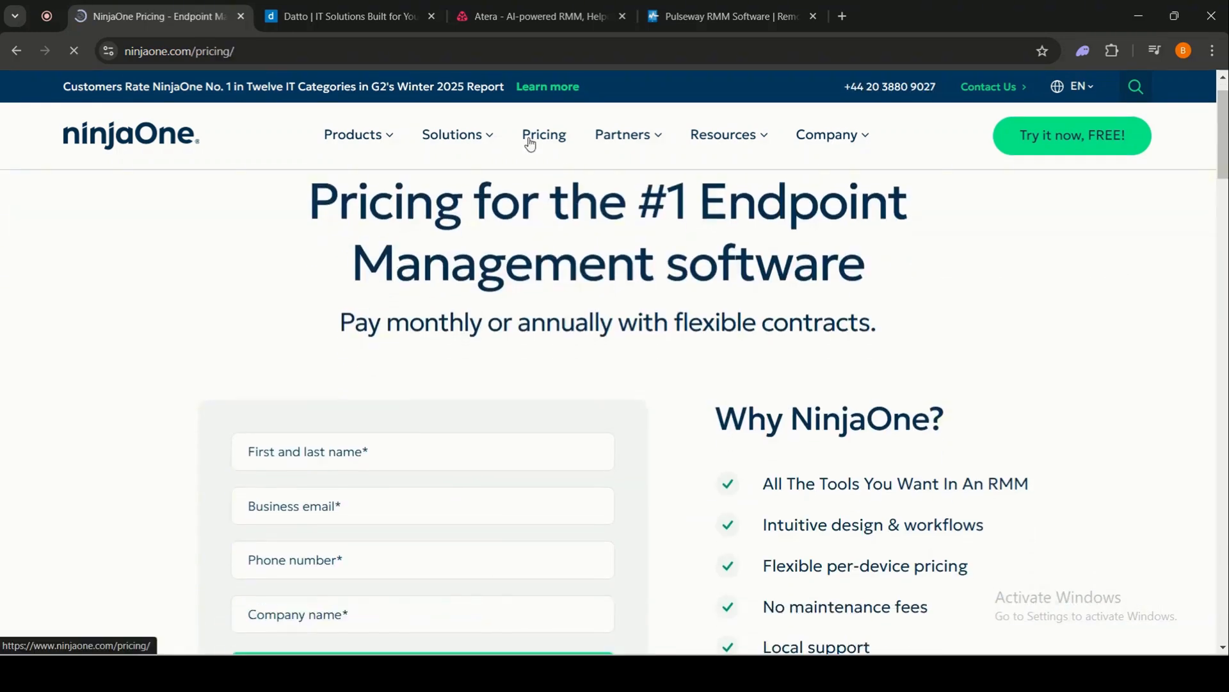
pyautogui.scroll(-3)
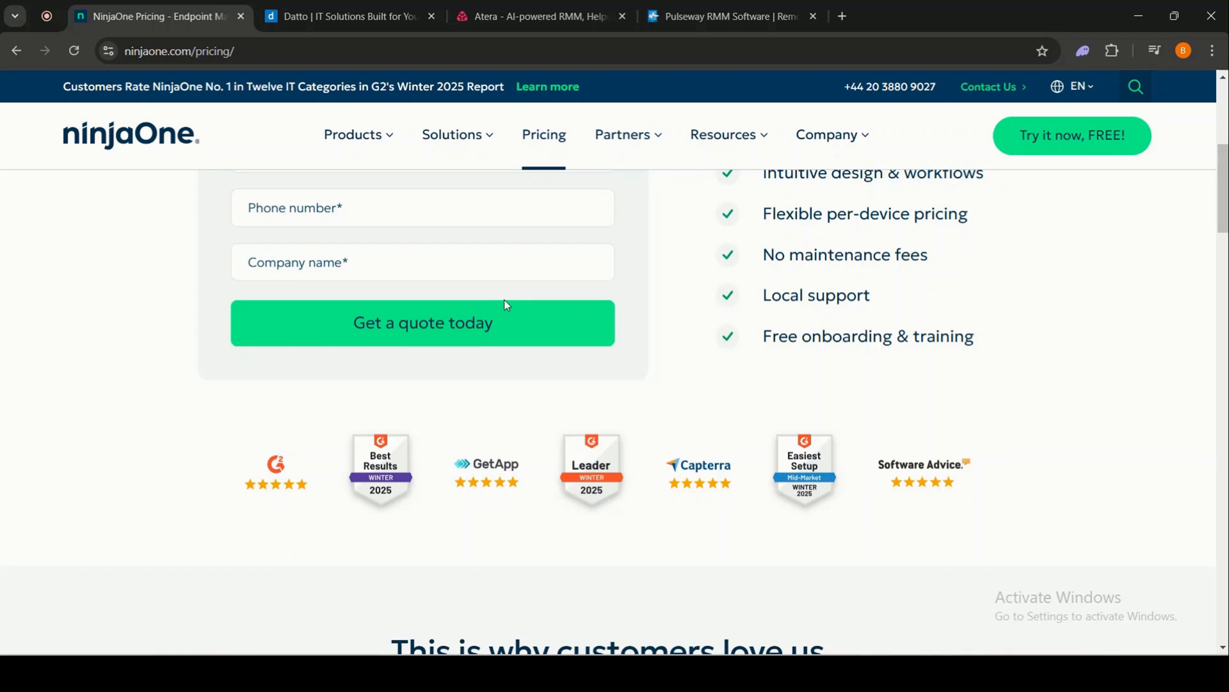
pyautogui.scroll(-3)
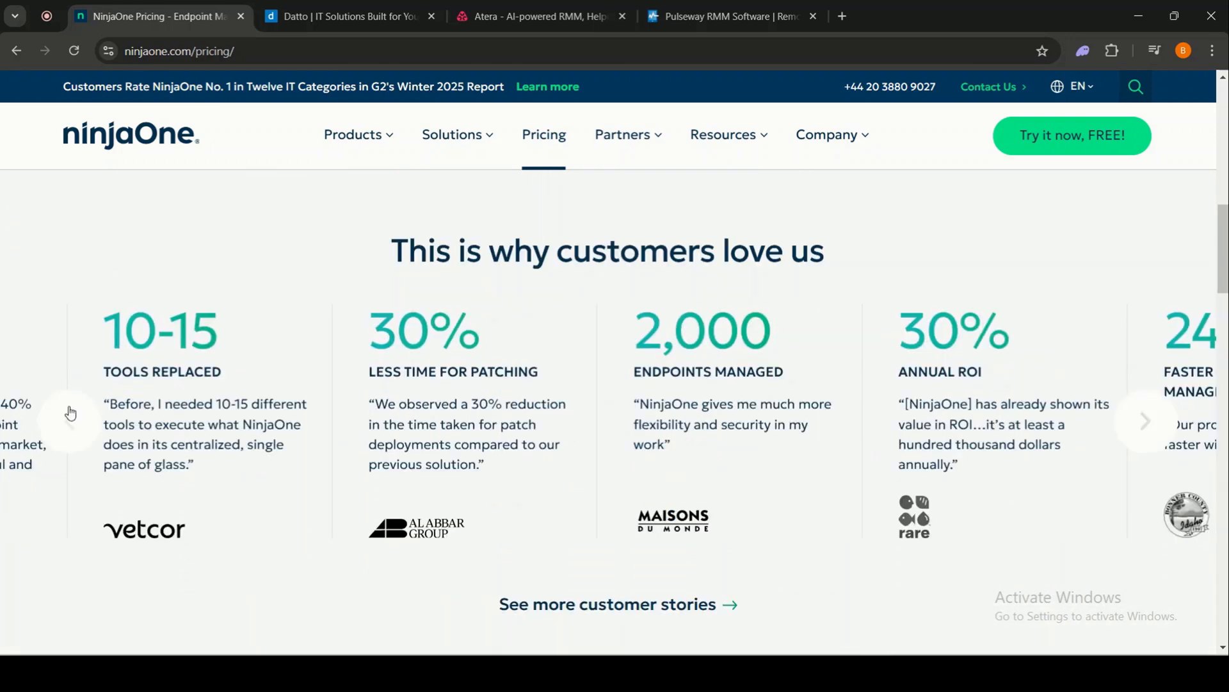
pyautogui.click(71, 420)
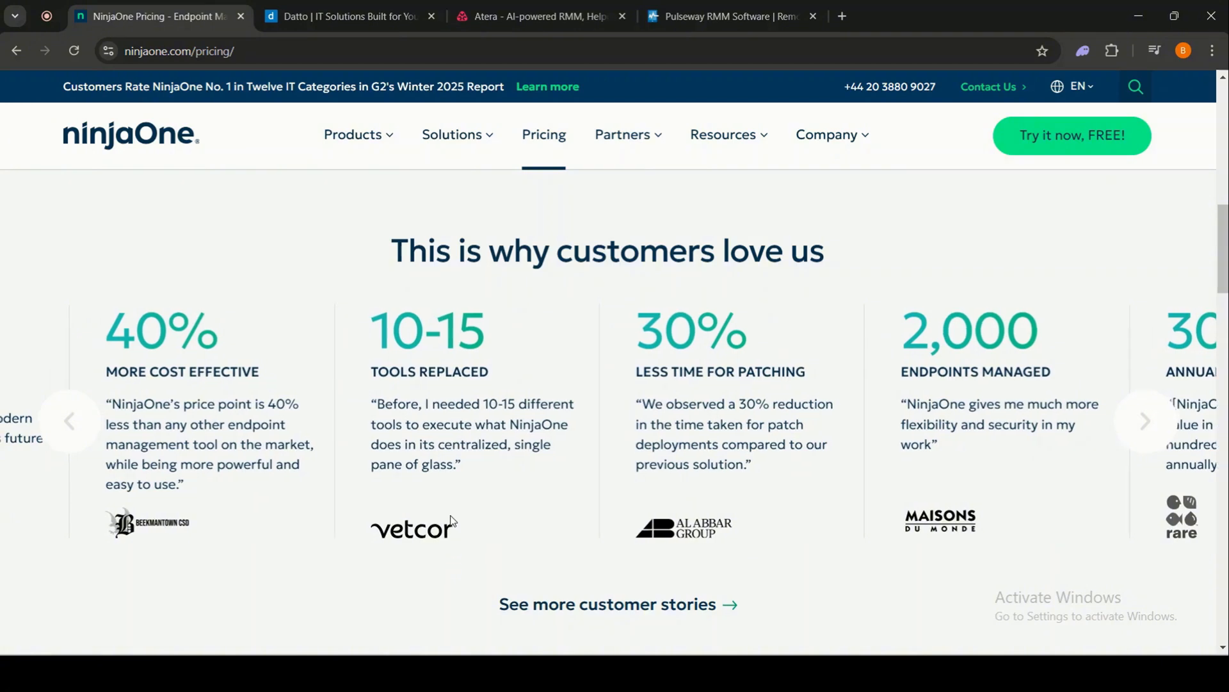
pyautogui.click(69, 421)
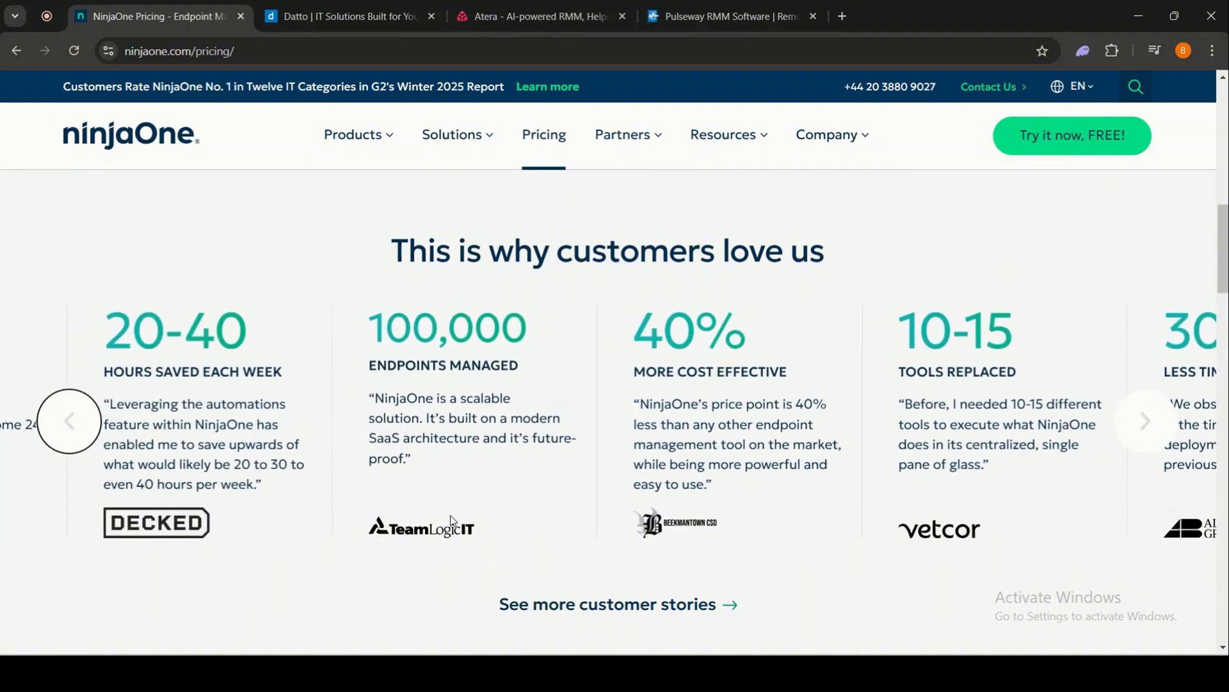
pyautogui.click(69, 420)
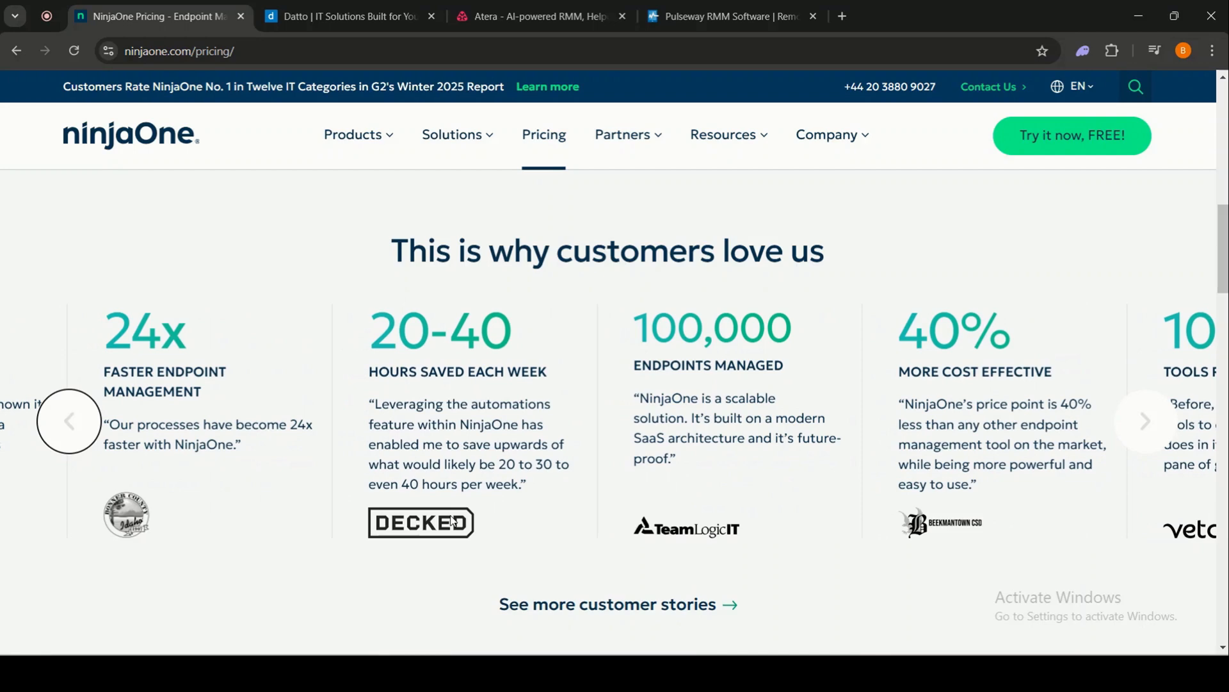
pyautogui.moveTo(492, 461)
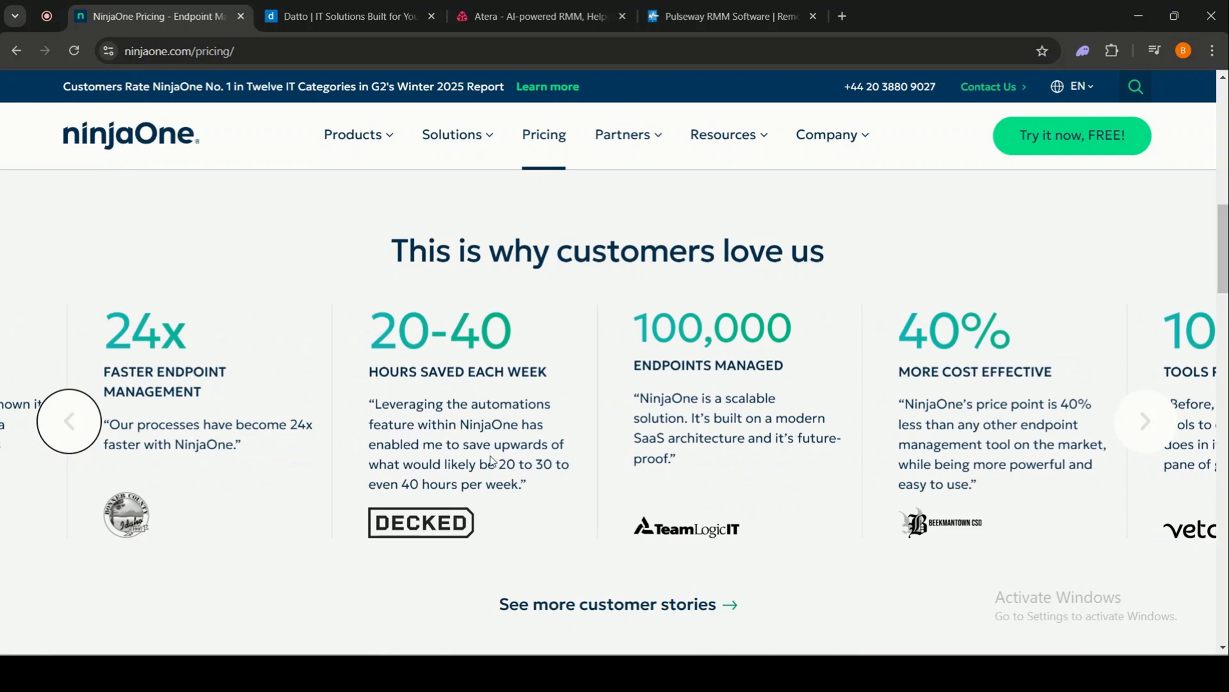
# Scroll down to the FAQ explaining why NinjaOne doesn't publish prices
pyautogui.scroll(-3)
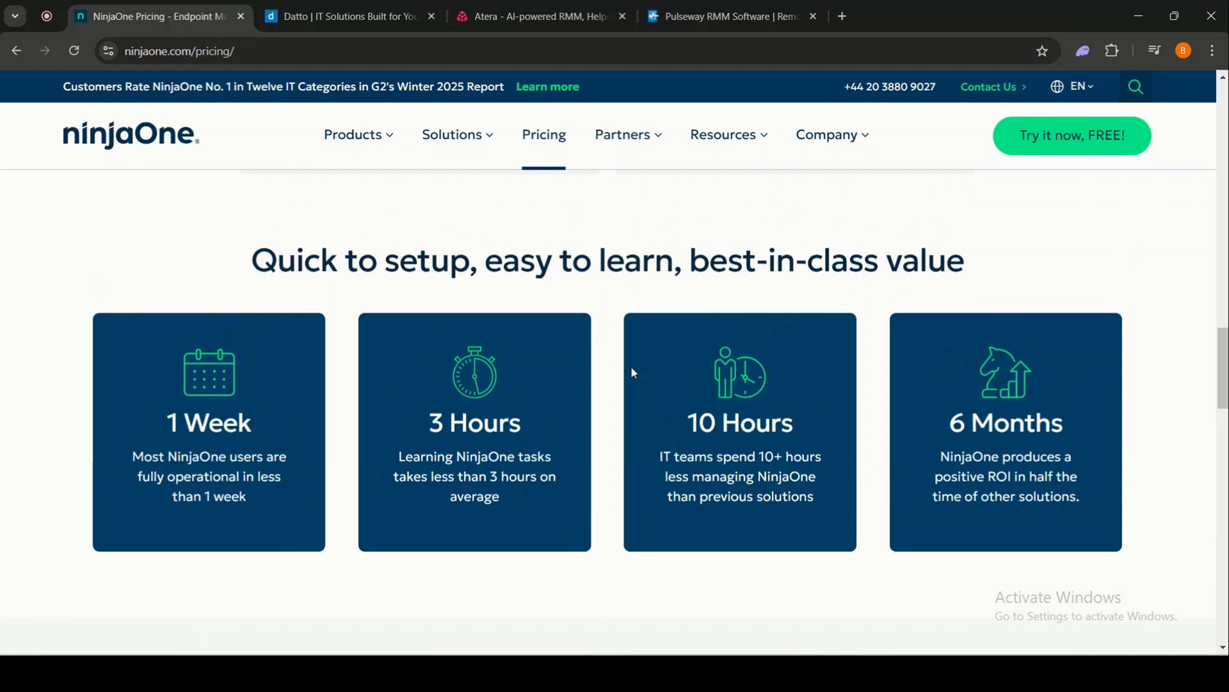
pyautogui.scroll(-3)
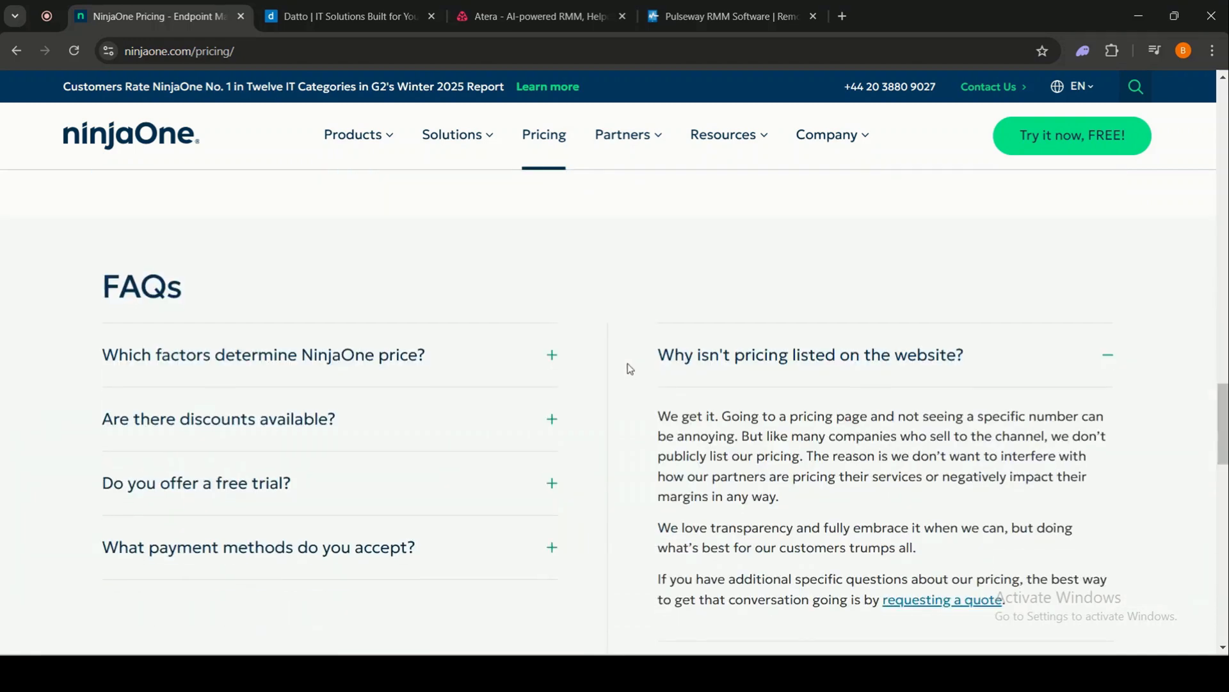
pyautogui.scroll(-3)
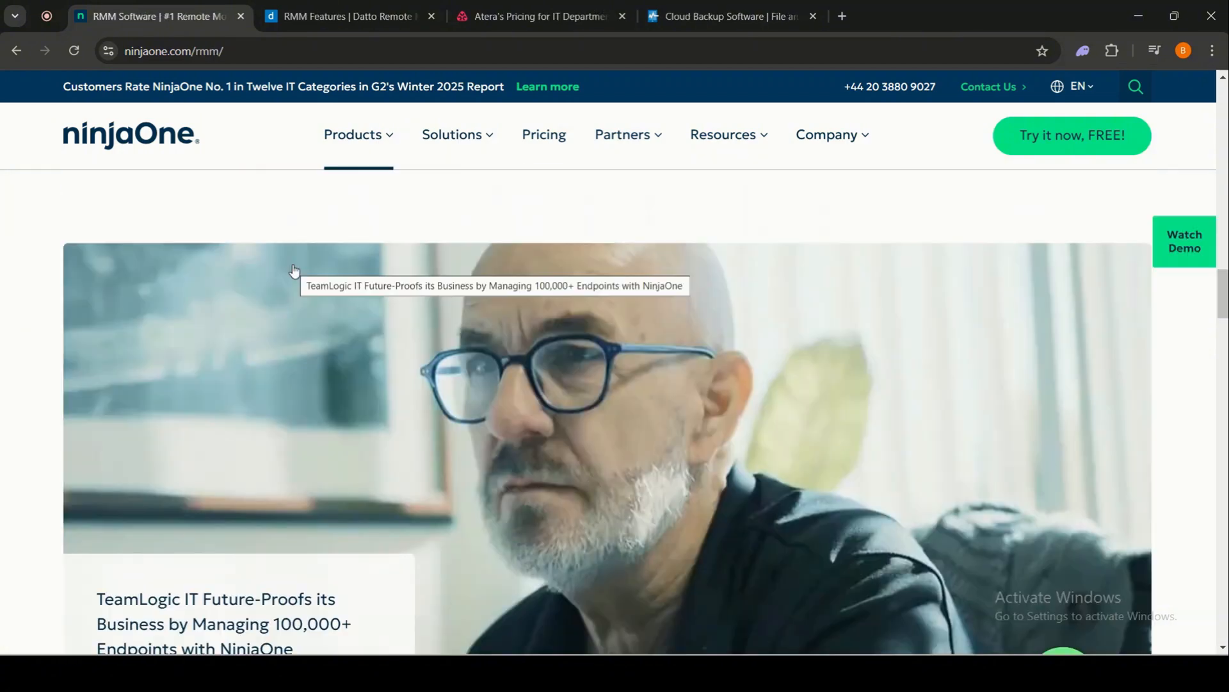
# Scroll ninjaone.com/rmm past the customer video, news and customer stats
pyautogui.scroll(-3)
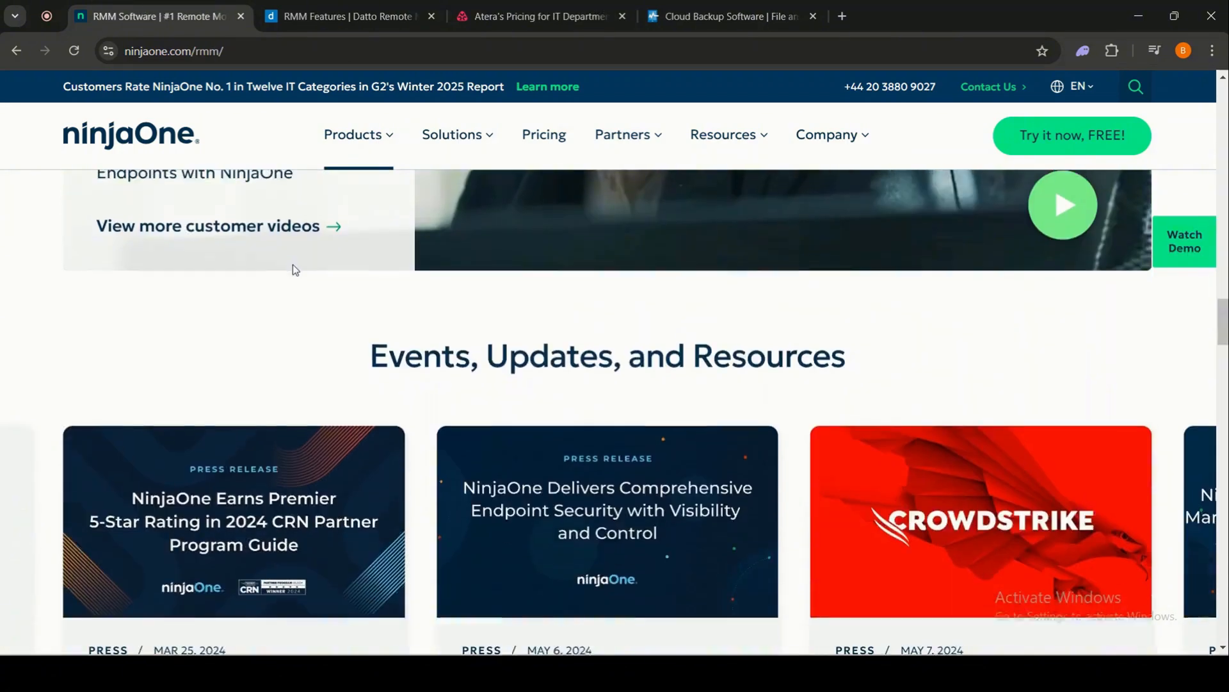
pyautogui.scroll(-3)
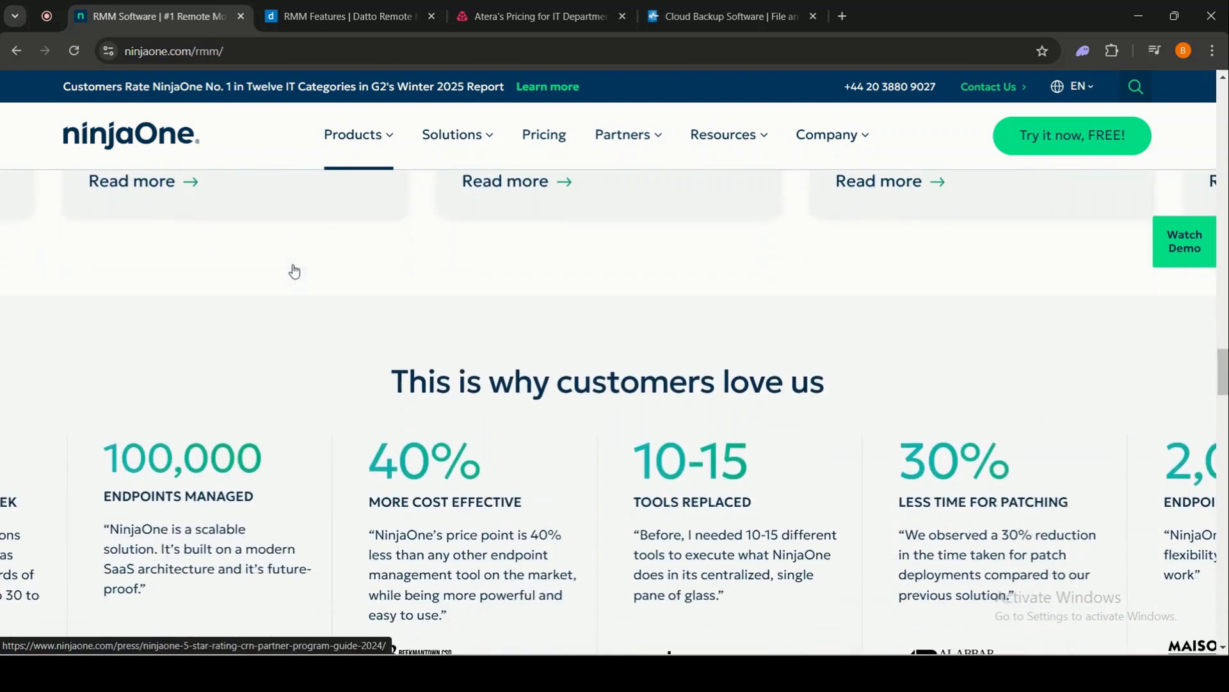
pyautogui.scroll(-3)
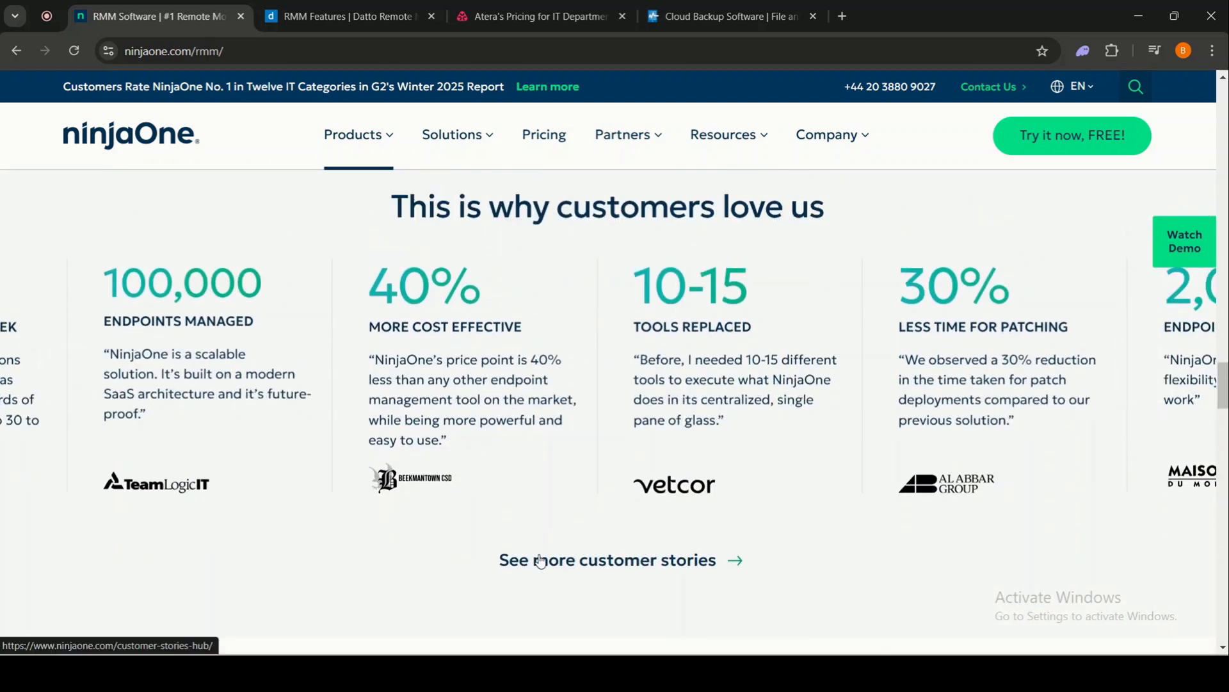
pyautogui.scroll(-3)
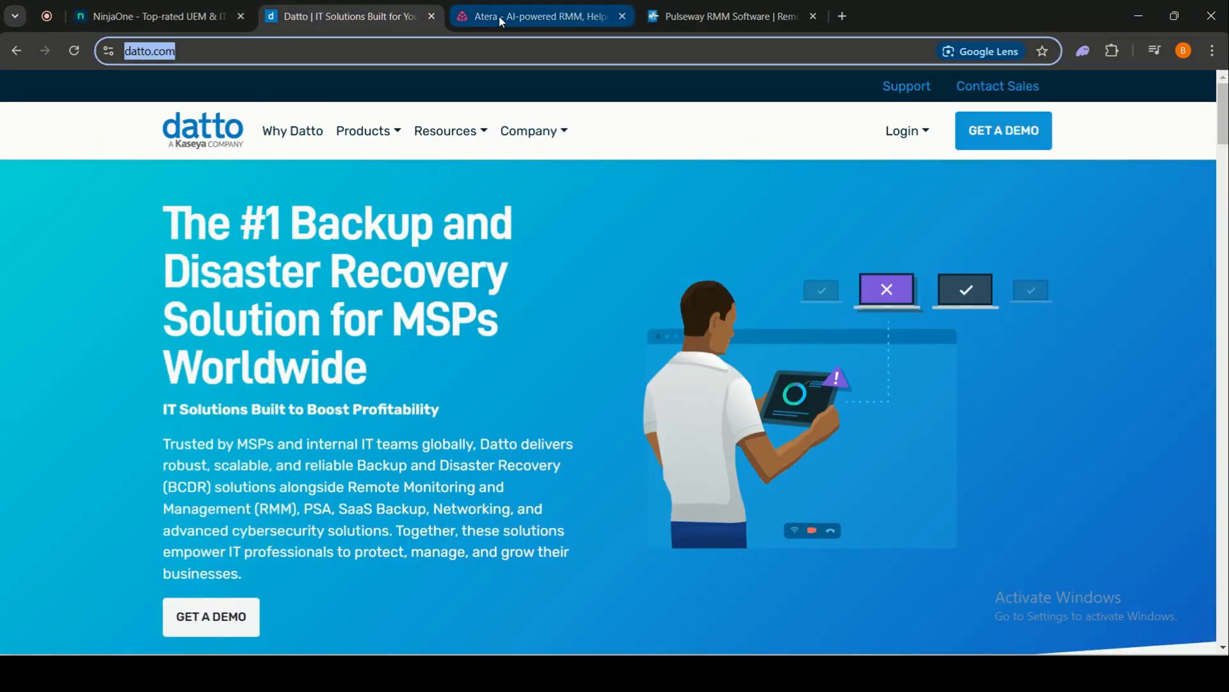
# Open Datto's RMM product page and read its security and productivity sections
pyautogui.click(292, 130)
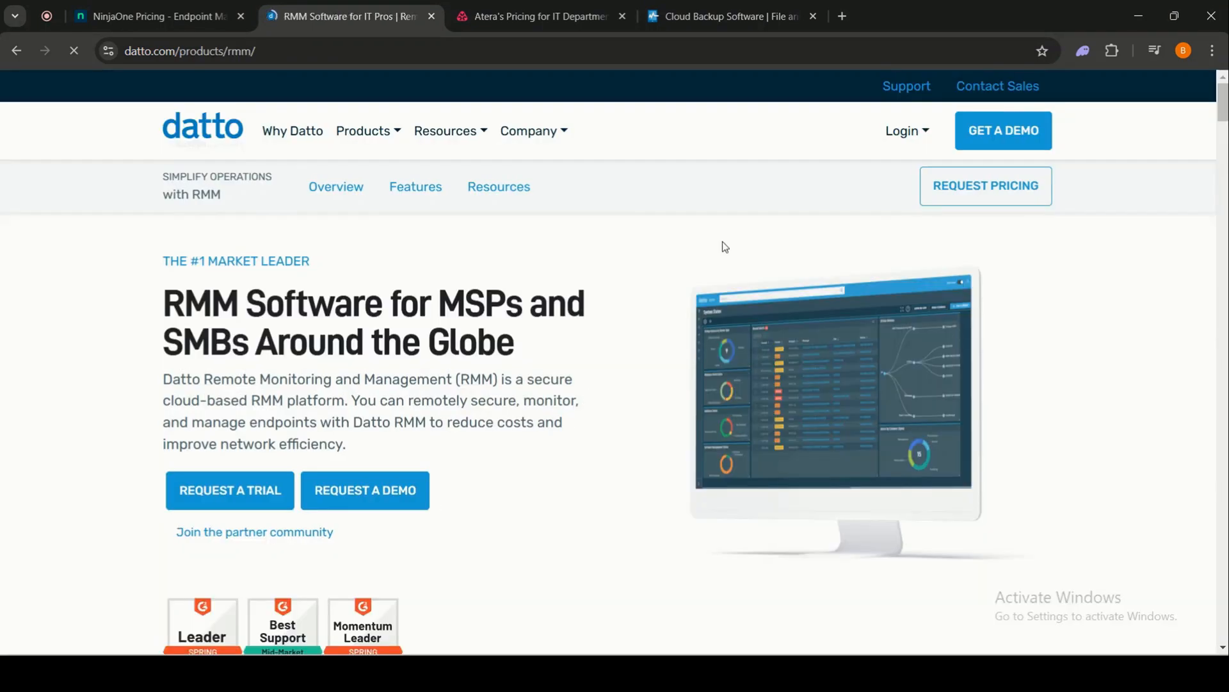
pyautogui.scroll(-3)
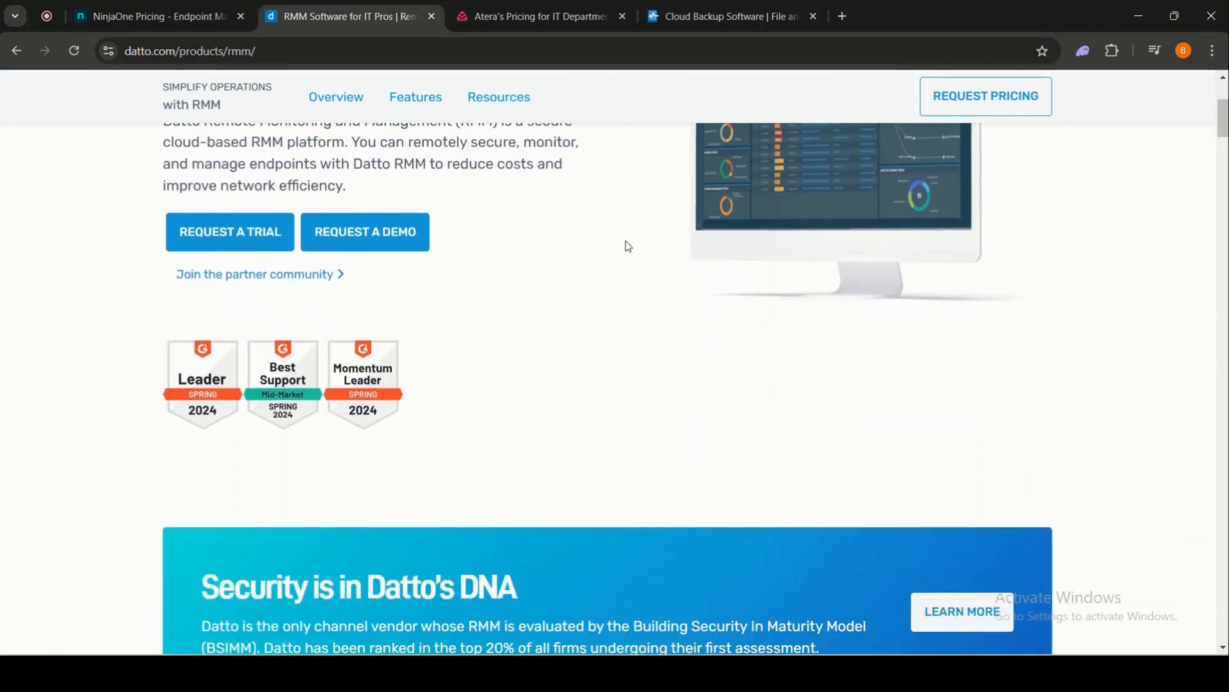
pyautogui.scroll(-3)
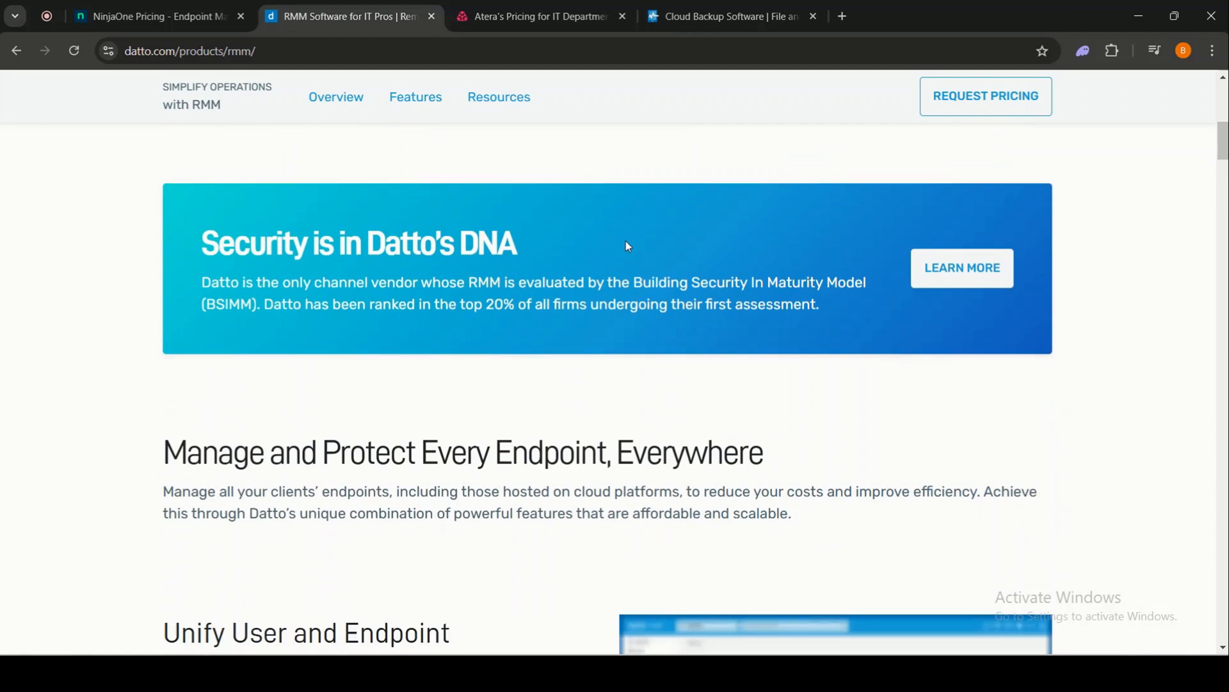
pyautogui.scroll(-3)
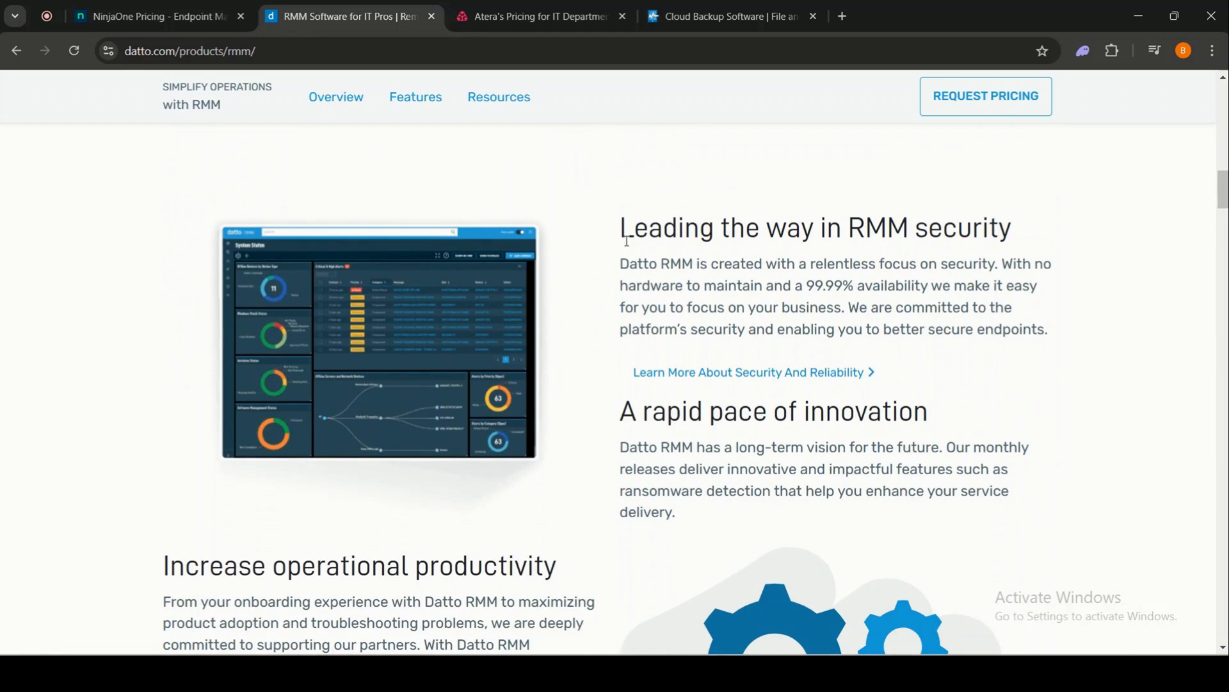
pyautogui.scroll(-3)
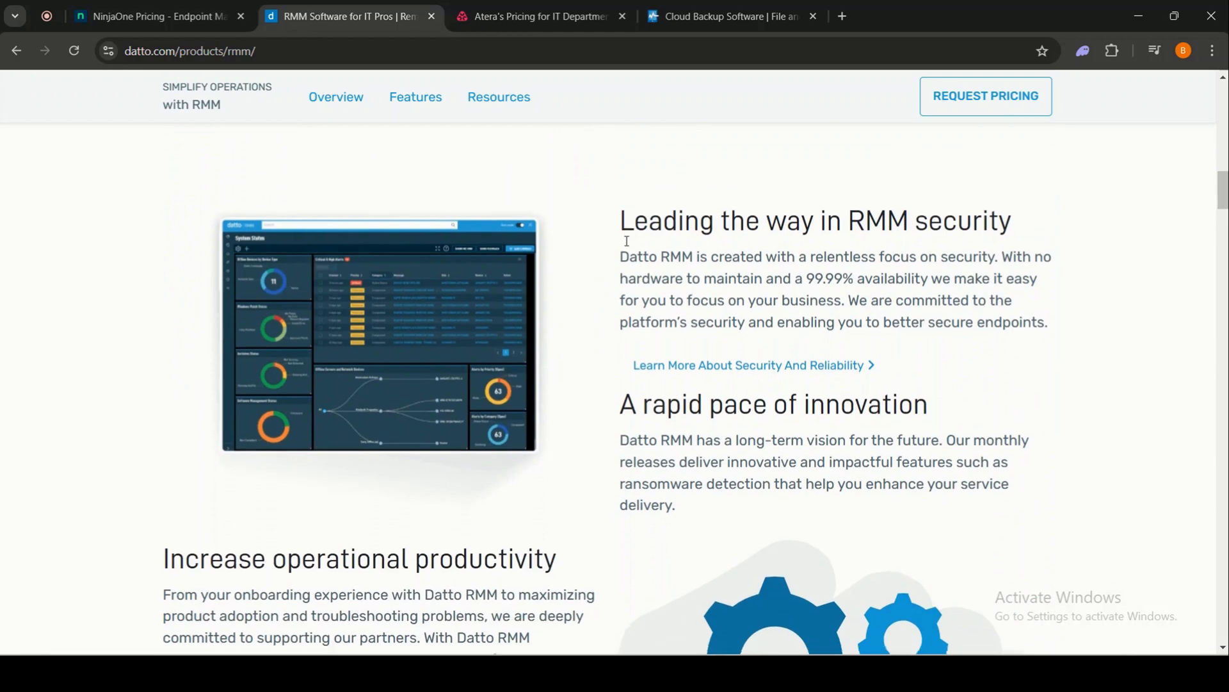
# Continue through the automation sections, then open the RMM Features sub-page
pyautogui.scroll(-3)
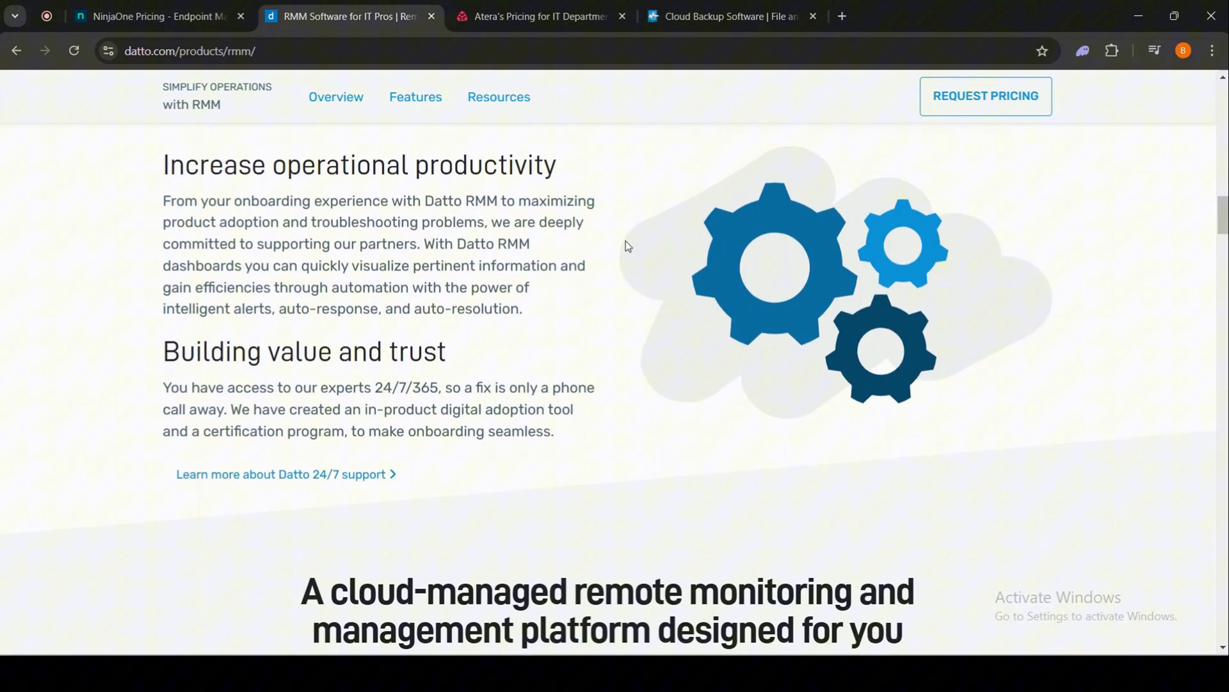
pyautogui.scroll(-3)
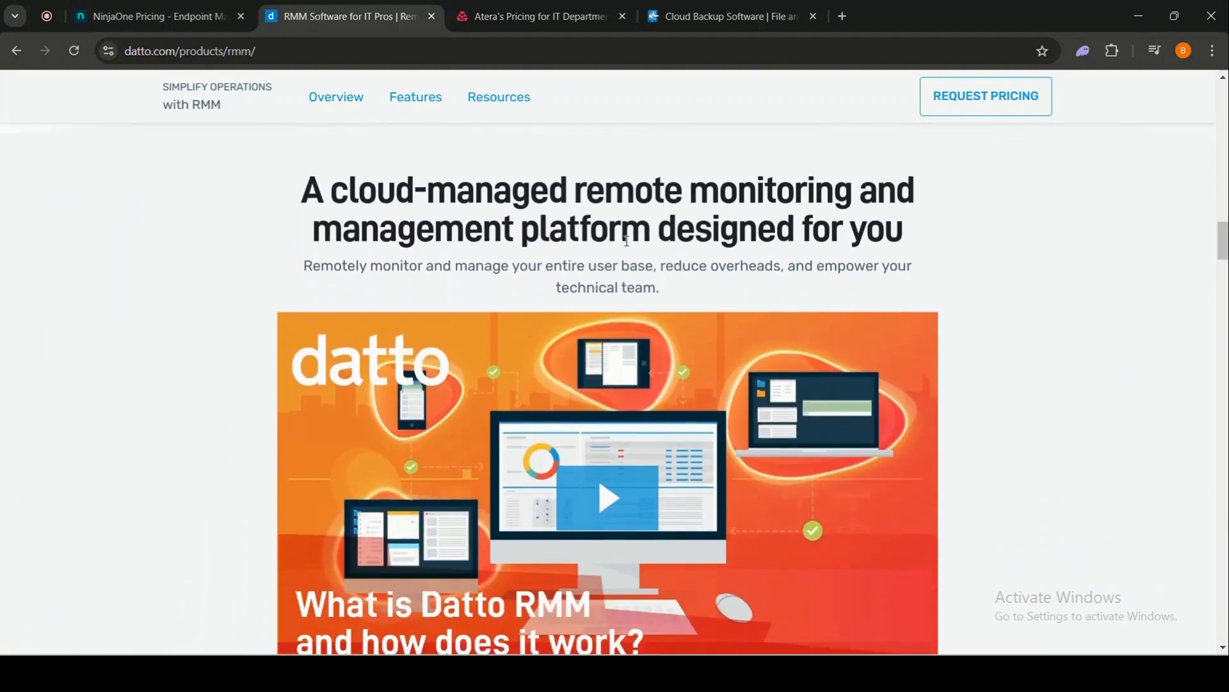
pyautogui.scroll(-3)
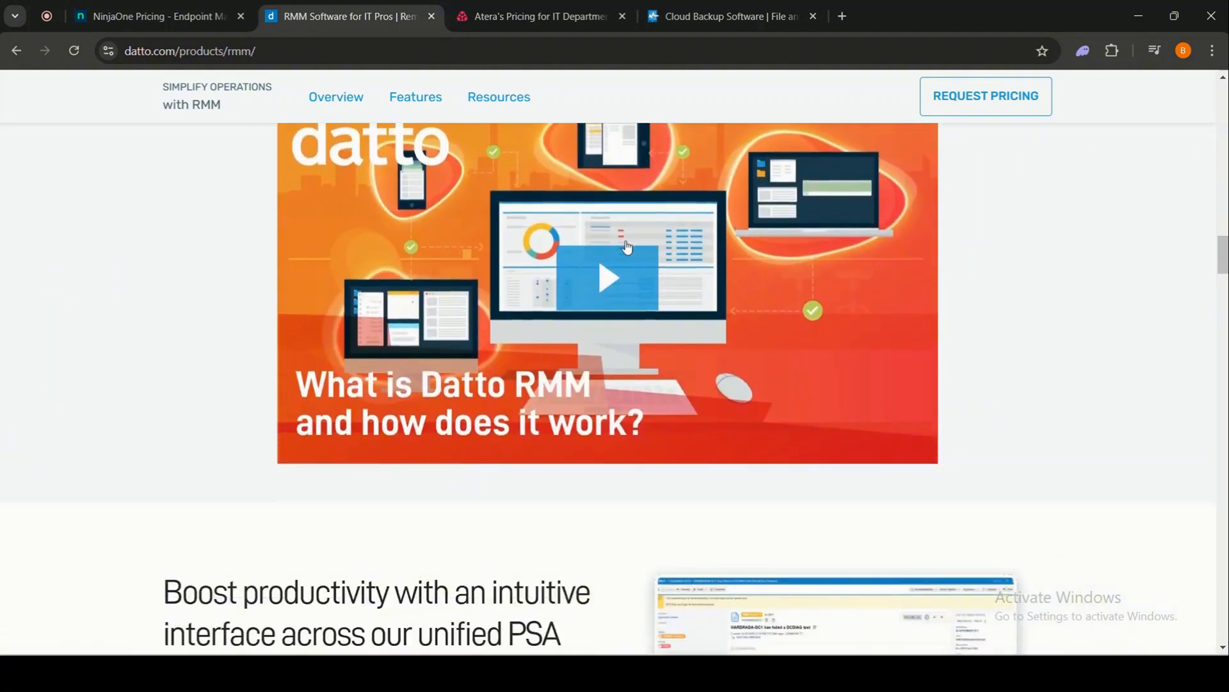
pyautogui.scroll(-3)
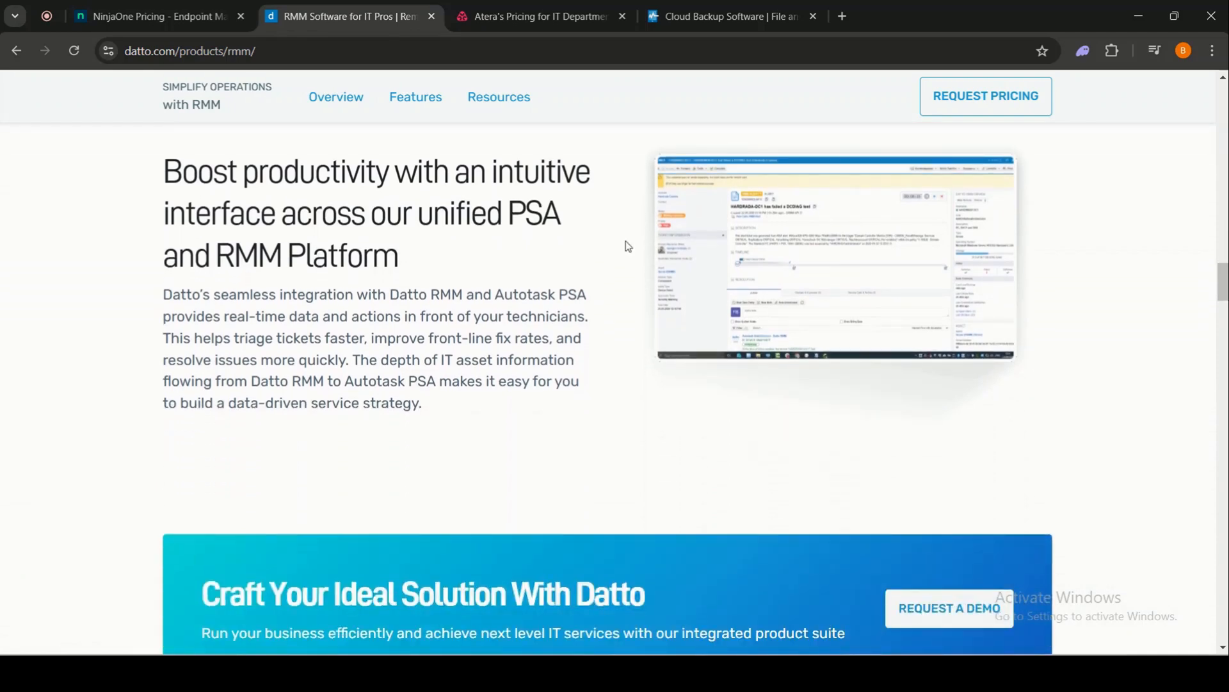
pyautogui.scroll(-3)
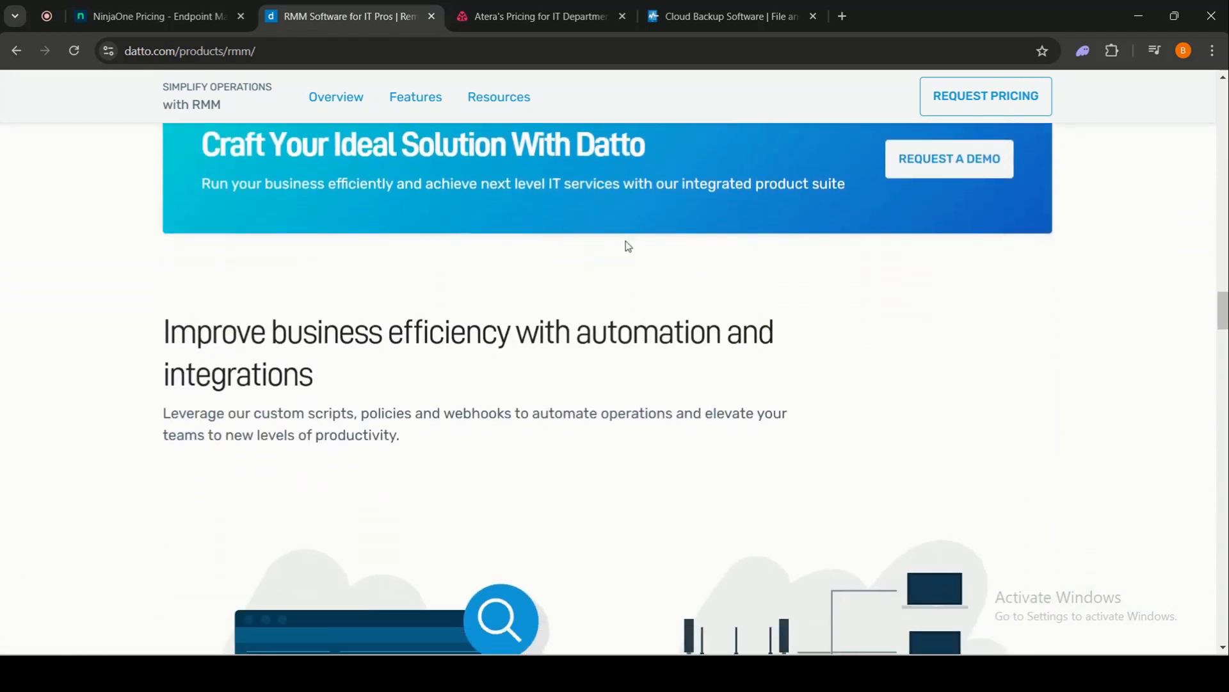
pyautogui.scroll(-3)
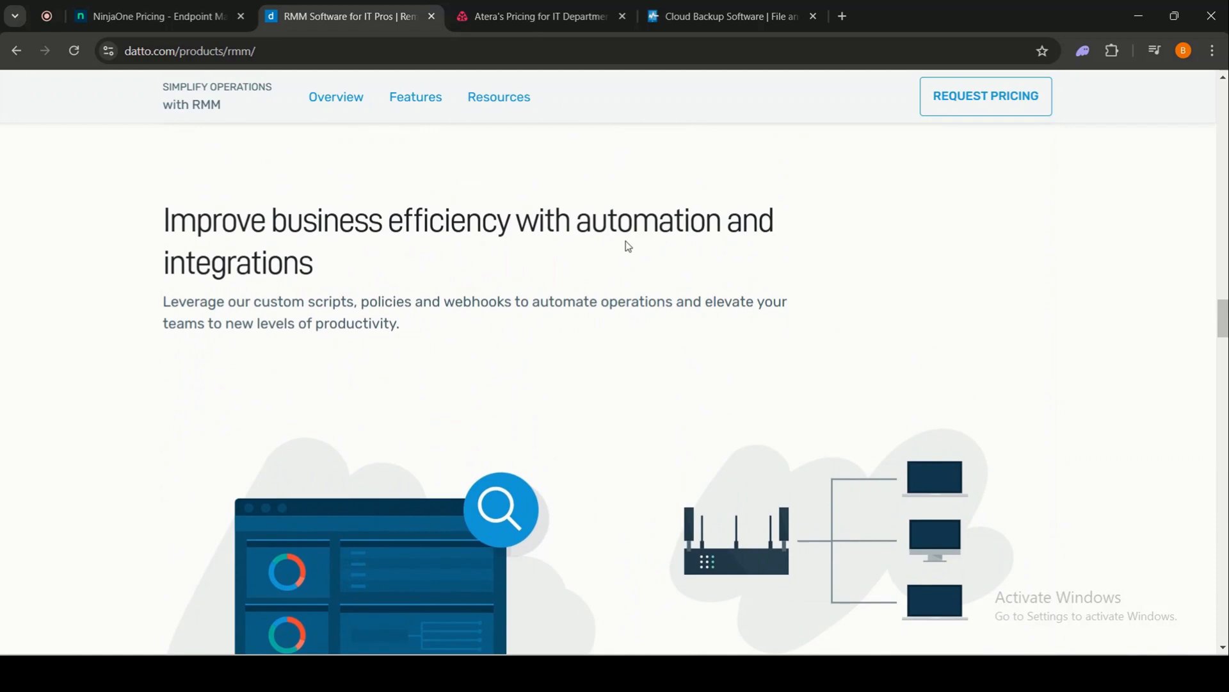
pyautogui.click(336, 97)
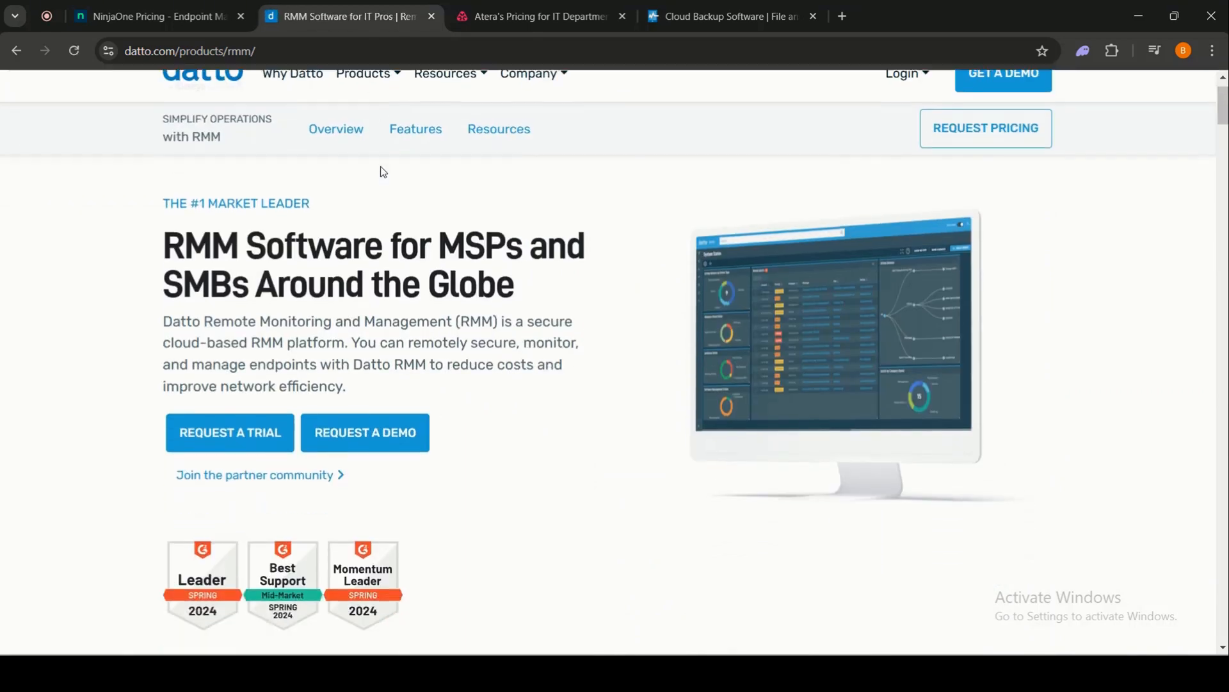
# Read the Datto RMM Features page through patching, automation scripts and real-time monitoring
pyautogui.scroll(-3)
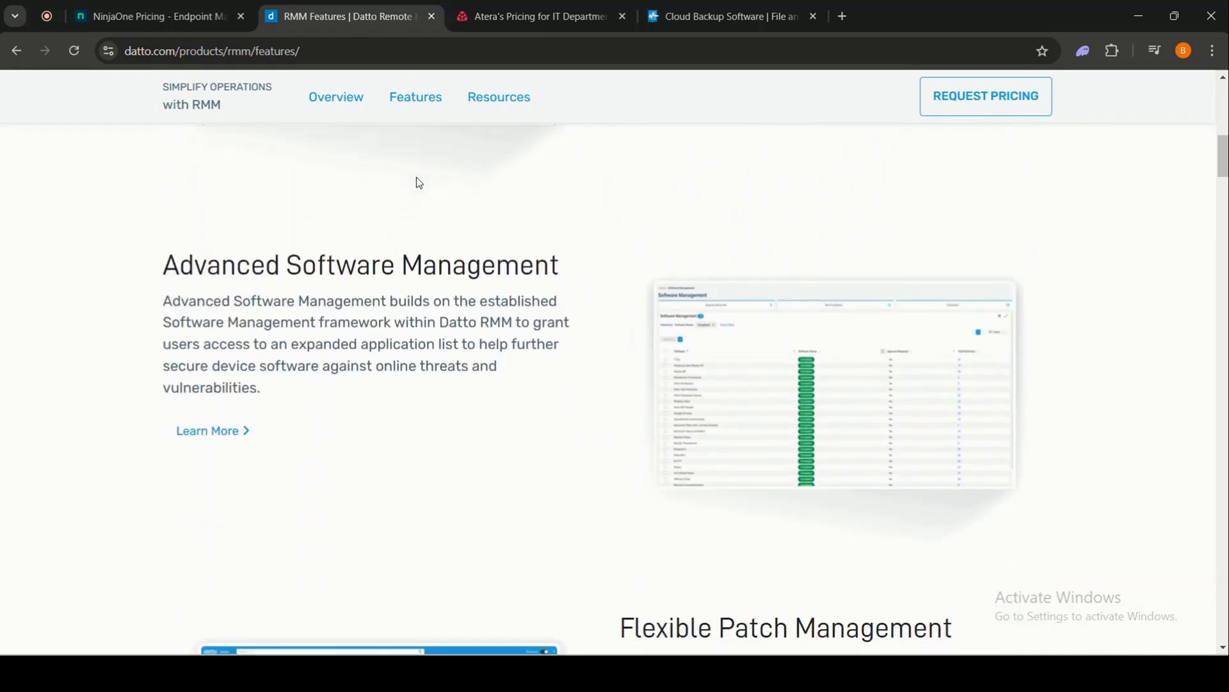
pyautogui.scroll(-3)
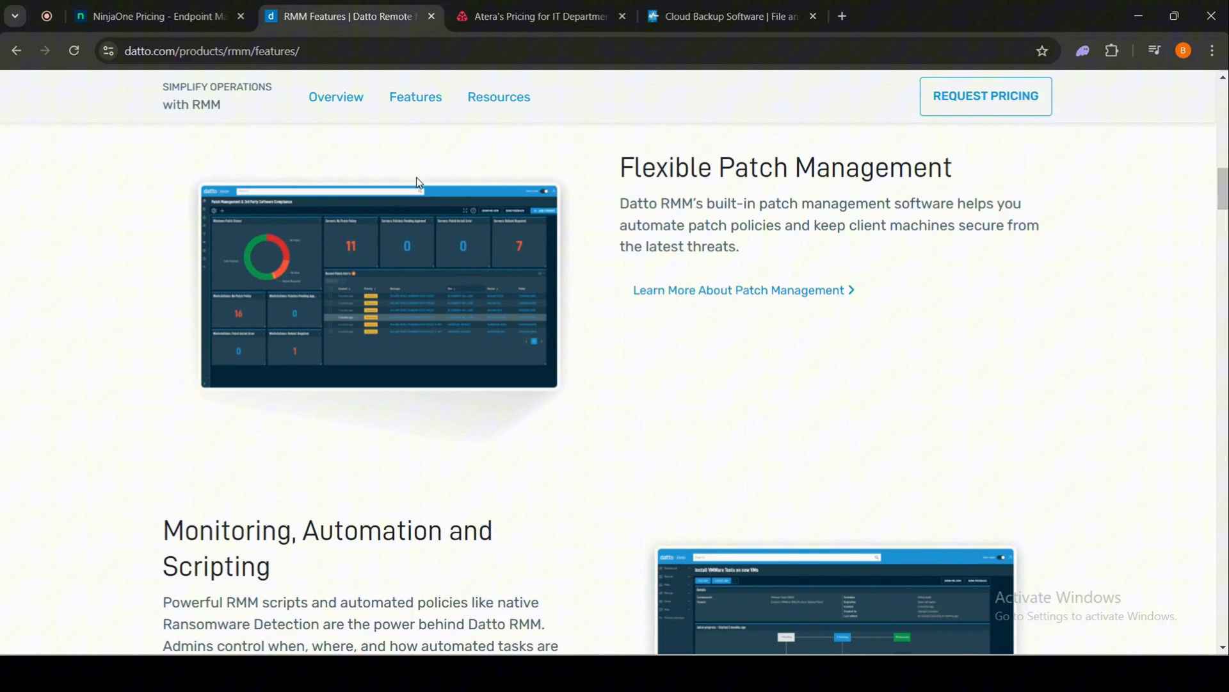
pyautogui.scroll(-3)
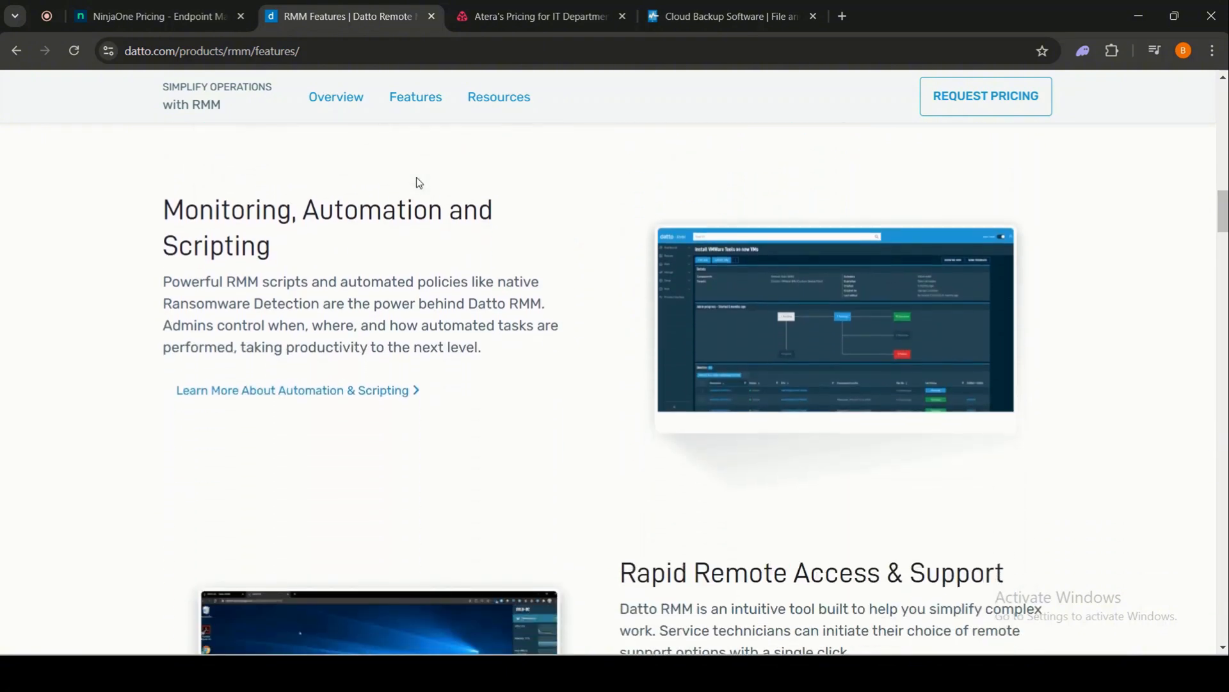
pyautogui.scroll(-3)
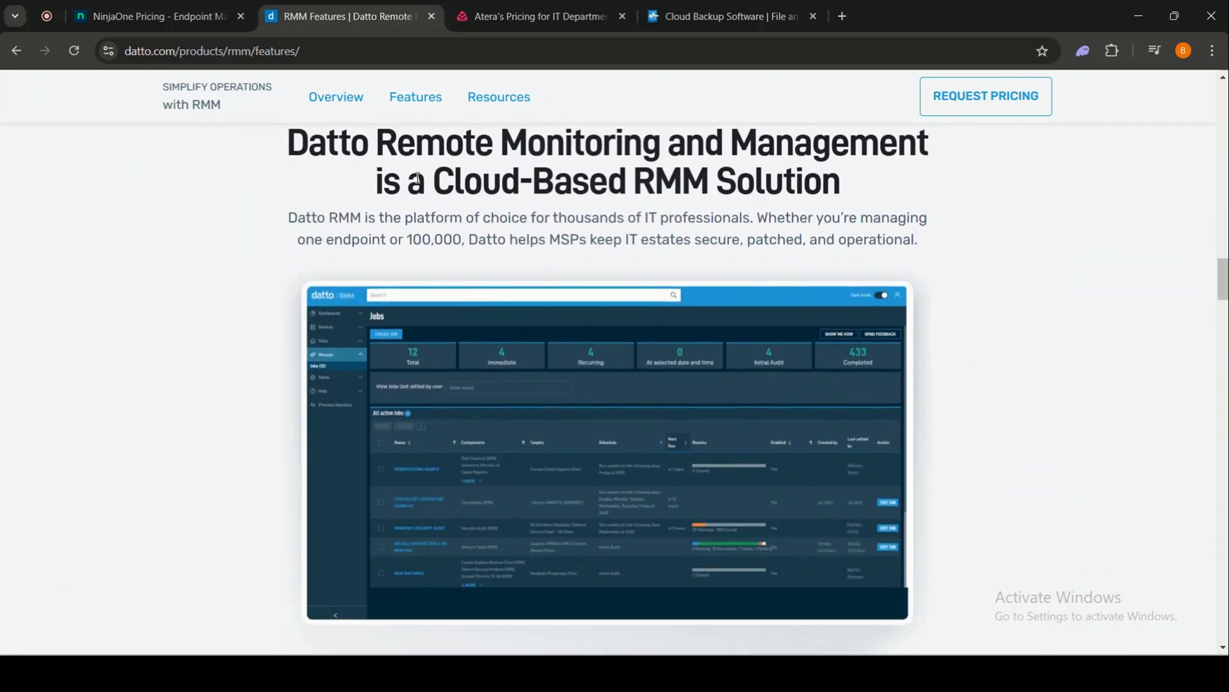
pyautogui.scroll(-3)
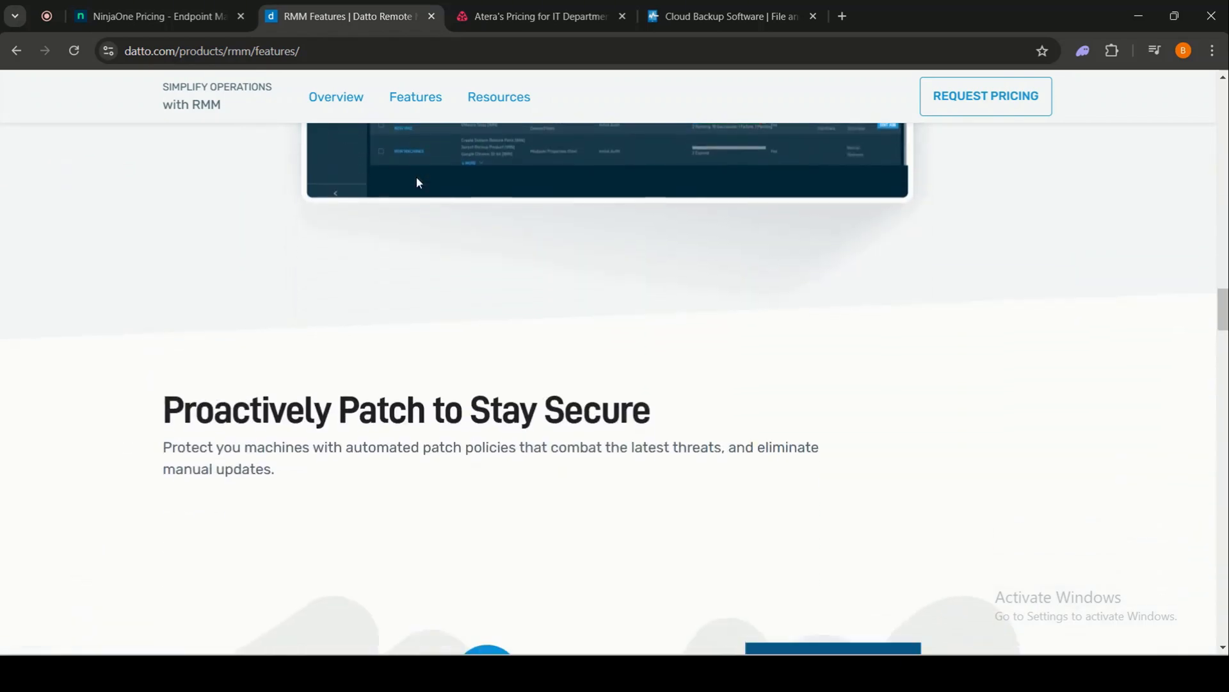
pyautogui.scroll(-3)
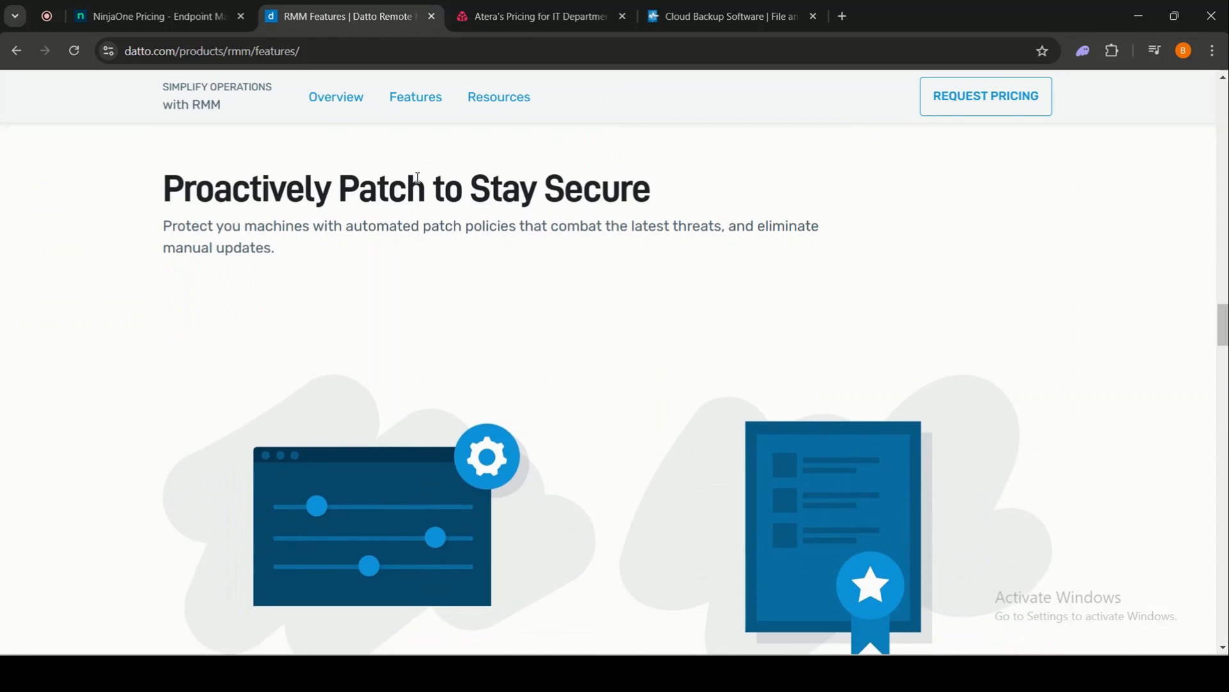
pyautogui.scroll(-3)
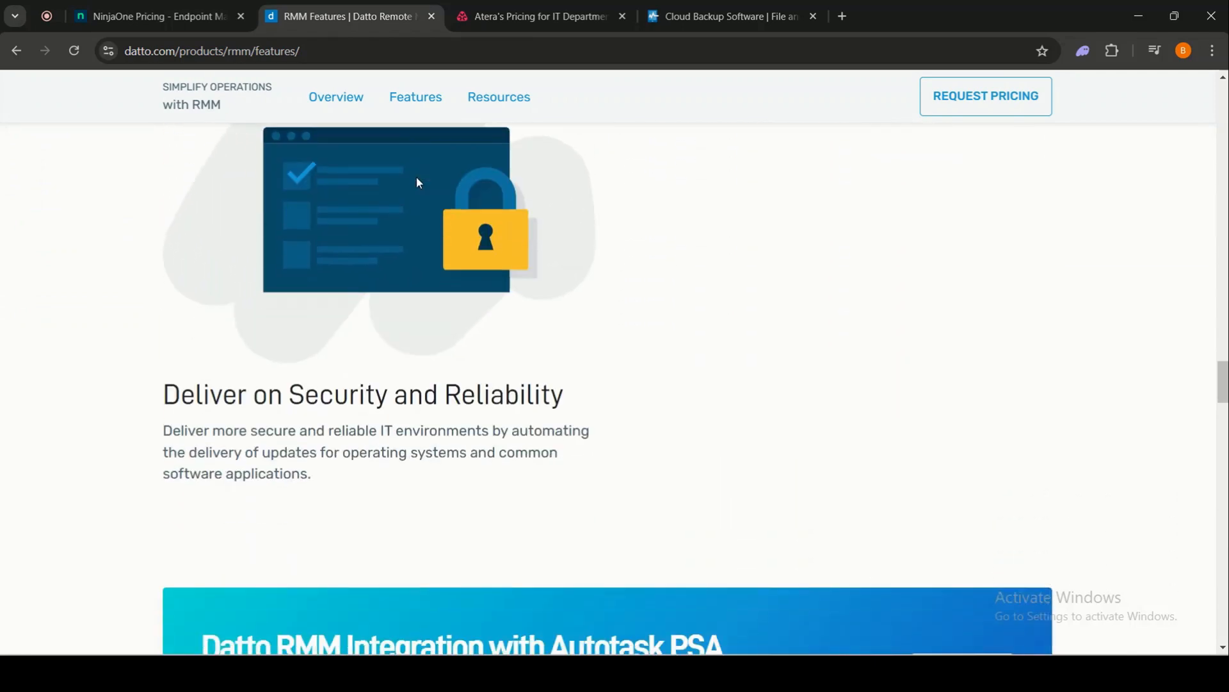
pyautogui.scroll(-3)
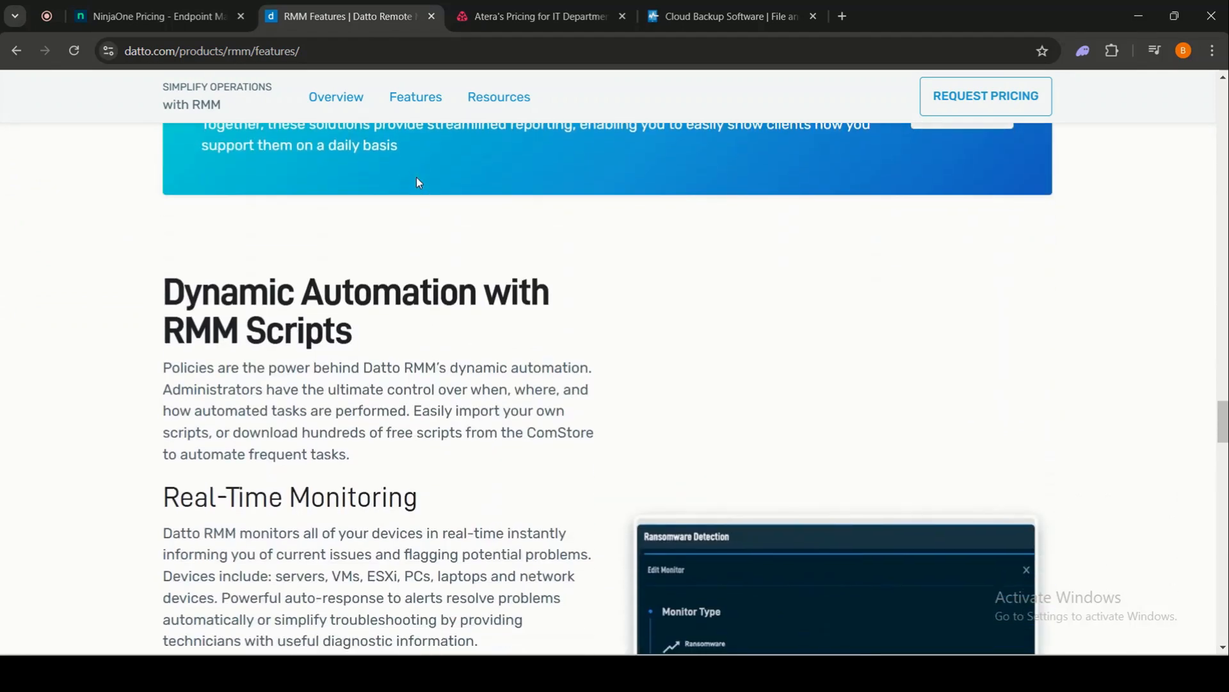
pyautogui.scroll(-3)
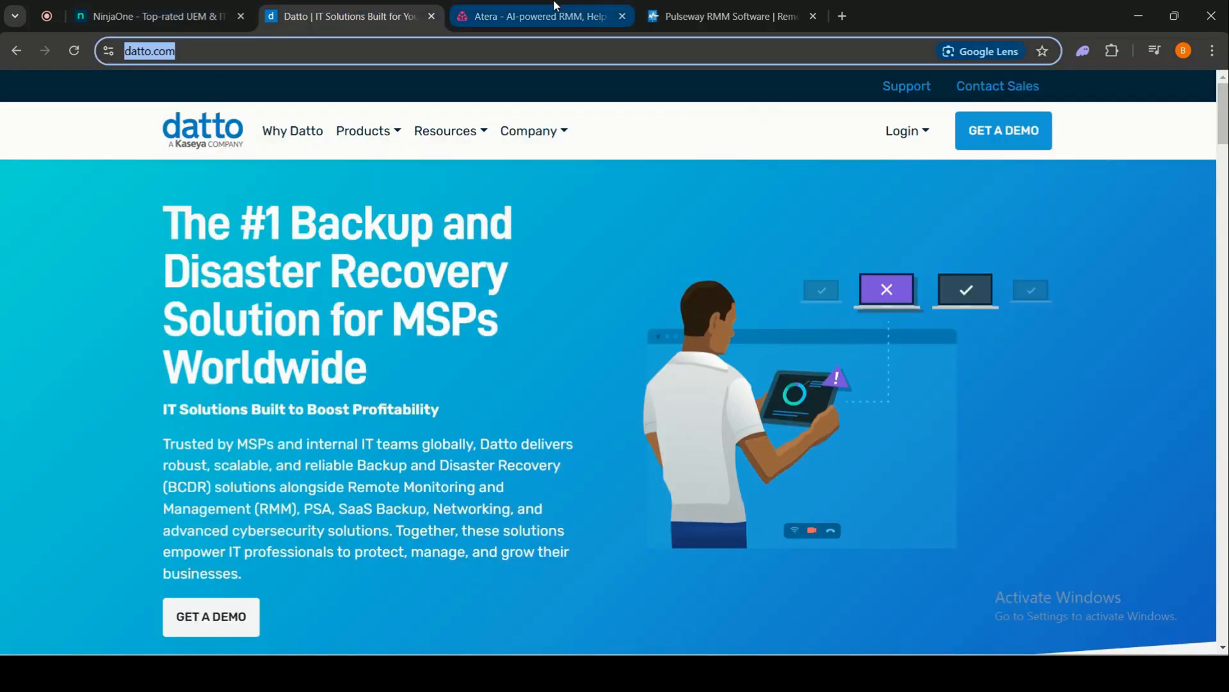
pyautogui.moveTo(541, 15)
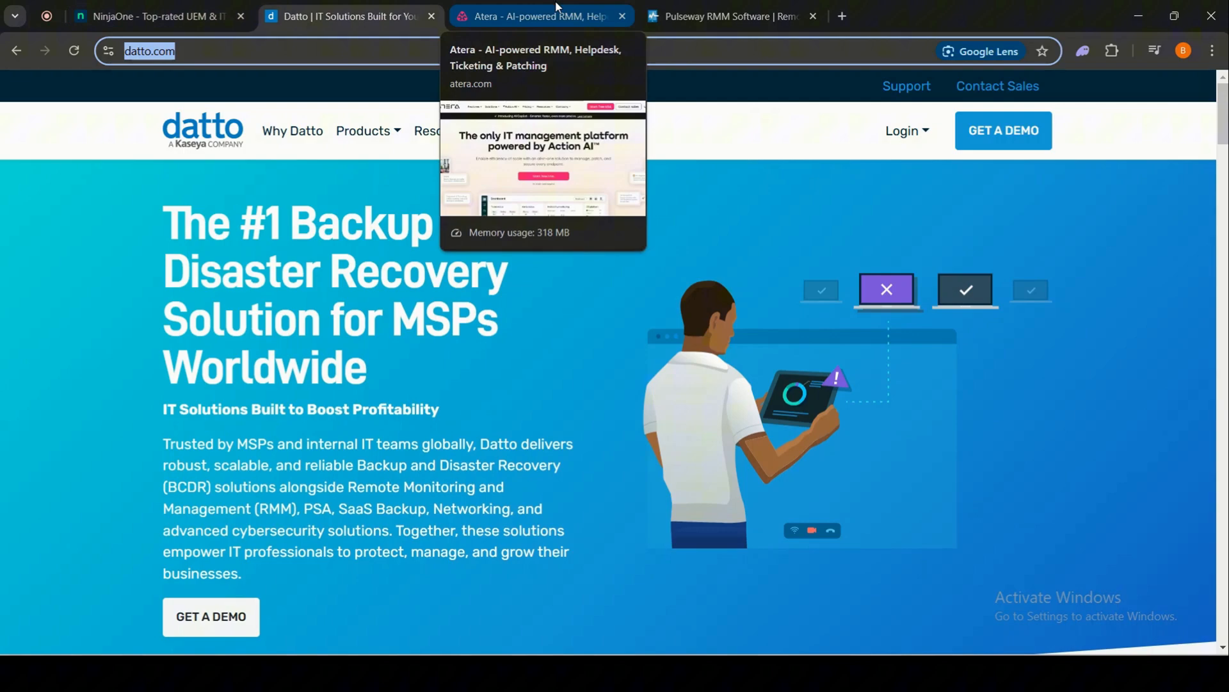
# Switch to Atera, skim the RMM features page, and open Pricing for IT Departments
pyautogui.click(539, 15)
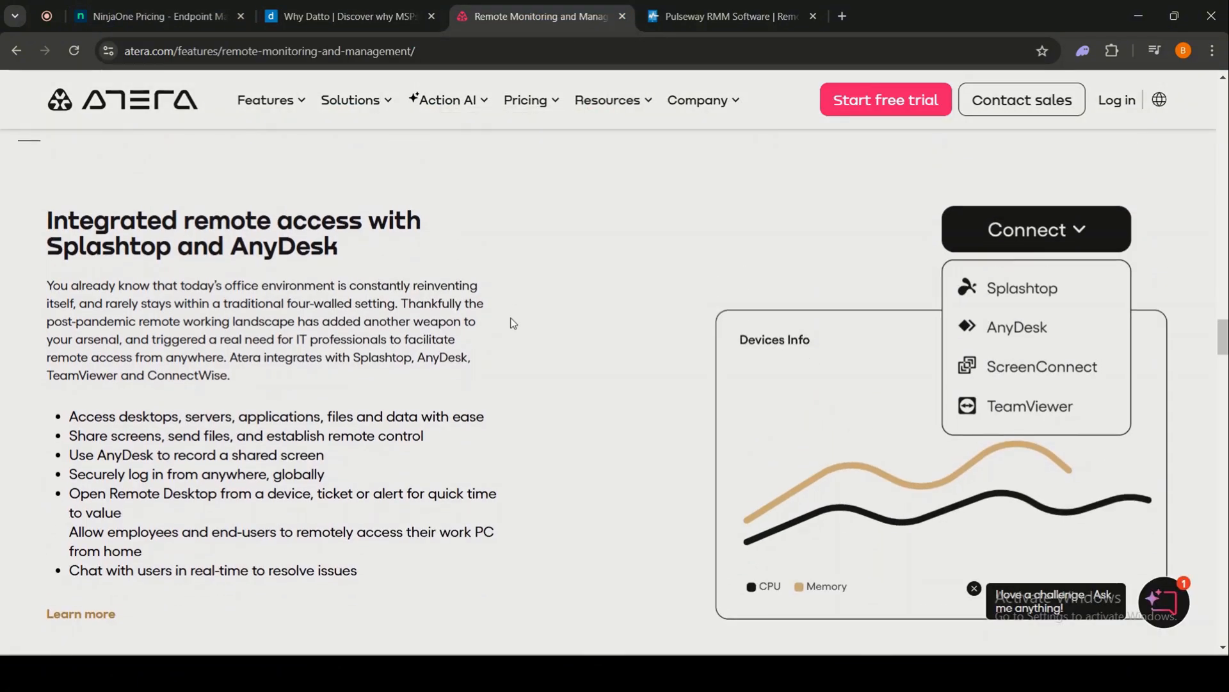
pyautogui.scroll(-3)
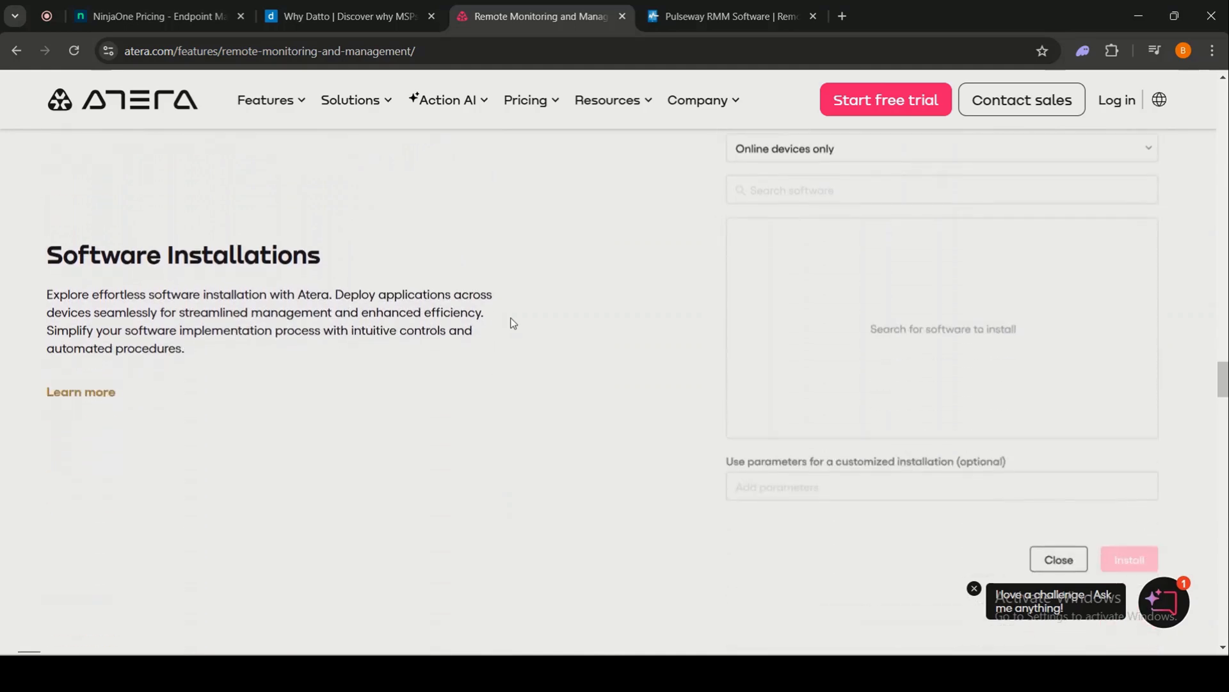
pyautogui.scroll(-3)
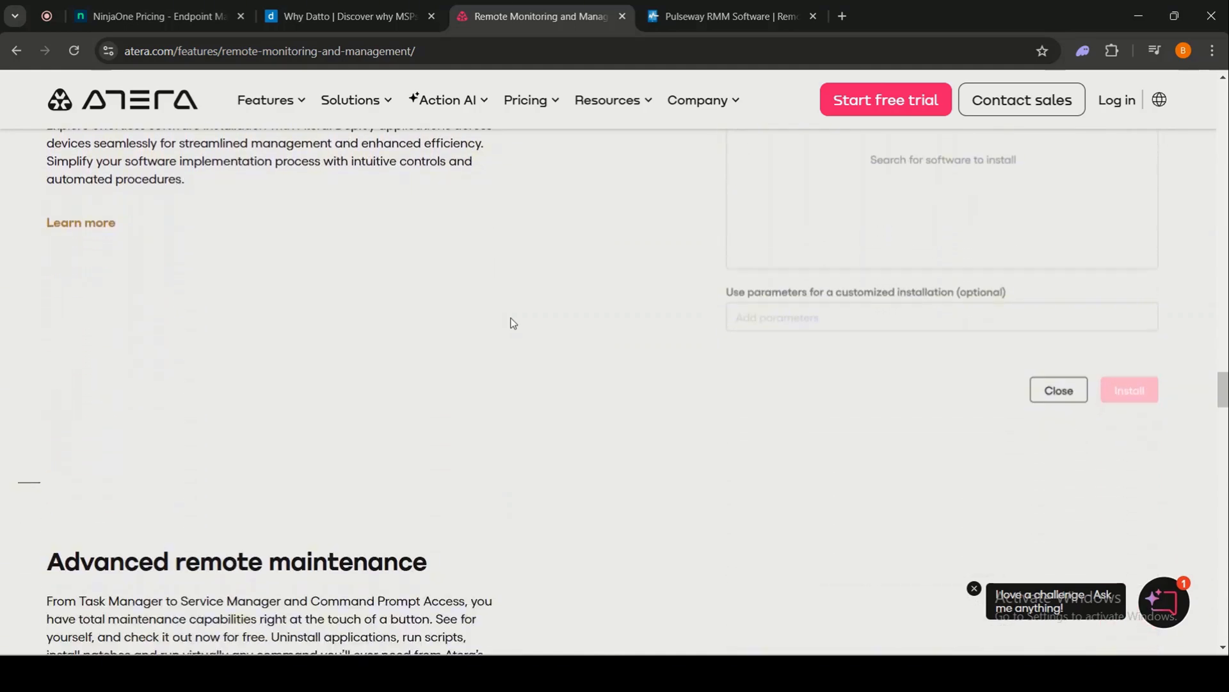
pyautogui.scroll(-3)
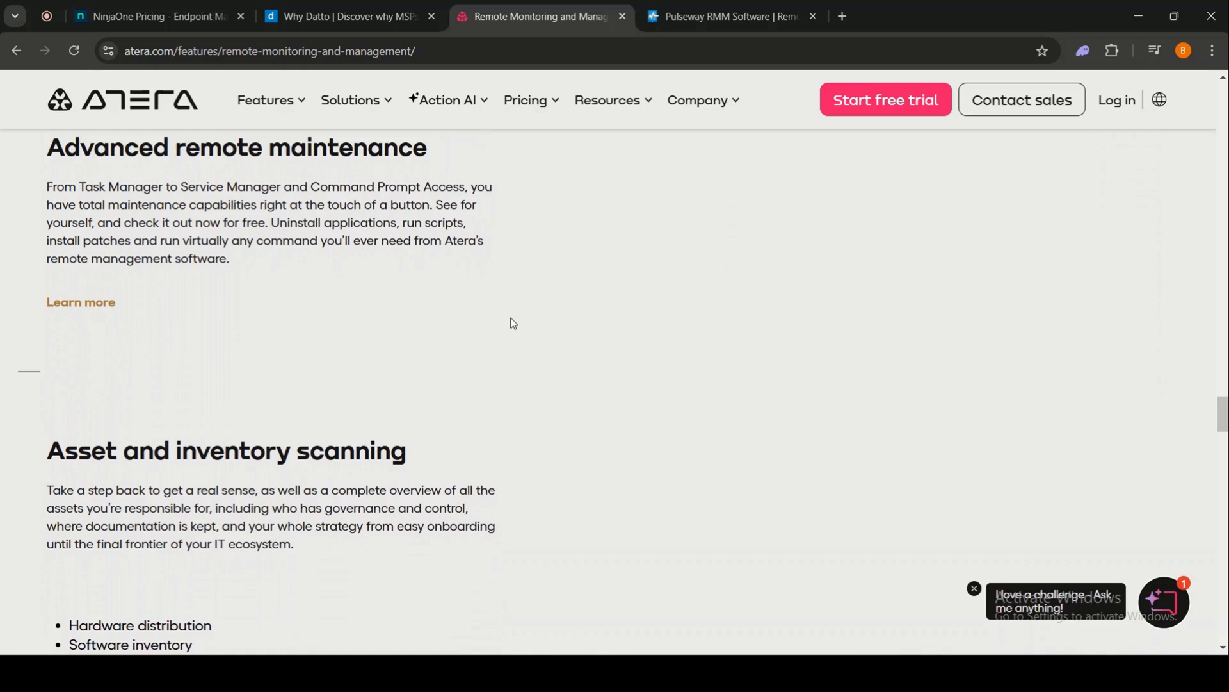
pyautogui.moveTo(518, 119)
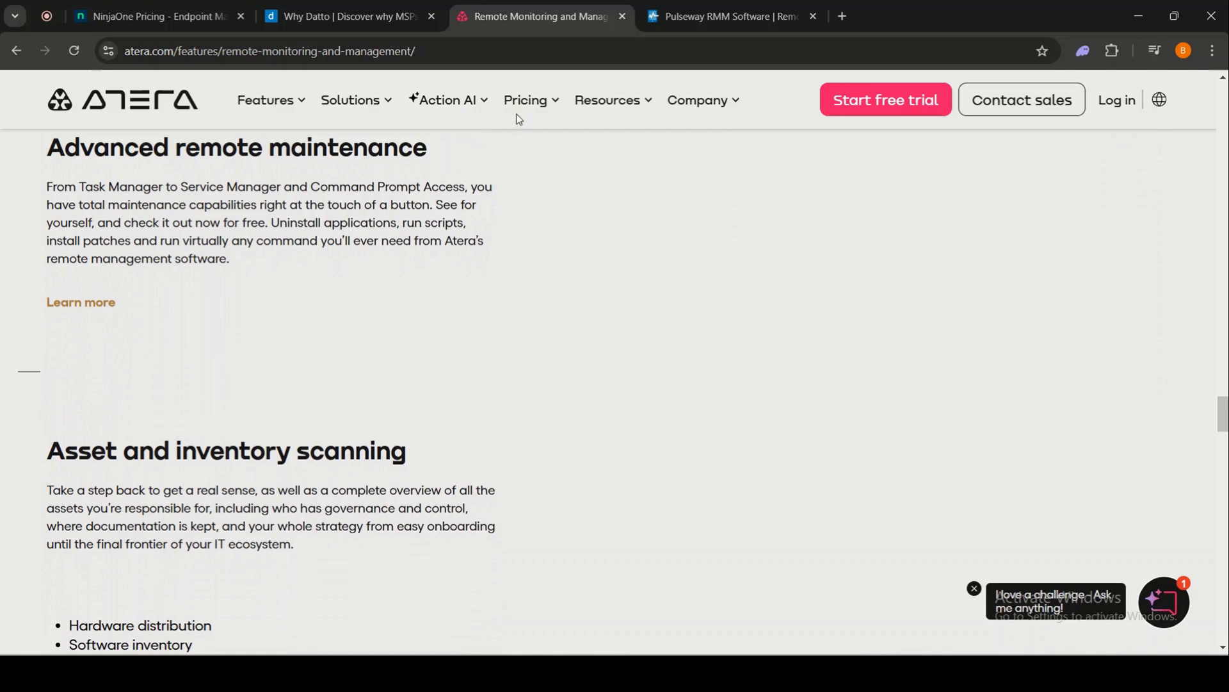
pyautogui.click(525, 100)
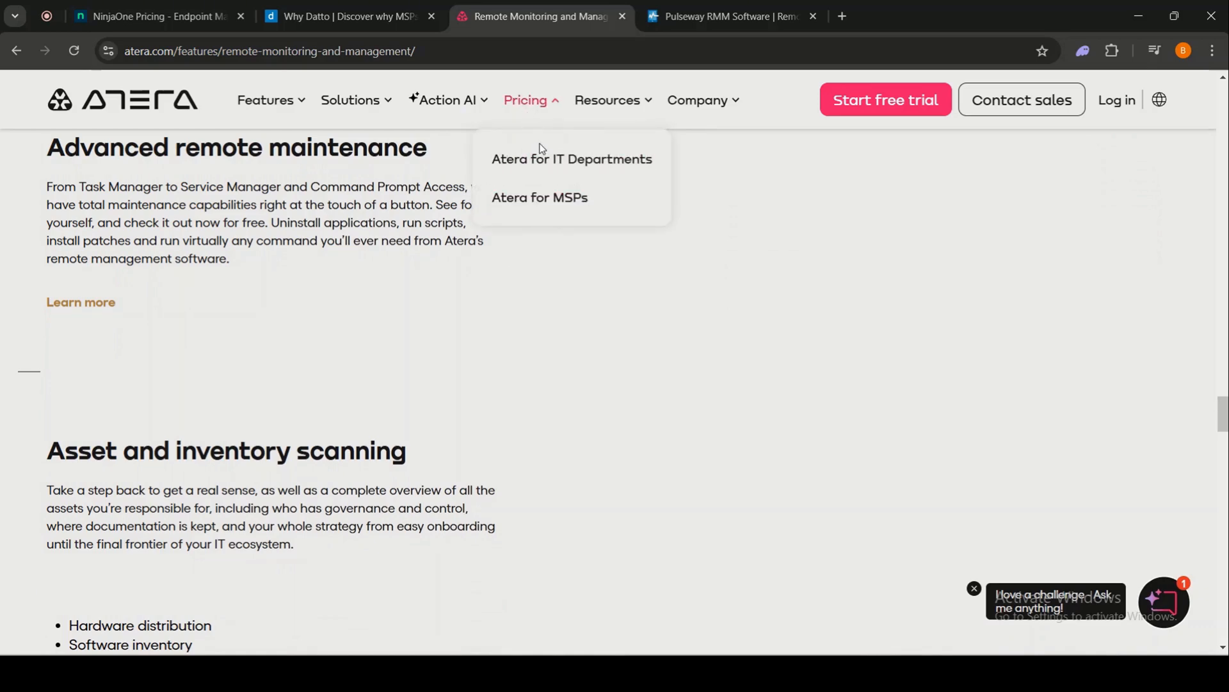
pyautogui.click(572, 158)
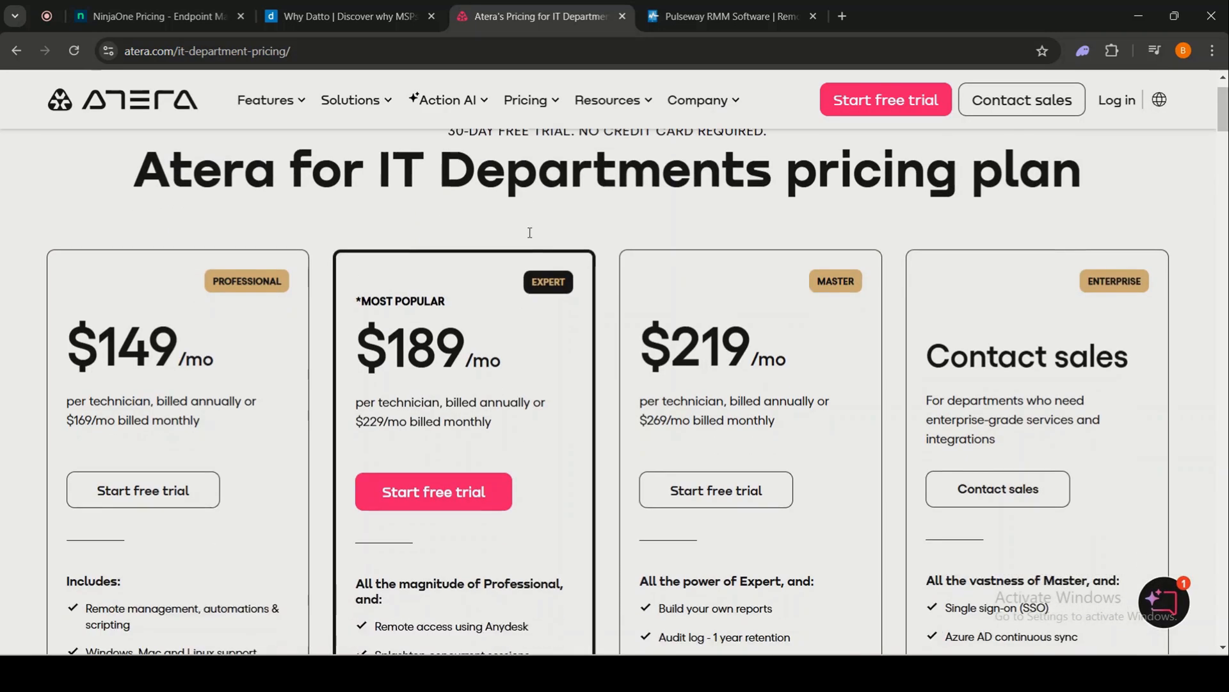
# Scroll Atera's Professional, Expert, Master and Enterprise tiers down to the Compare plans table
pyautogui.scroll(-3)
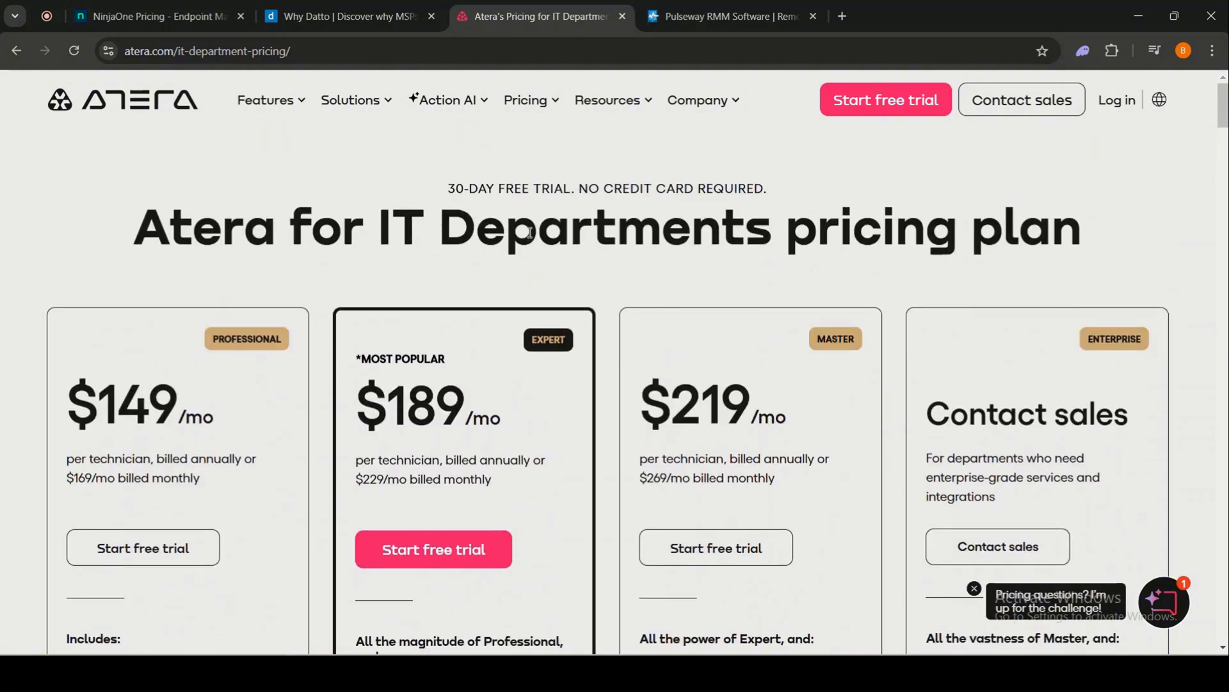
pyautogui.scroll(-3)
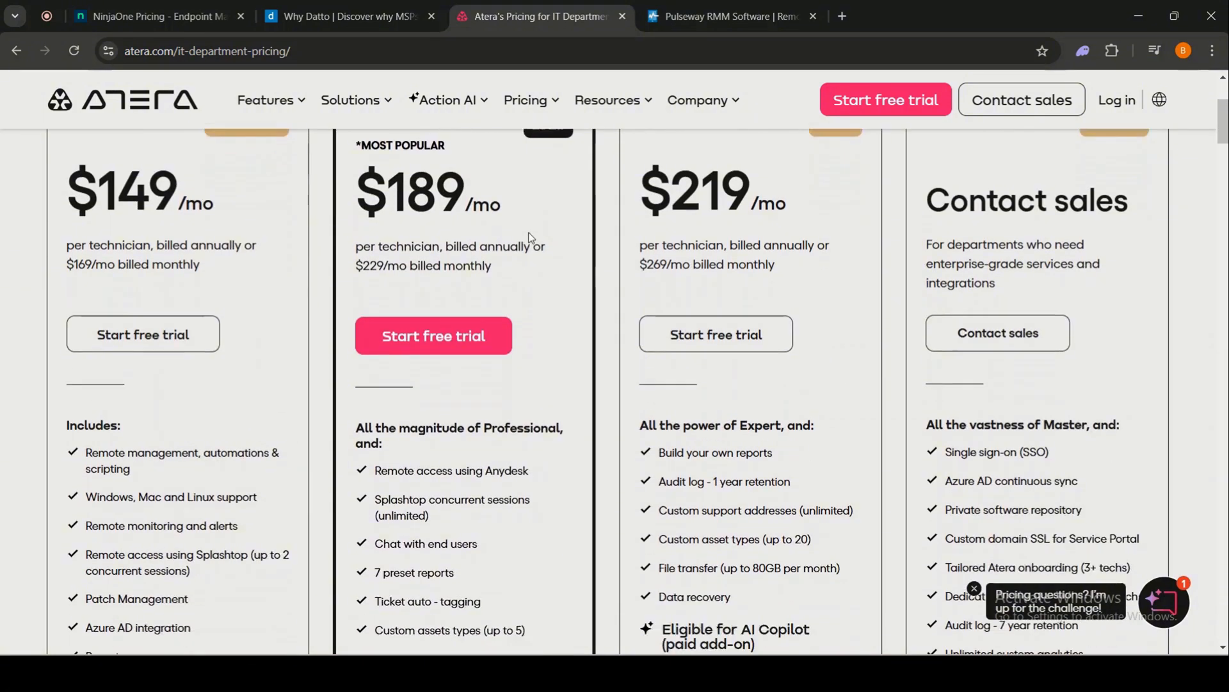
pyautogui.scroll(-3)
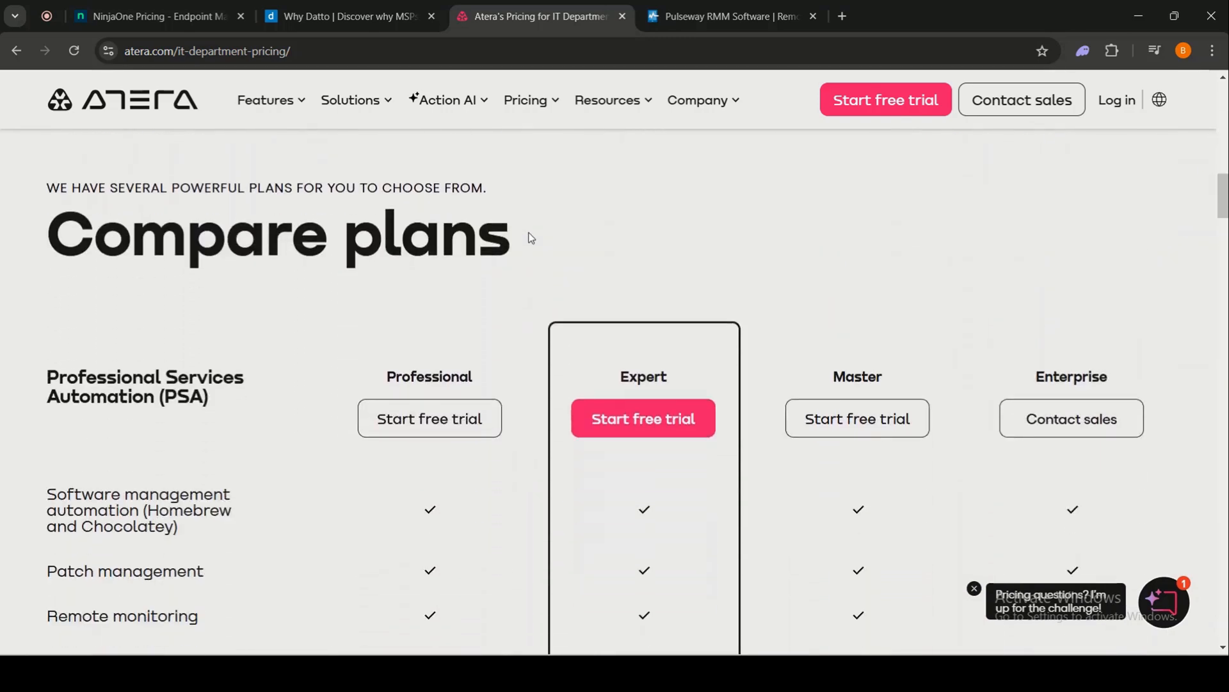
pyautogui.scroll(-3)
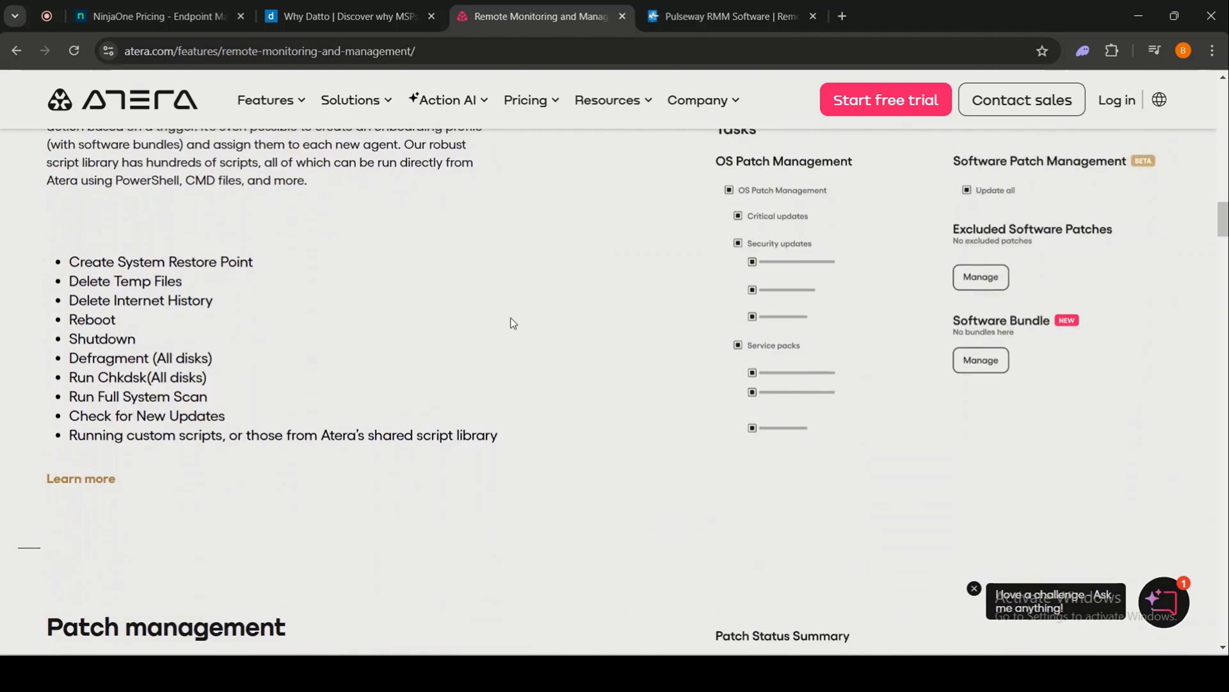
# Scroll Atera's RMM features past Integrated remote access and Software Installations
pyautogui.scroll(-3)
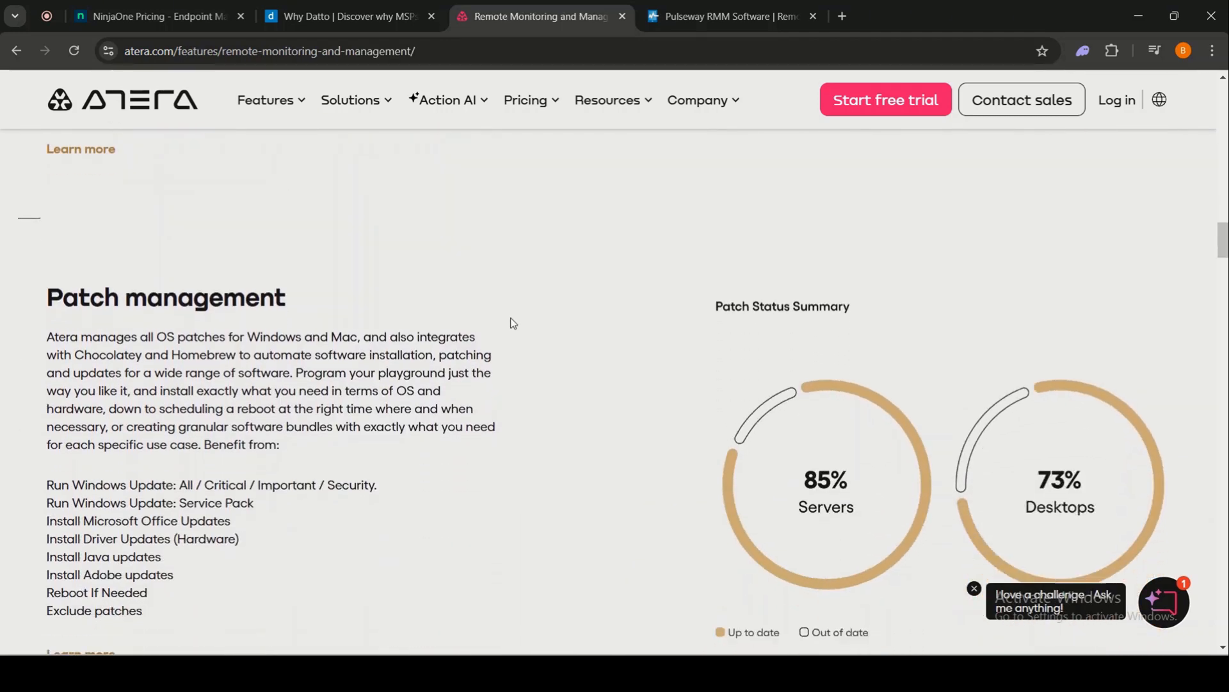
pyautogui.scroll(-3)
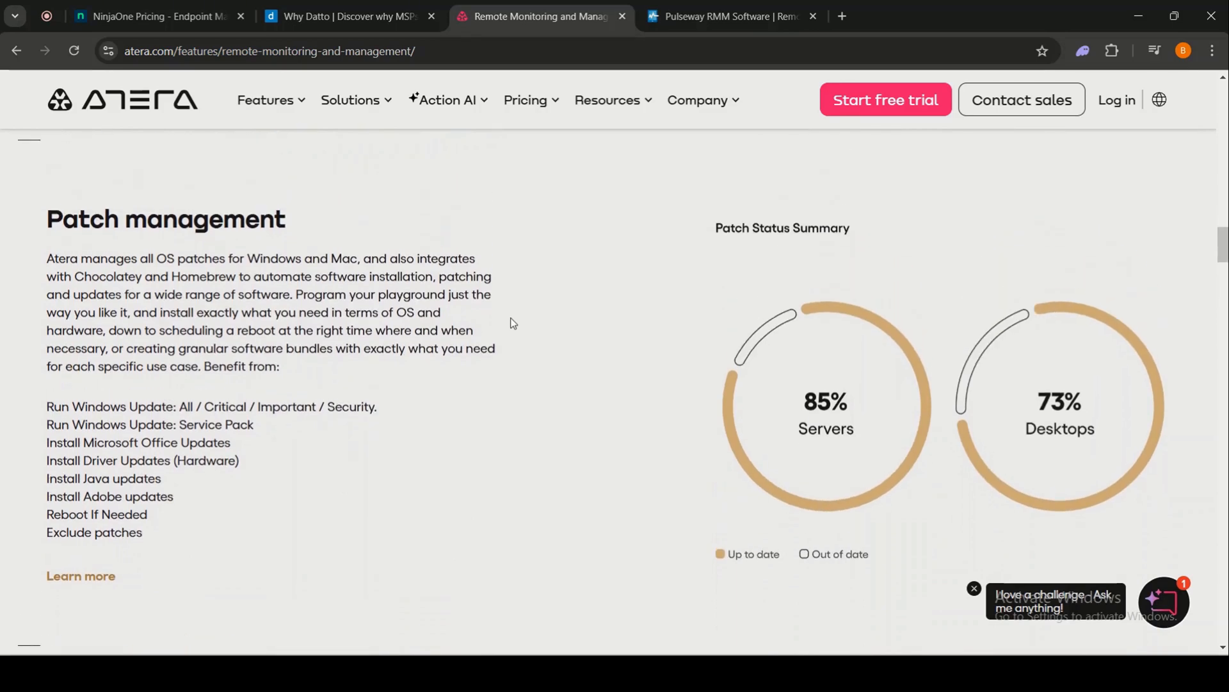
pyautogui.scroll(-3)
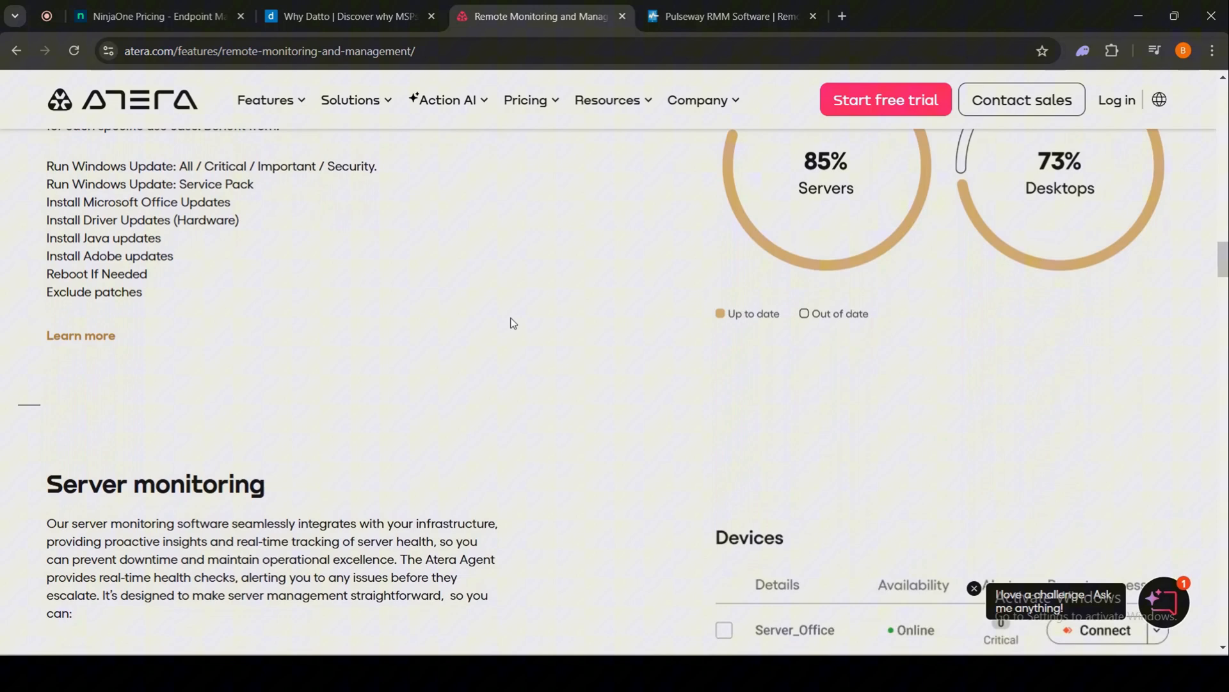
pyautogui.scroll(-3)
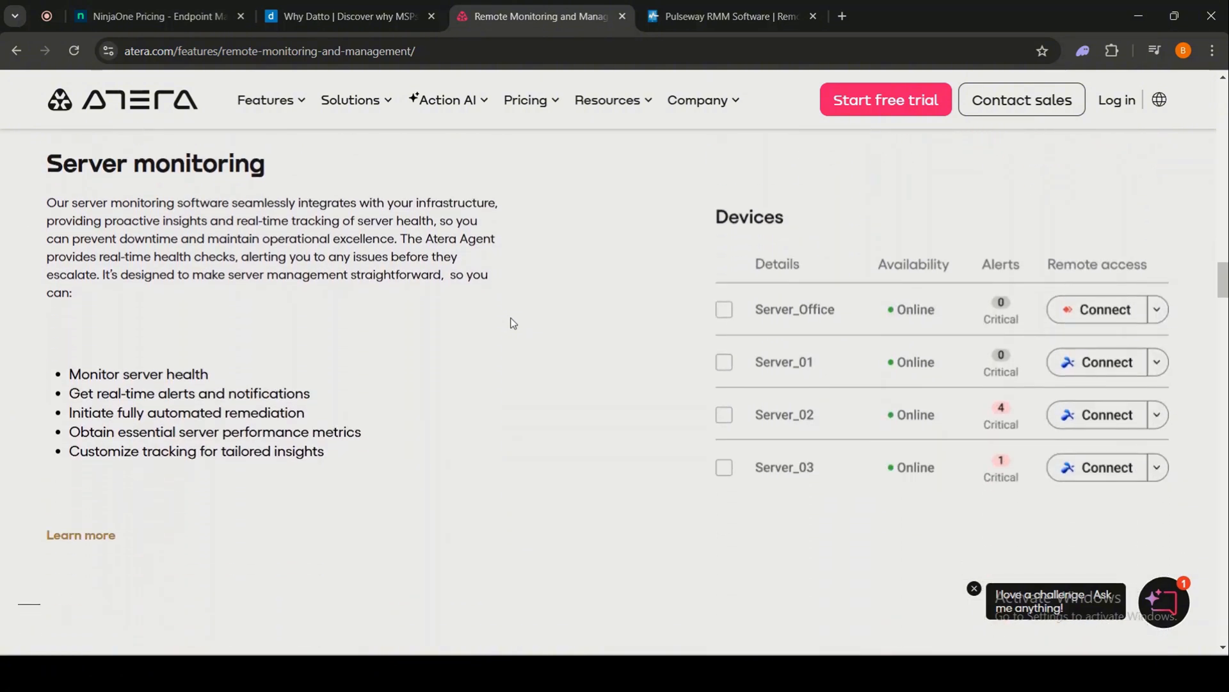
pyautogui.scroll(-3)
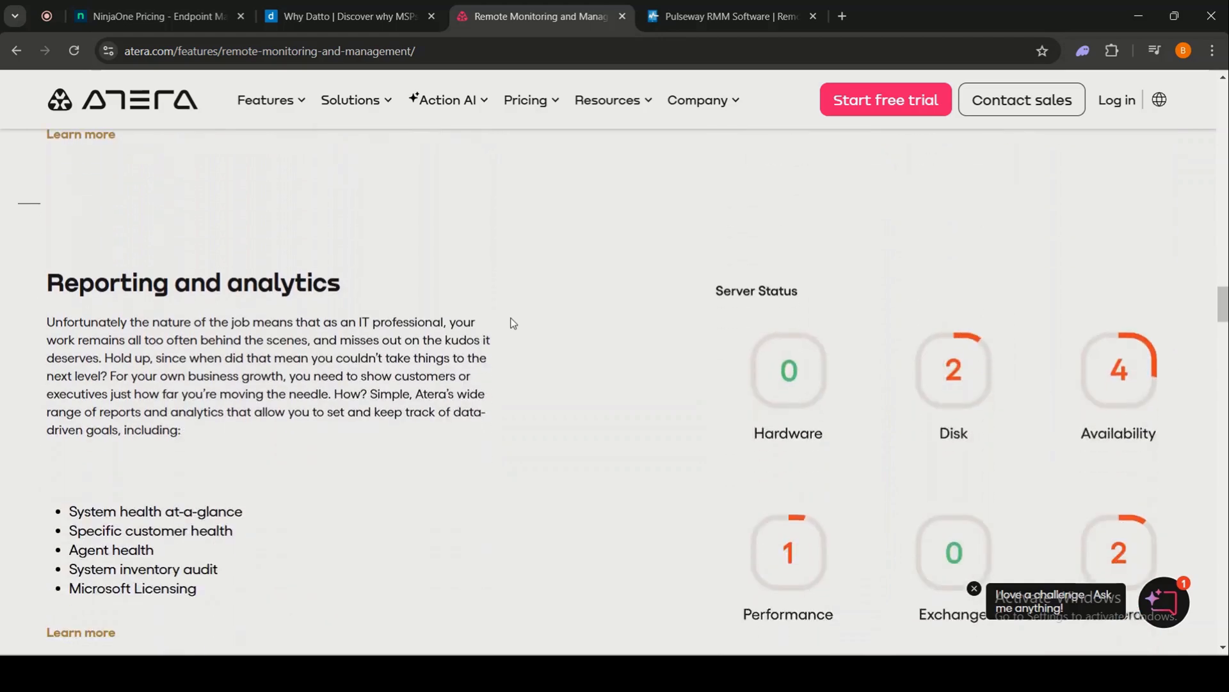
pyautogui.scroll(-3)
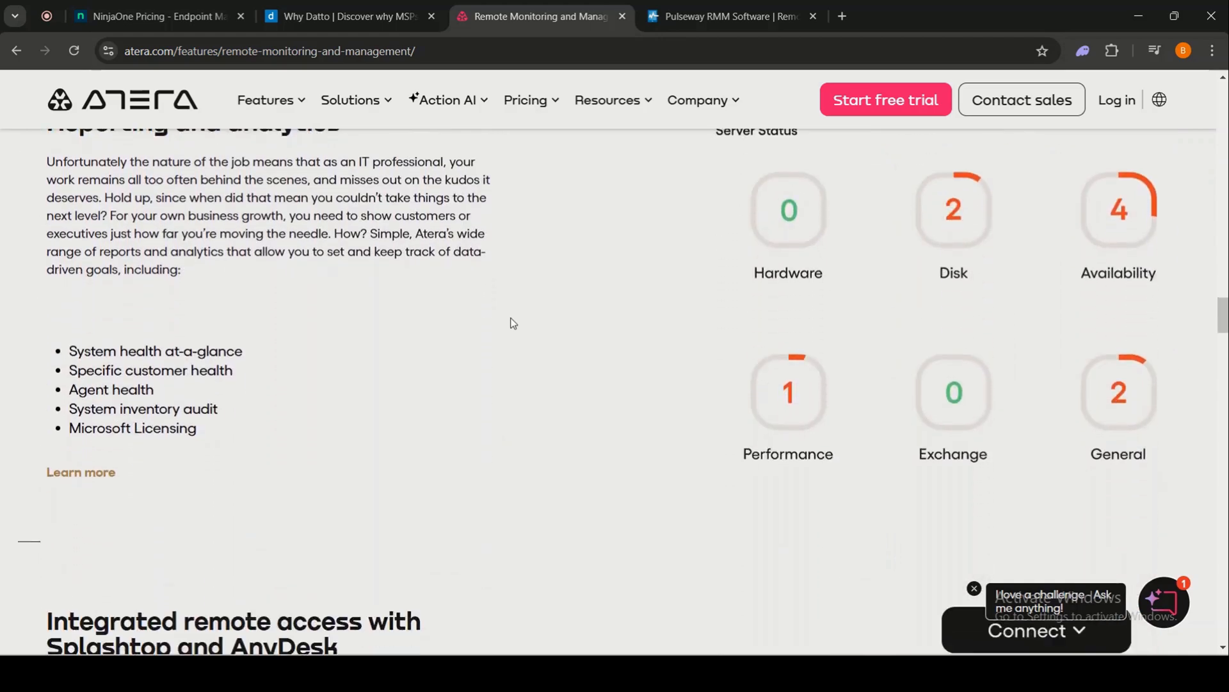
pyautogui.scroll(-3)
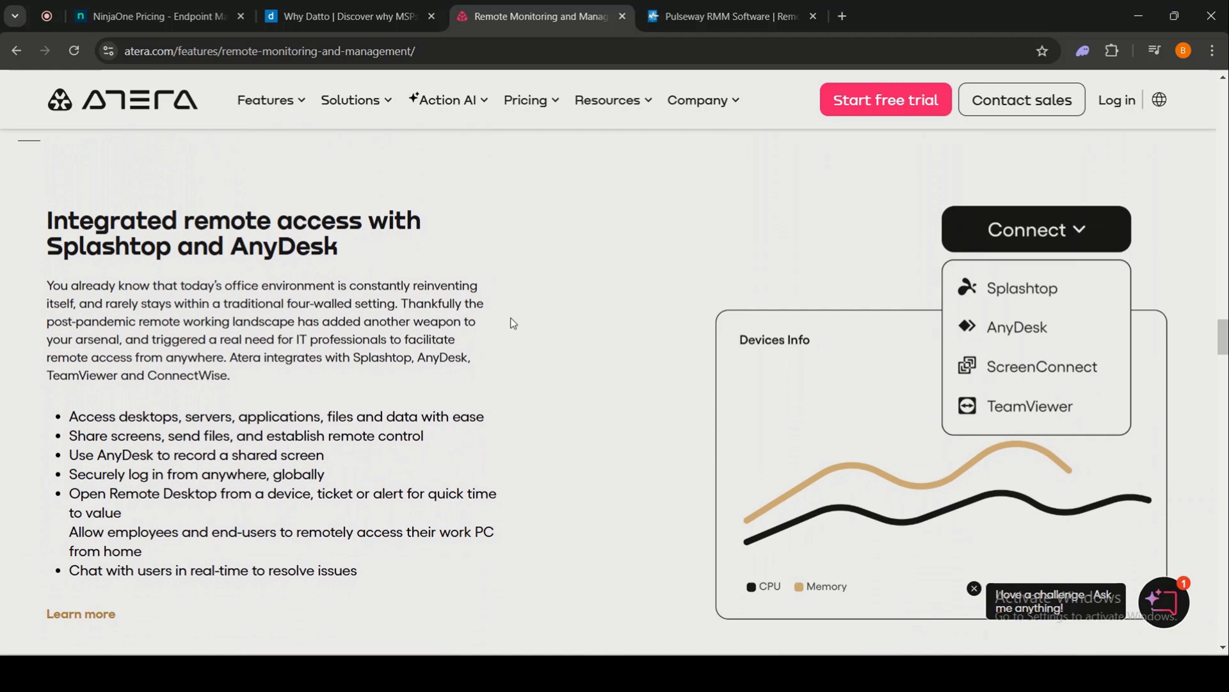
# Continue past Advanced remote maintenance to asset and inventory scanning, then click Pricing
pyautogui.scroll(-3)
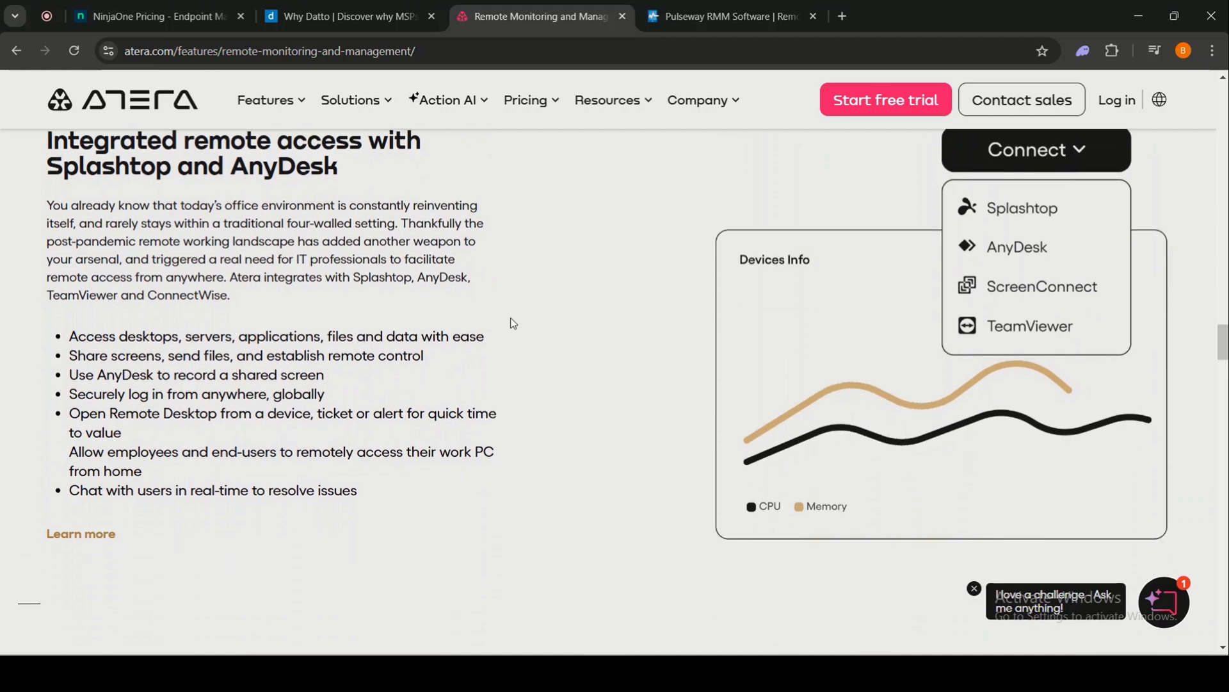
pyautogui.scroll(-3)
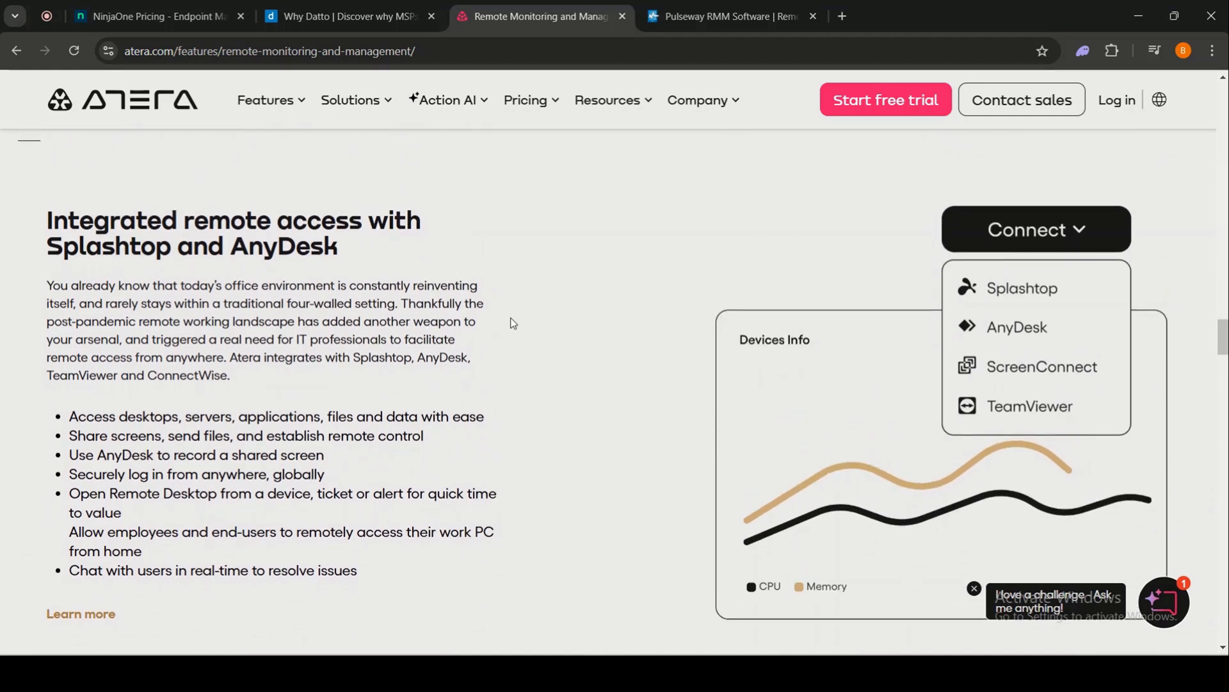
pyautogui.scroll(-3)
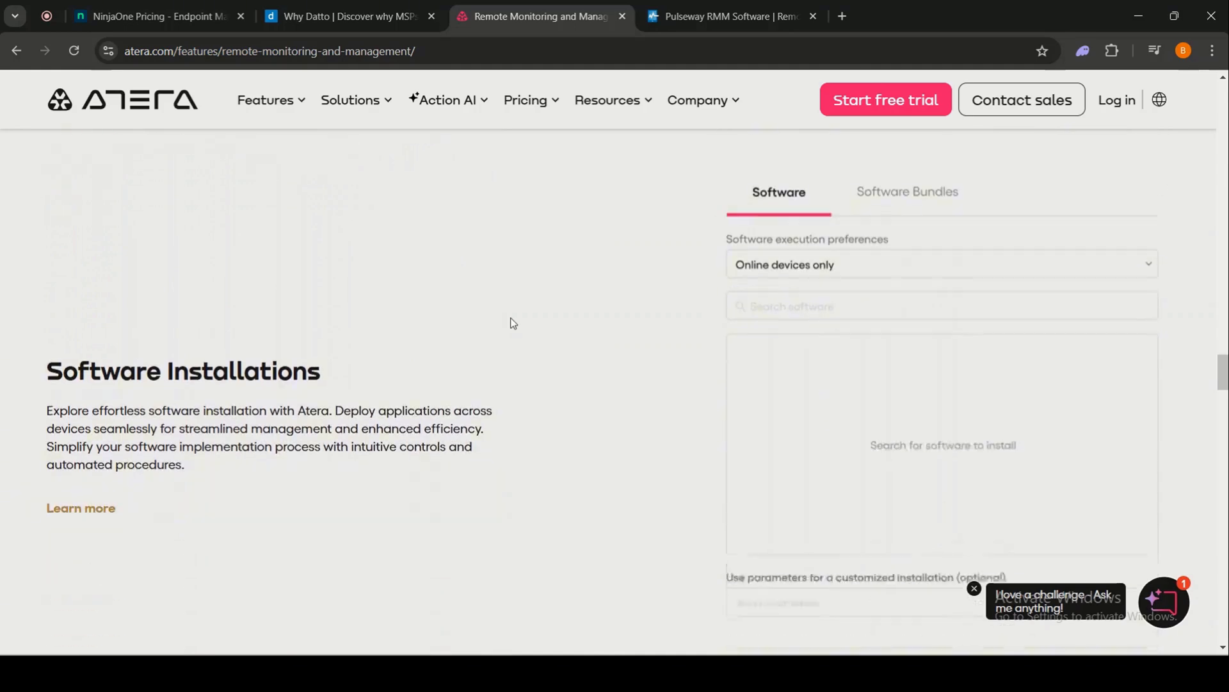
pyautogui.scroll(-3)
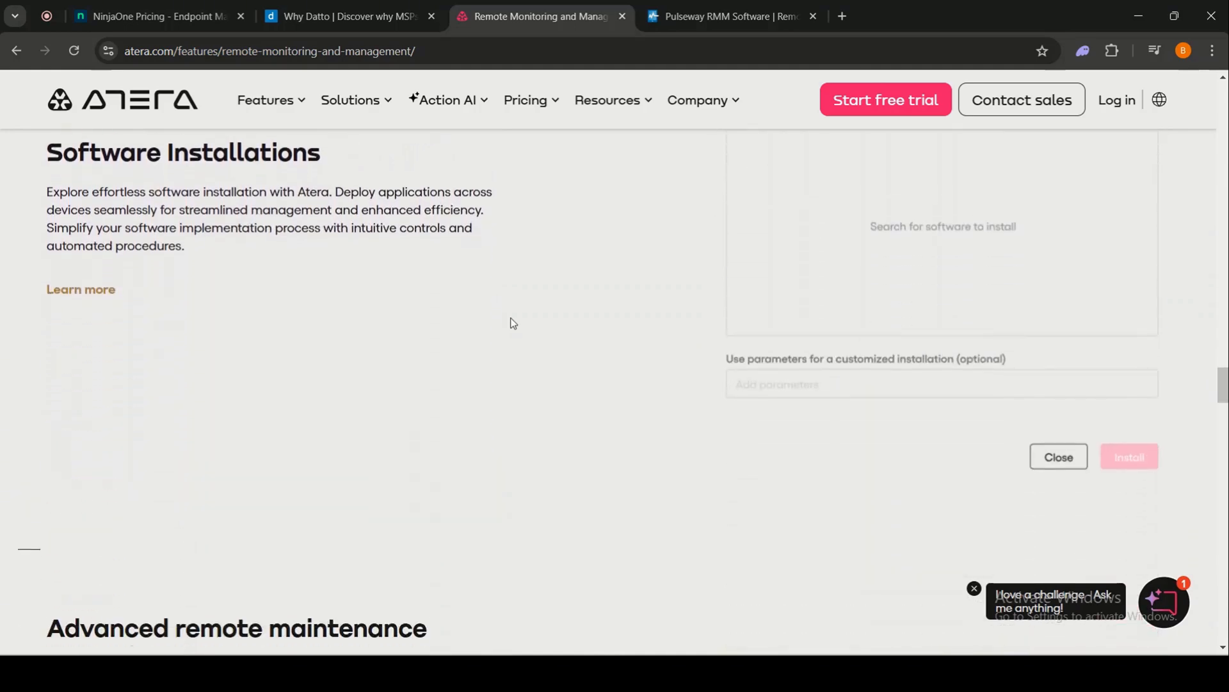
pyautogui.scroll(-3)
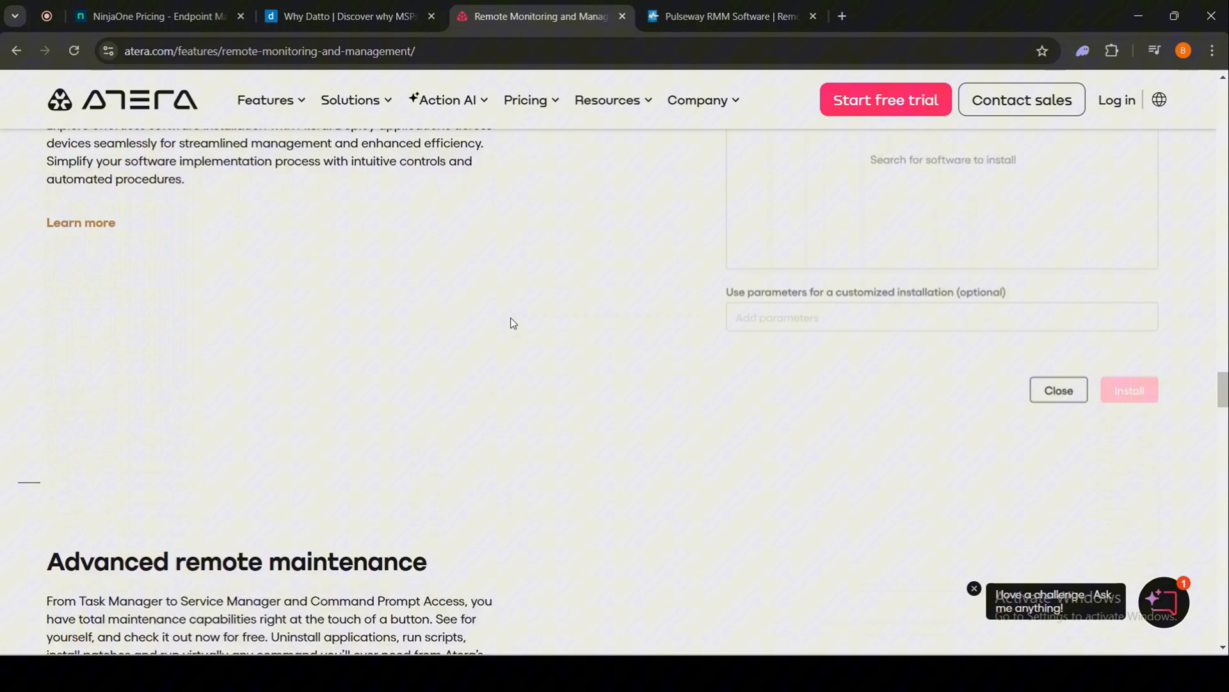
pyautogui.scroll(-3)
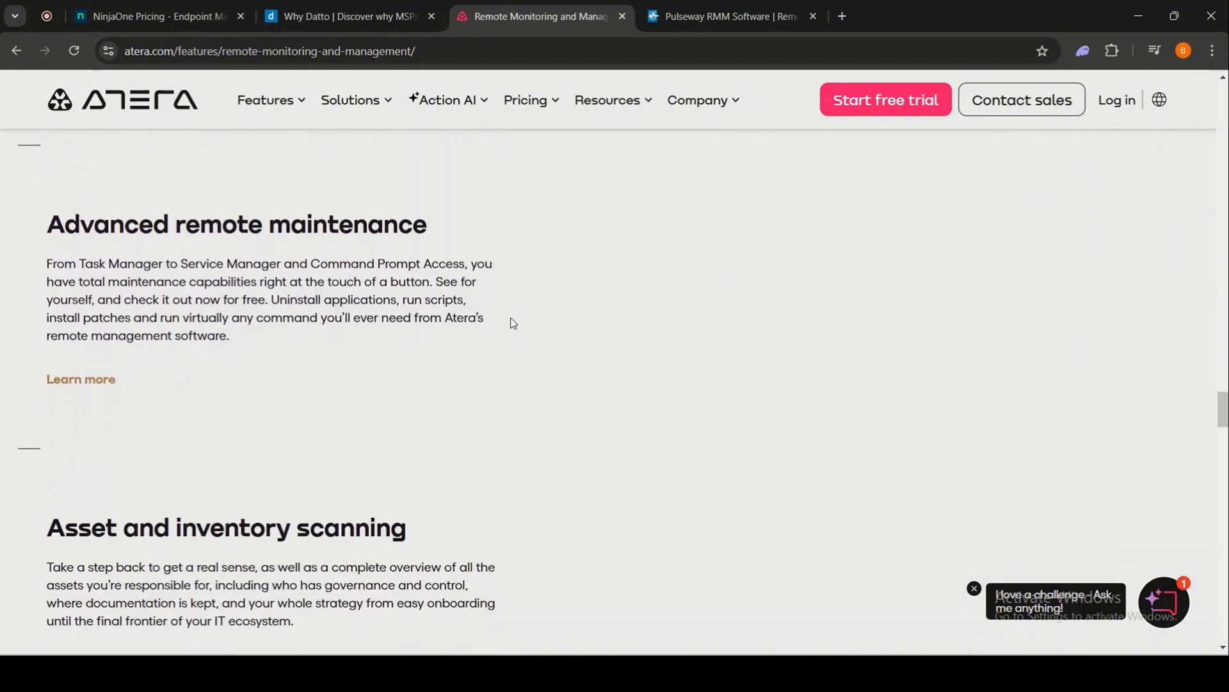
pyautogui.scroll(-3)
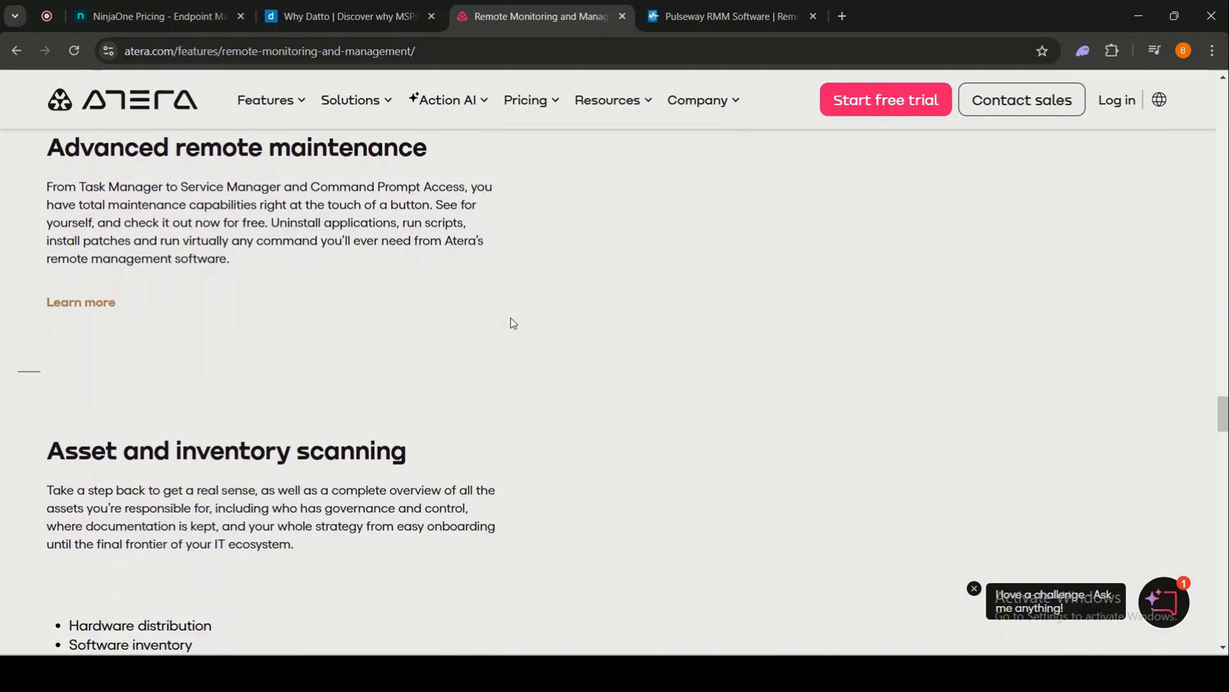
pyautogui.moveTo(515, 121)
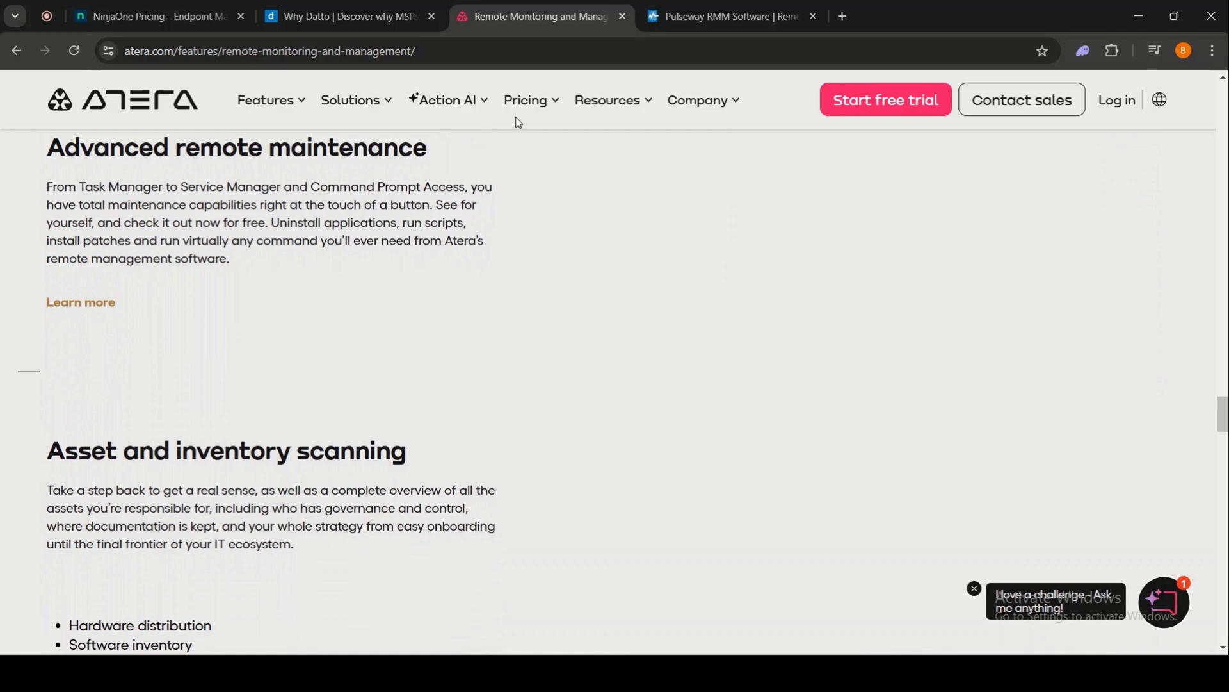
pyautogui.click(525, 101)
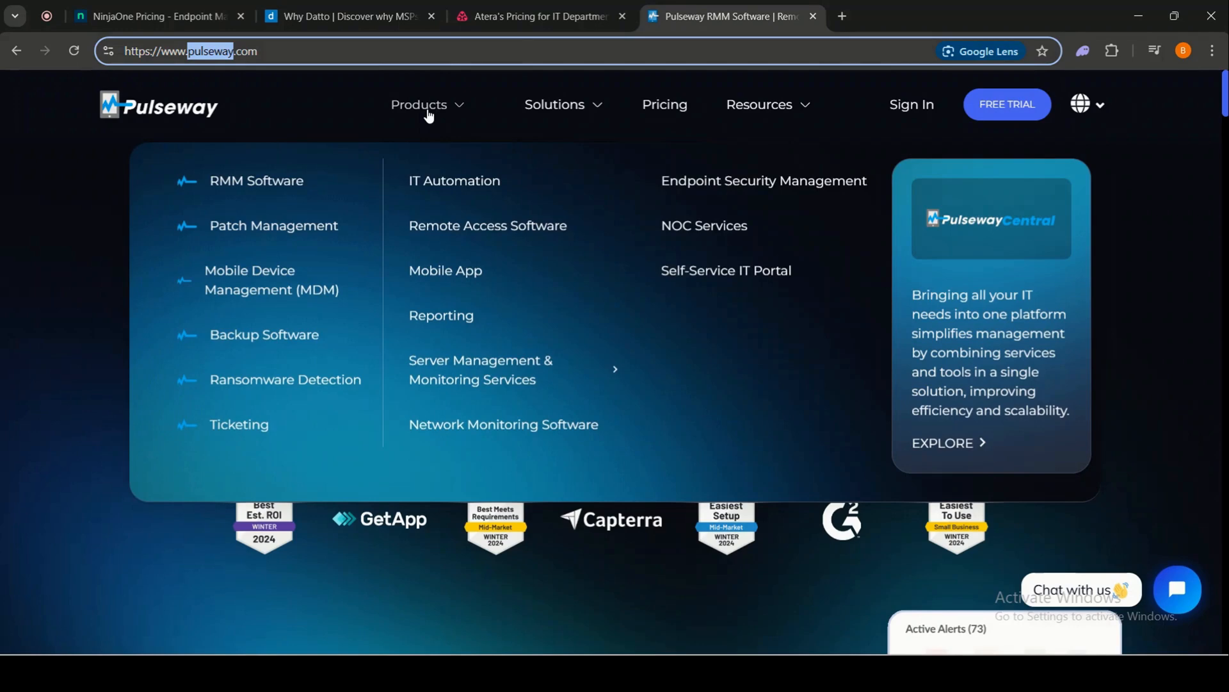
pyautogui.moveTo(256, 180)
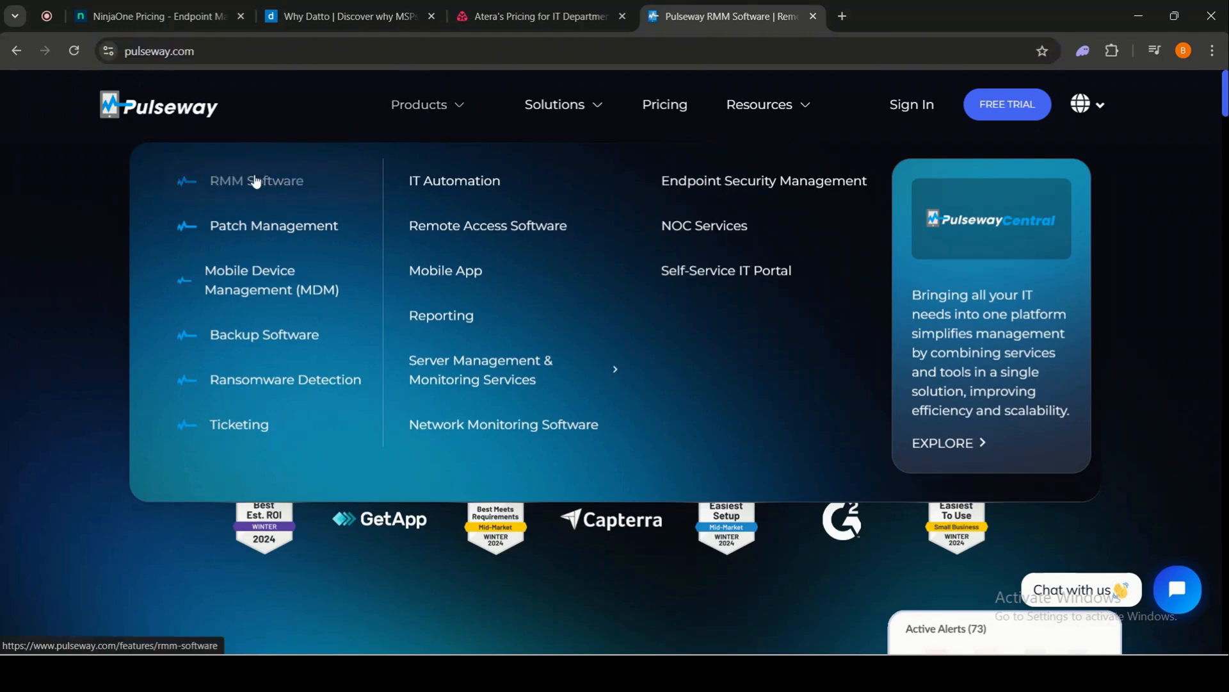
# Read Pulseway's RMM Software page through monitoring, mobile app and reporting, then open Pricing
pyautogui.click(256, 180)
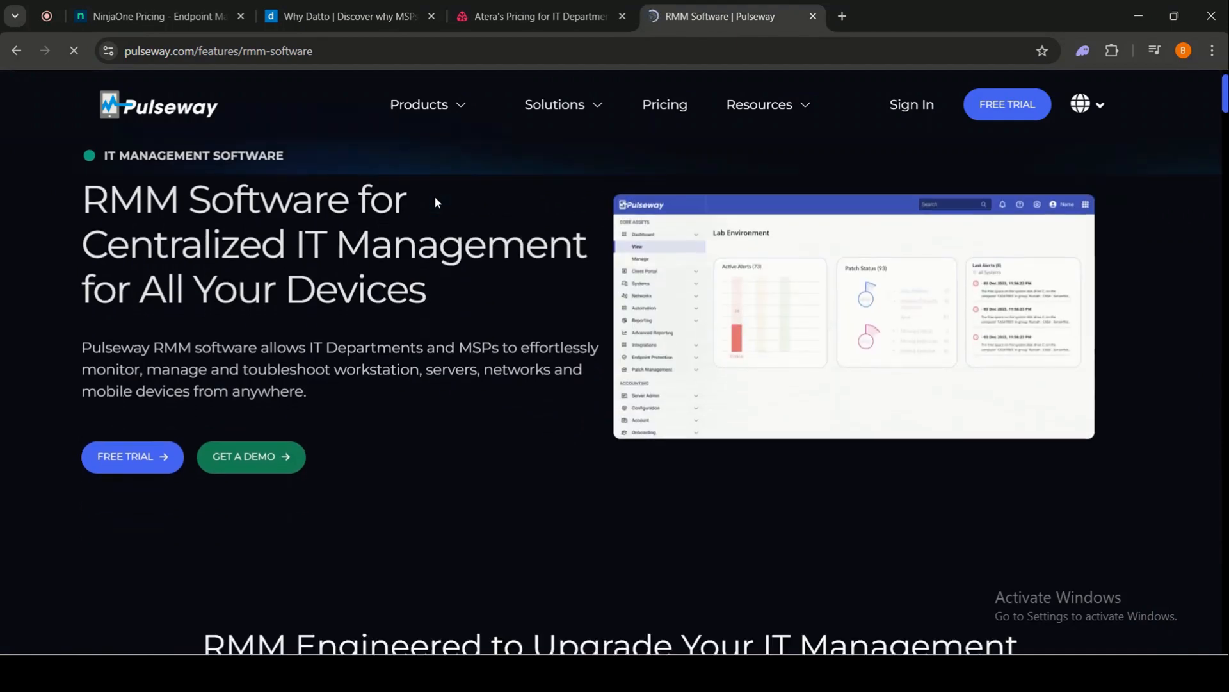
pyautogui.scroll(-3)
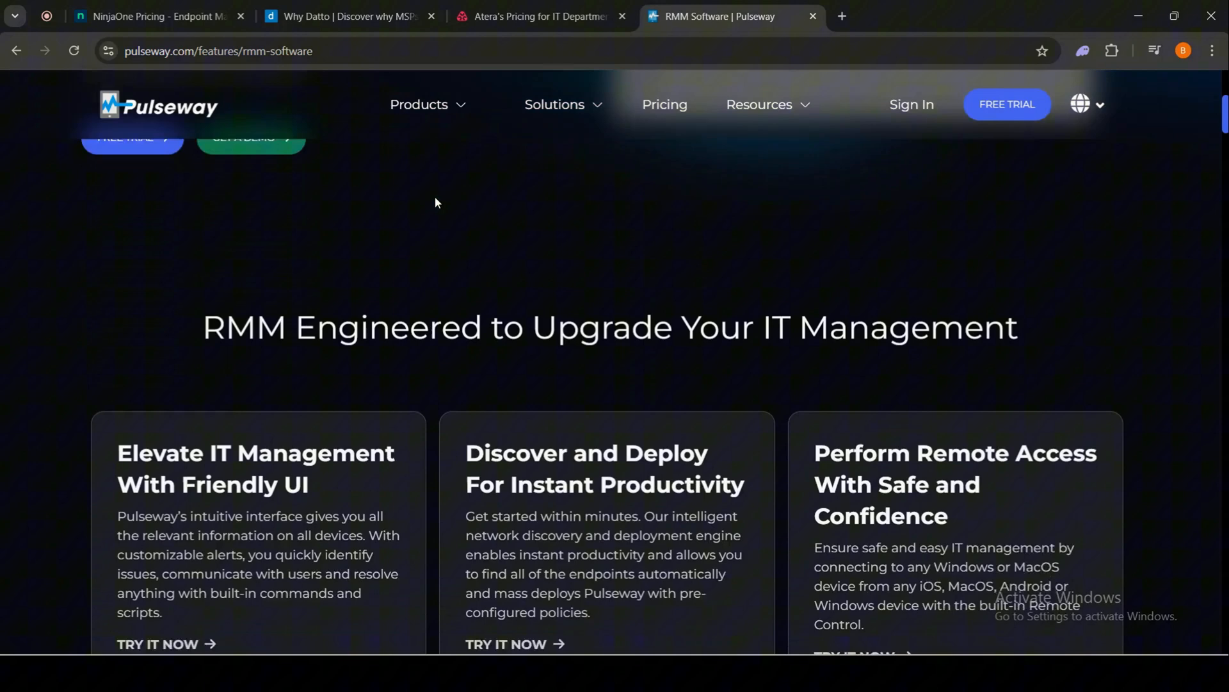
pyautogui.scroll(-3)
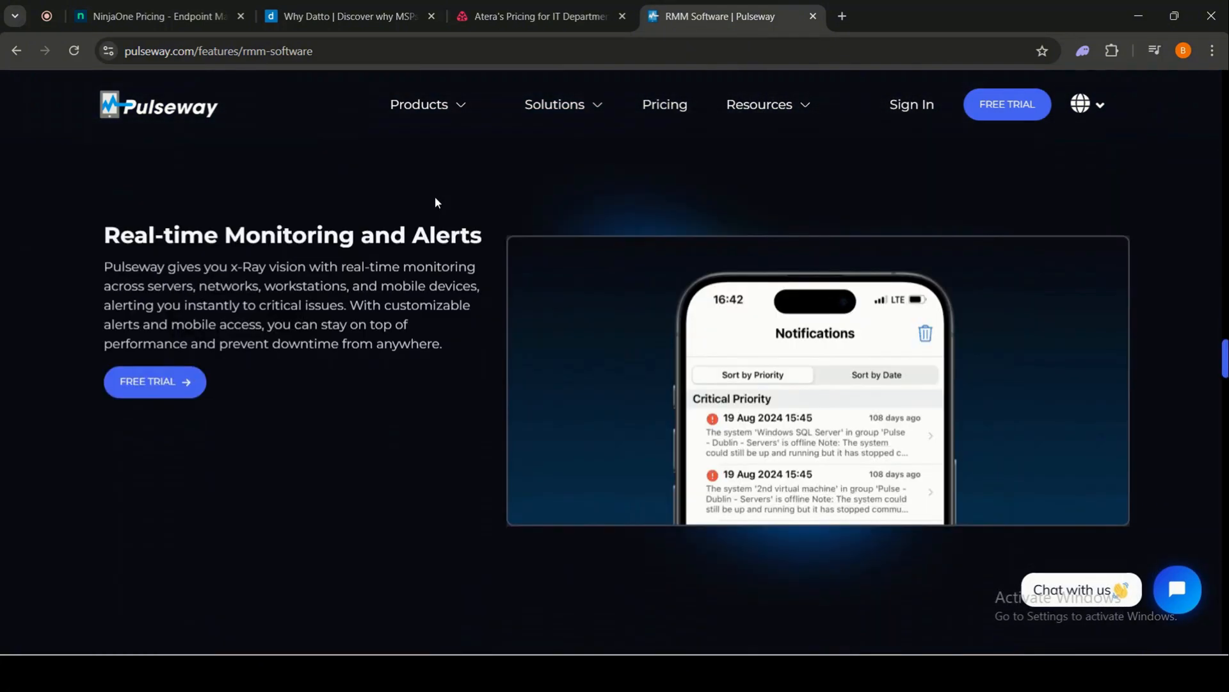
pyautogui.scroll(-3)
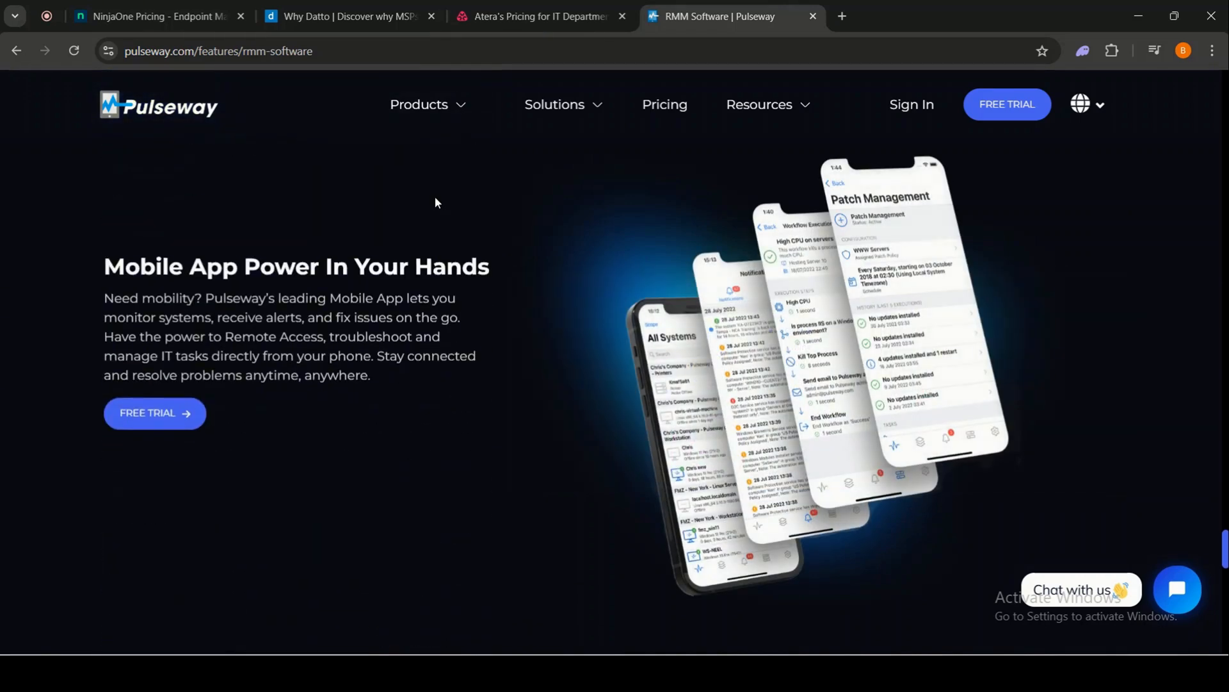
pyautogui.scroll(-3)
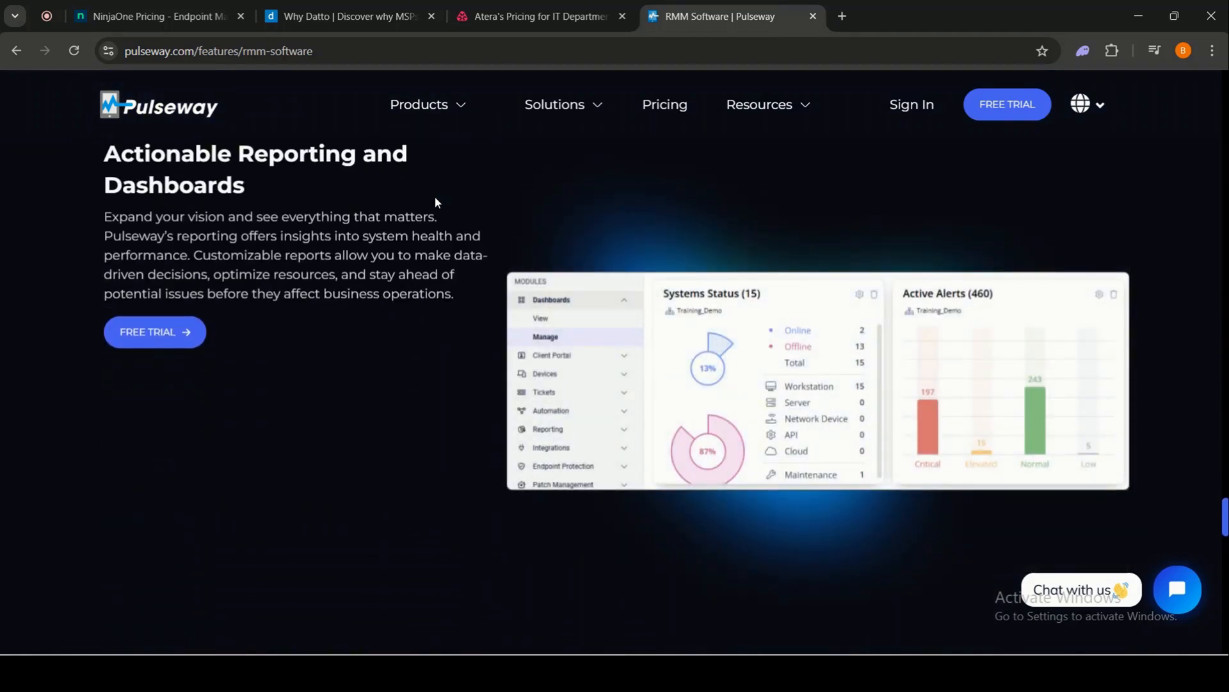
pyautogui.scroll(-3)
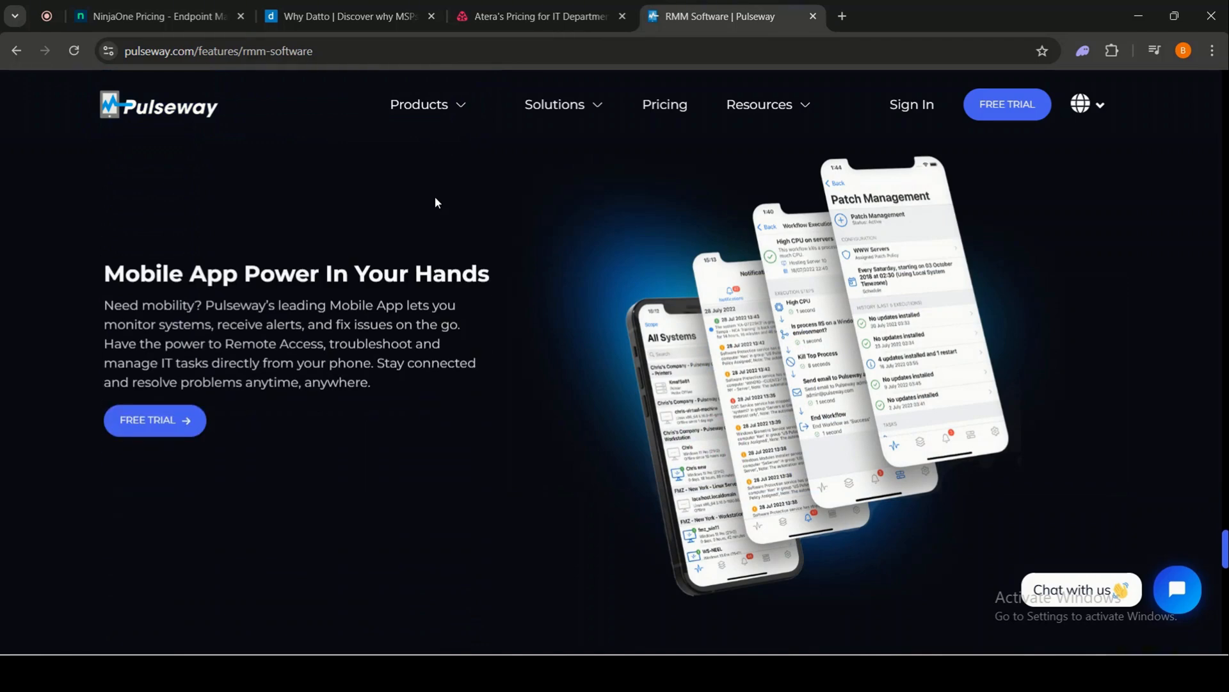
pyautogui.click(664, 103)
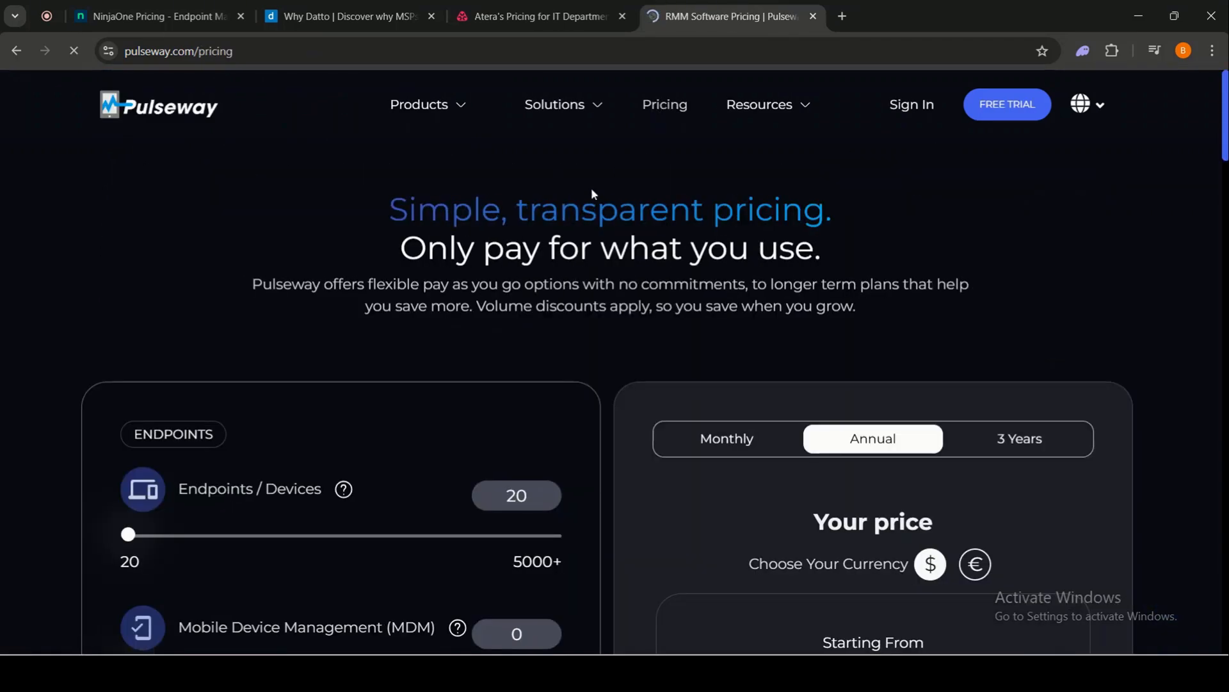
# Set Pulseway's monthly calculator to 635 endpoints and 0 MDM, showing $1,784 per month
pyautogui.scroll(-3)
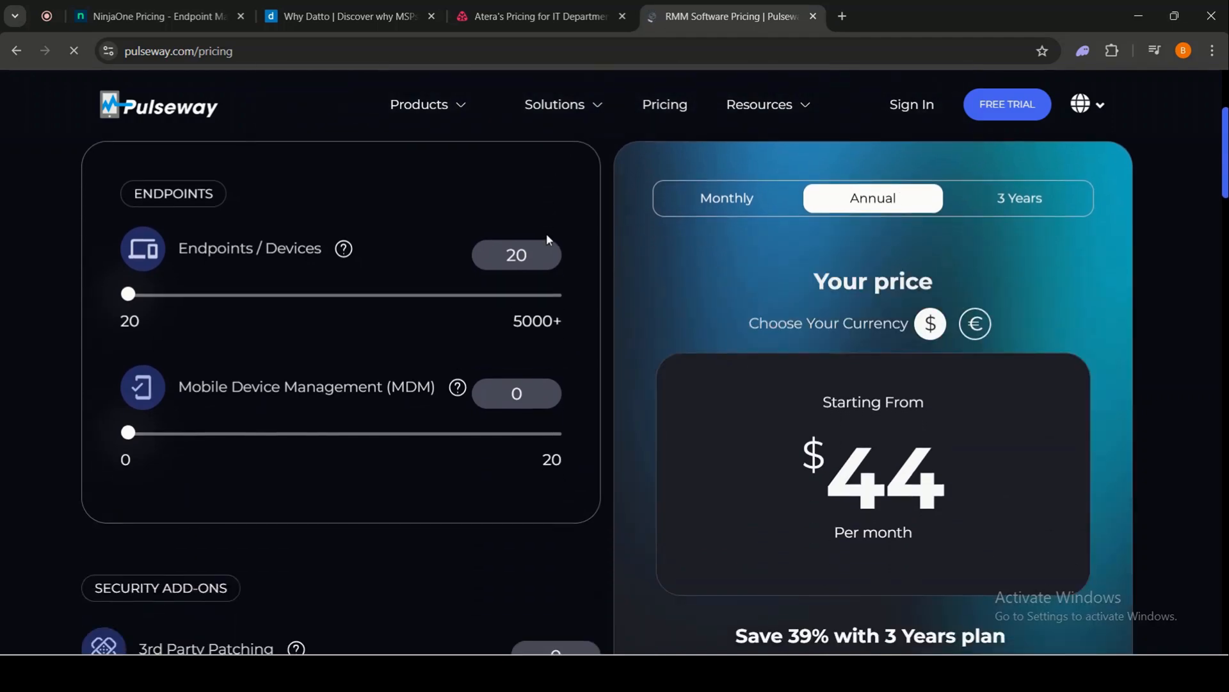
pyautogui.scroll(-3)
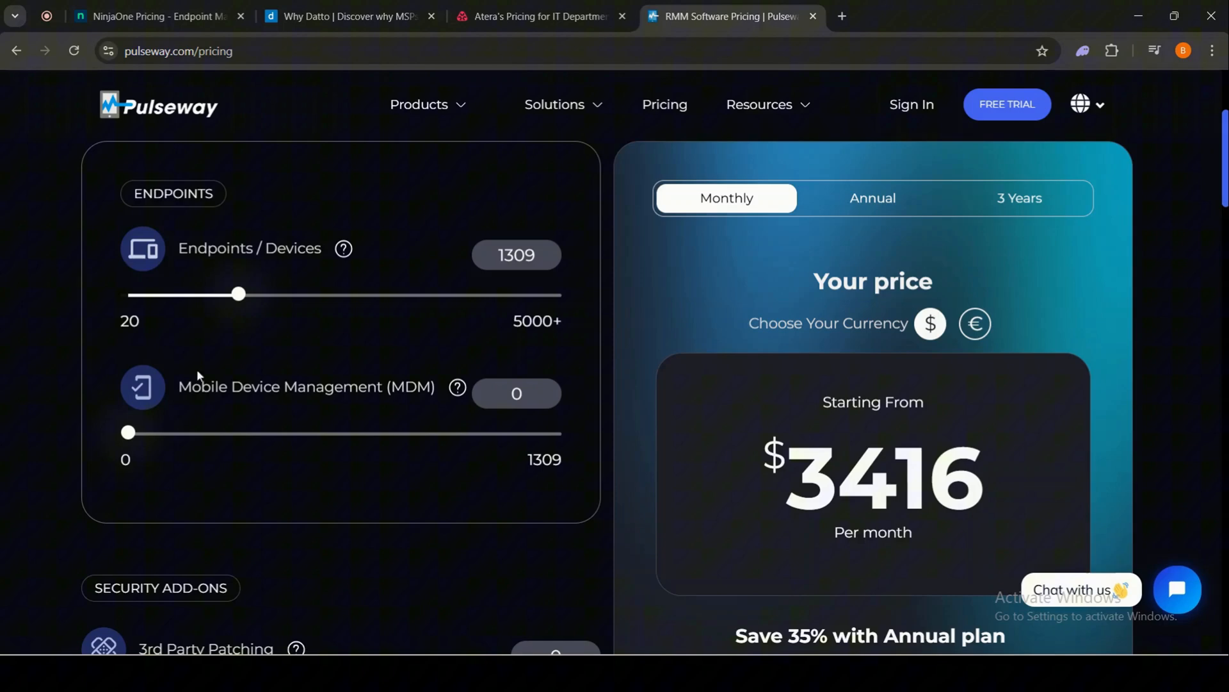
pyautogui.moveTo(239, 293); pyautogui.dragTo(186, 294)
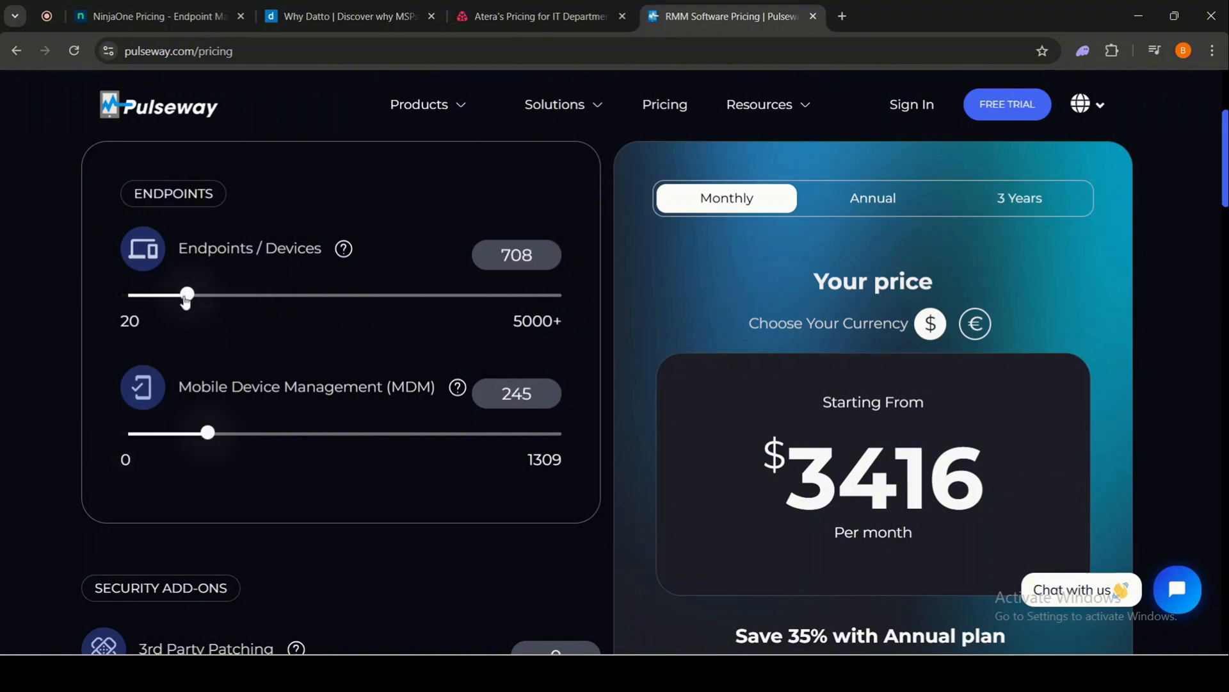
pyautogui.moveTo(209, 432); pyautogui.dragTo(123, 433)
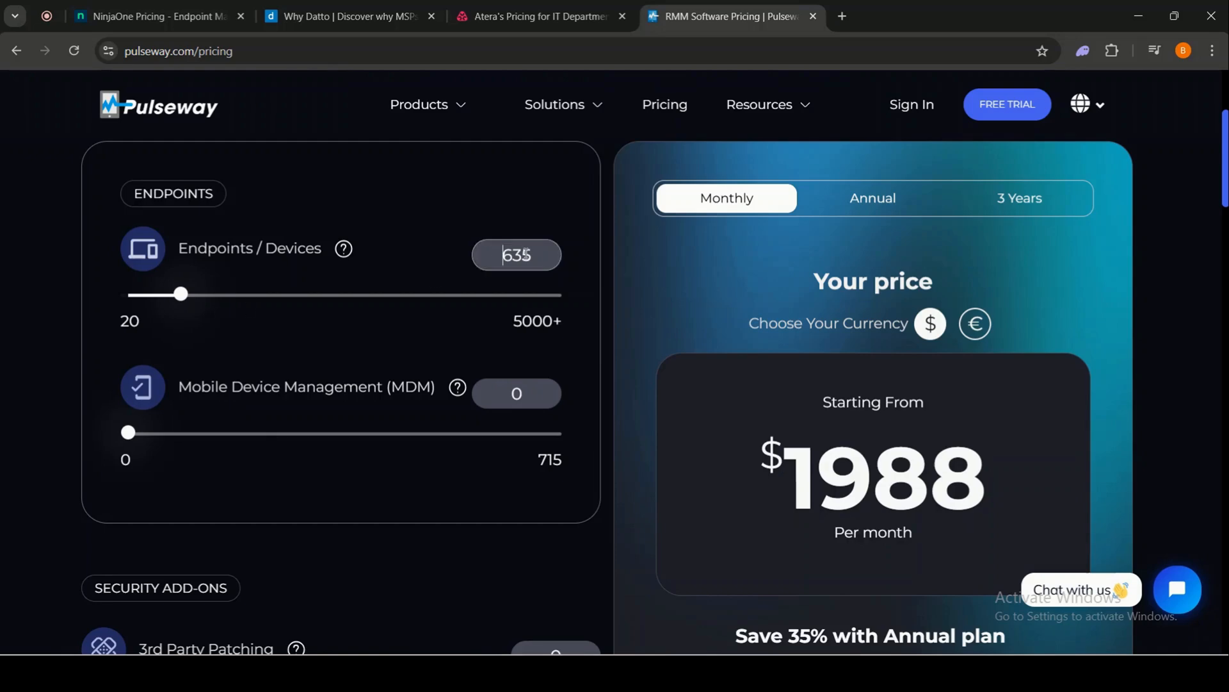
pyautogui.scroll(-3)
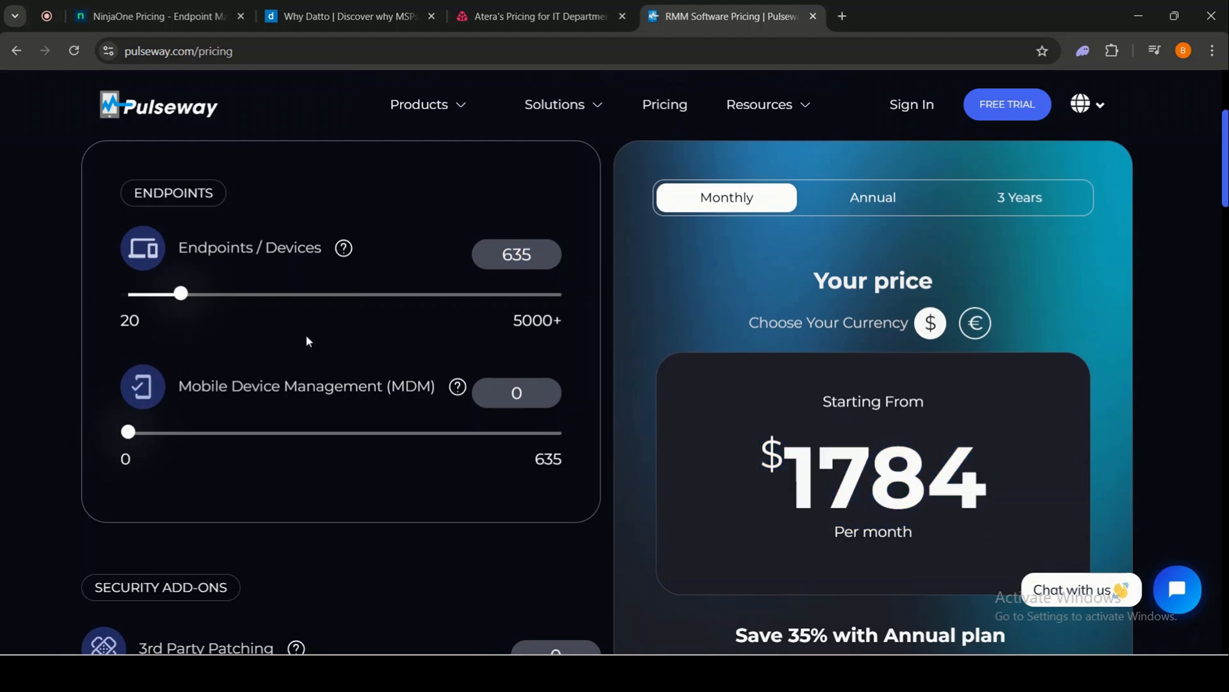
pyautogui.scroll(-3)
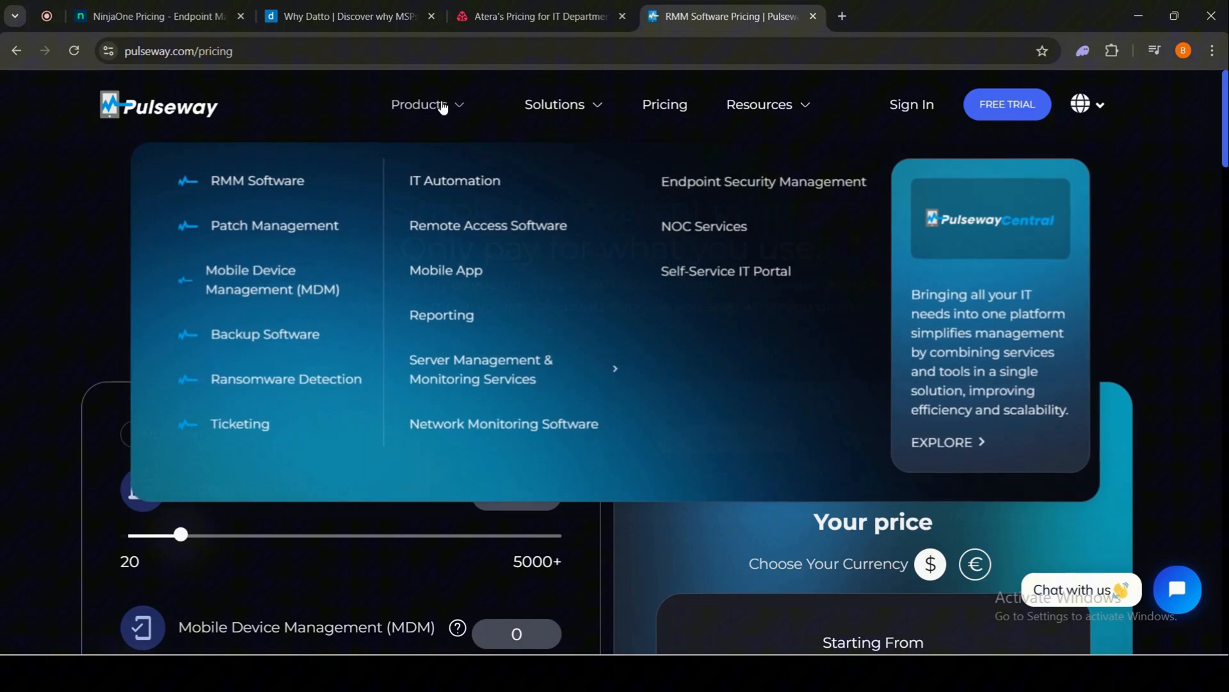
pyautogui.moveTo(274, 225)
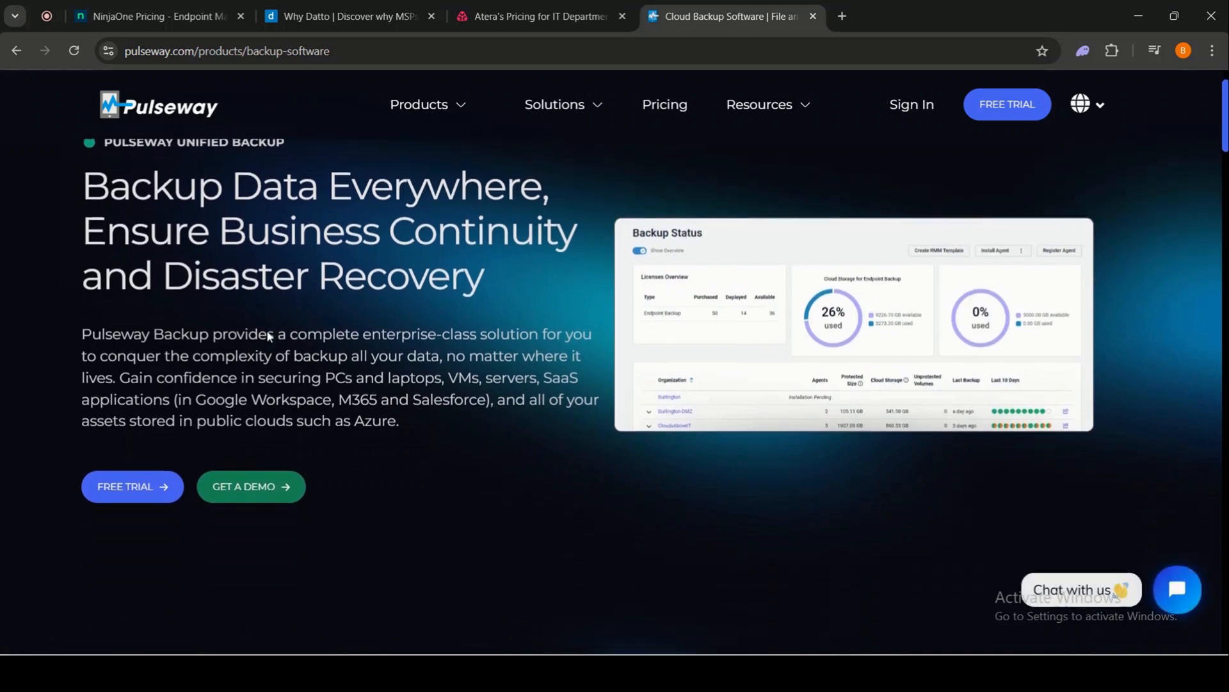
# Return to Pulseway's Backup Software tab and read past SaaS Backup to Protect Your Azure Workloads
pyautogui.scroll(-3)
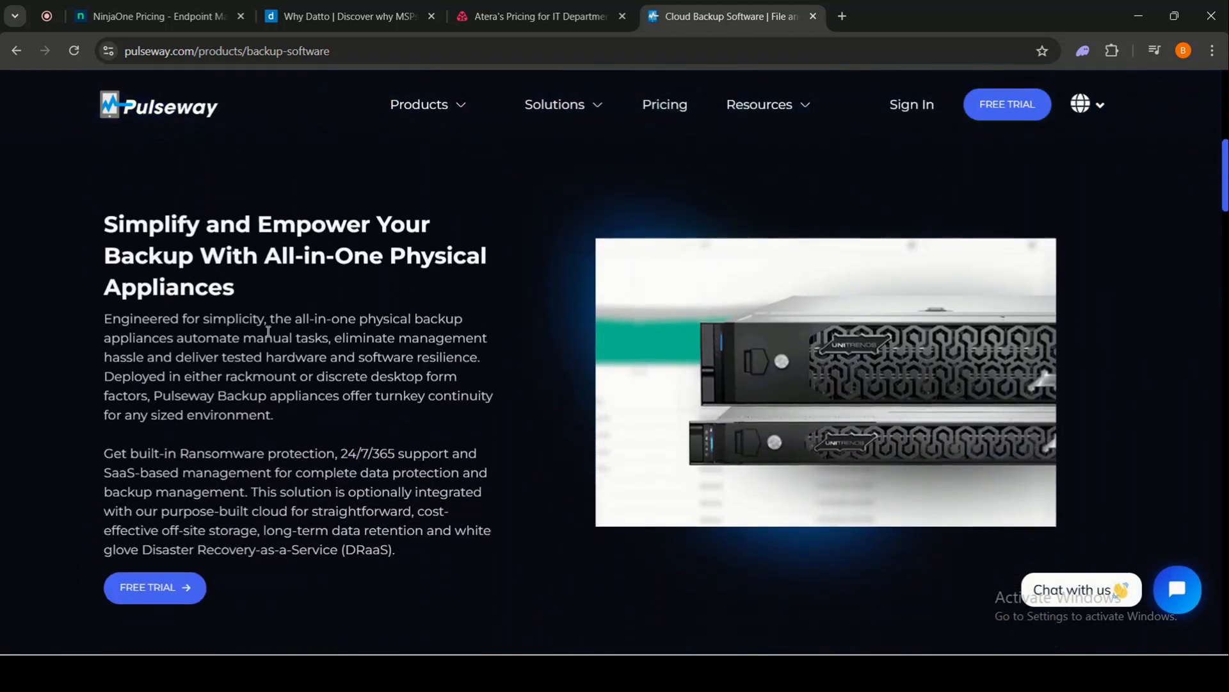
pyautogui.click(541, 16)
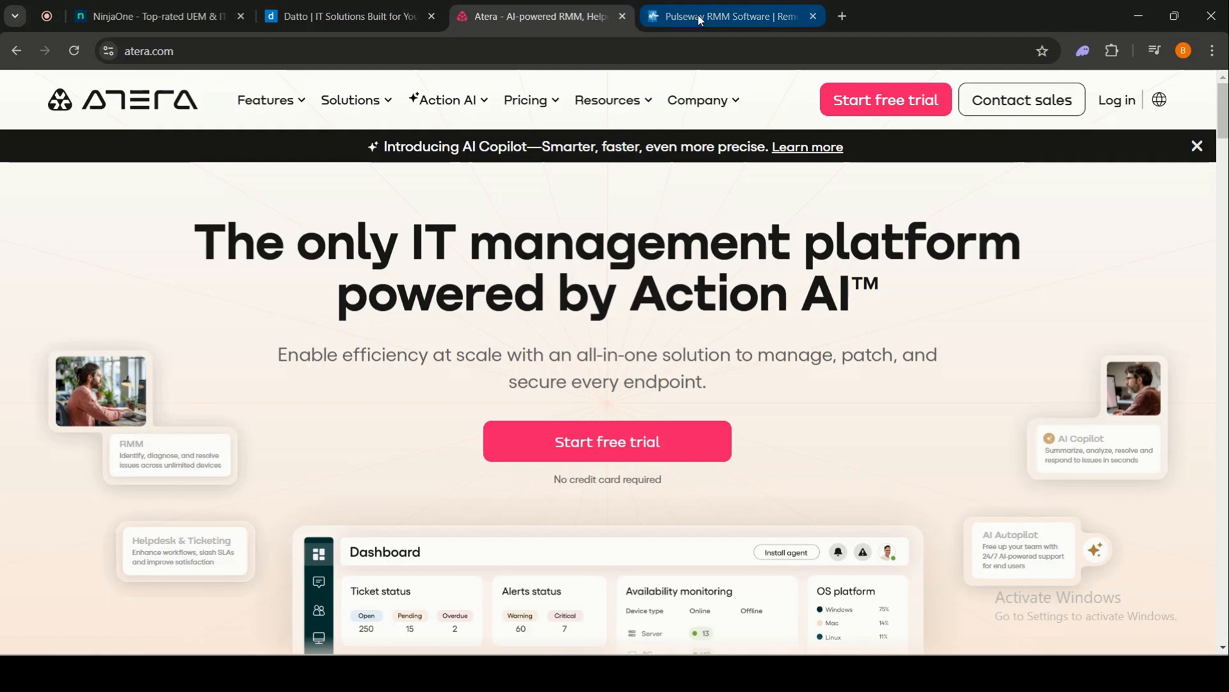
pyautogui.click(730, 16)
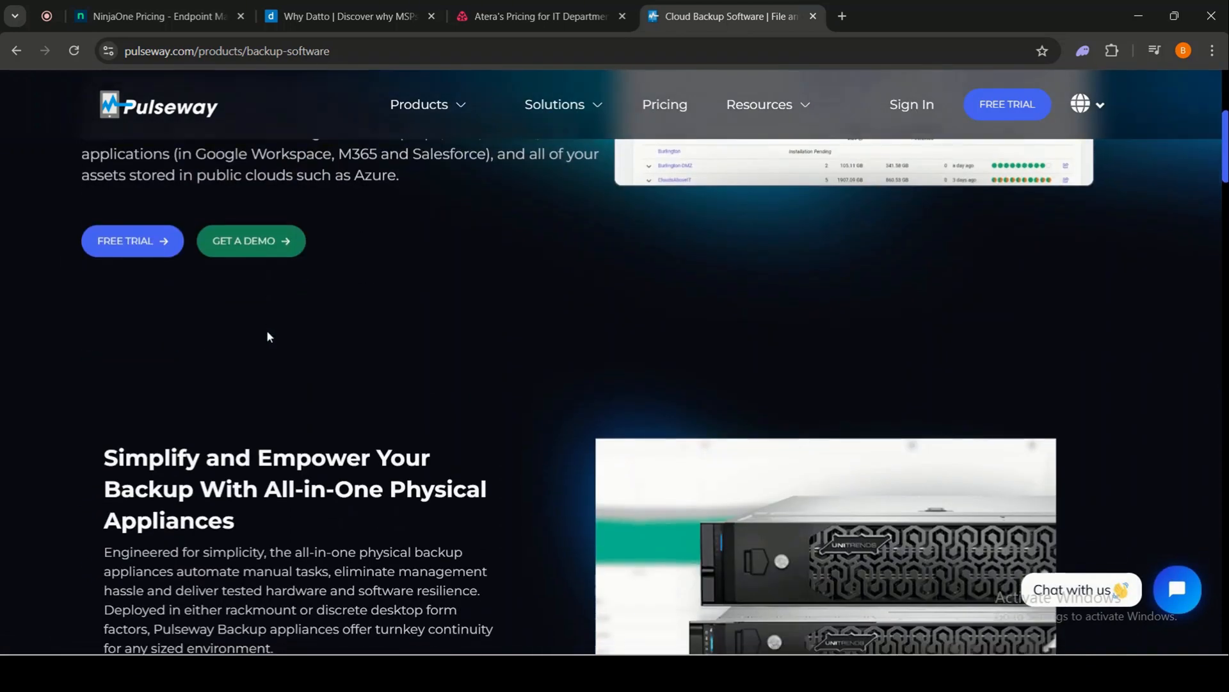
pyautogui.scroll(-3)
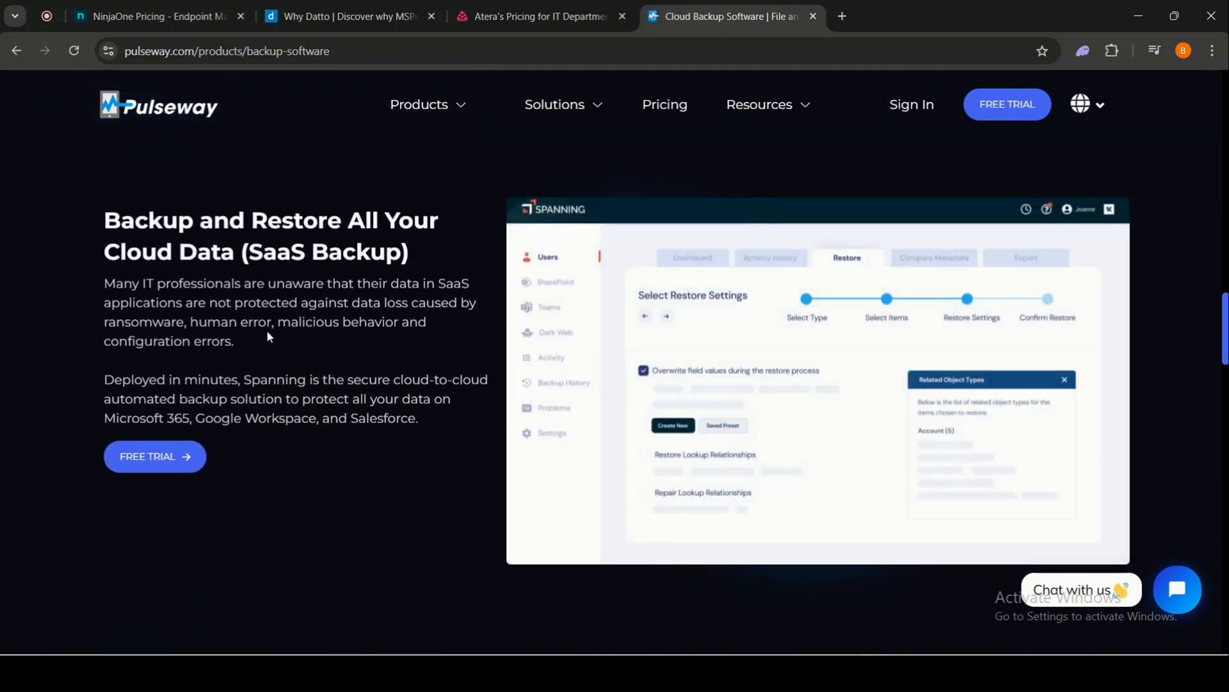
pyautogui.scroll(-3)
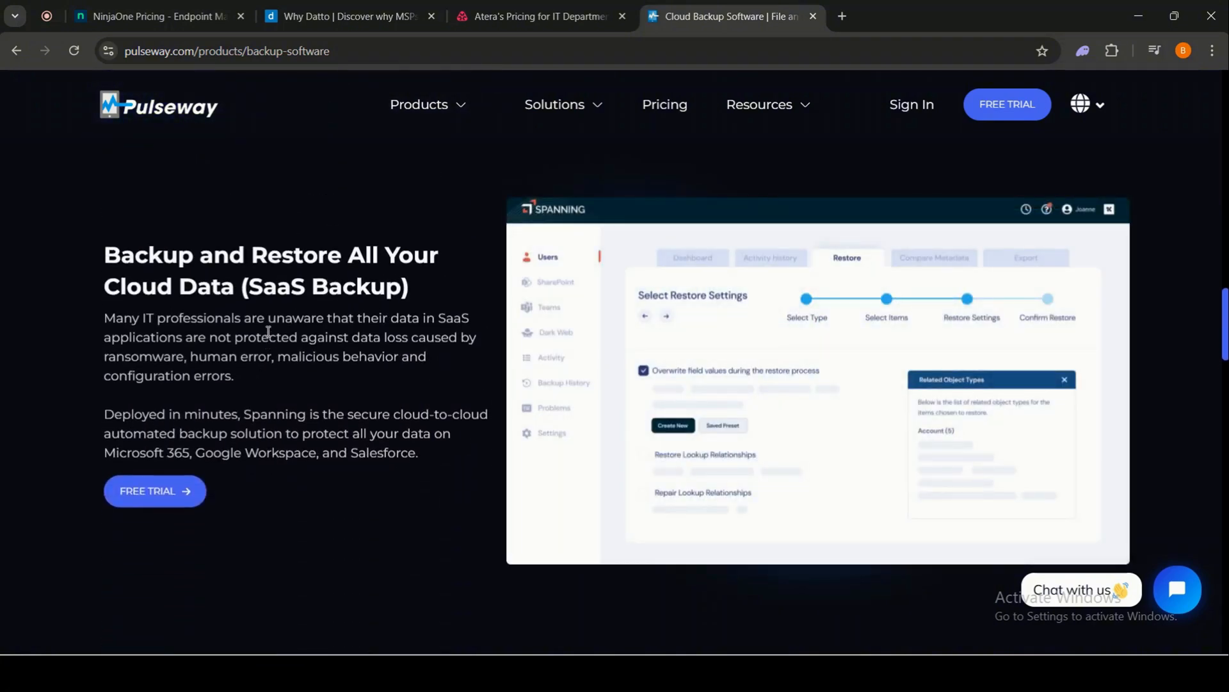
pyautogui.scroll(-3)
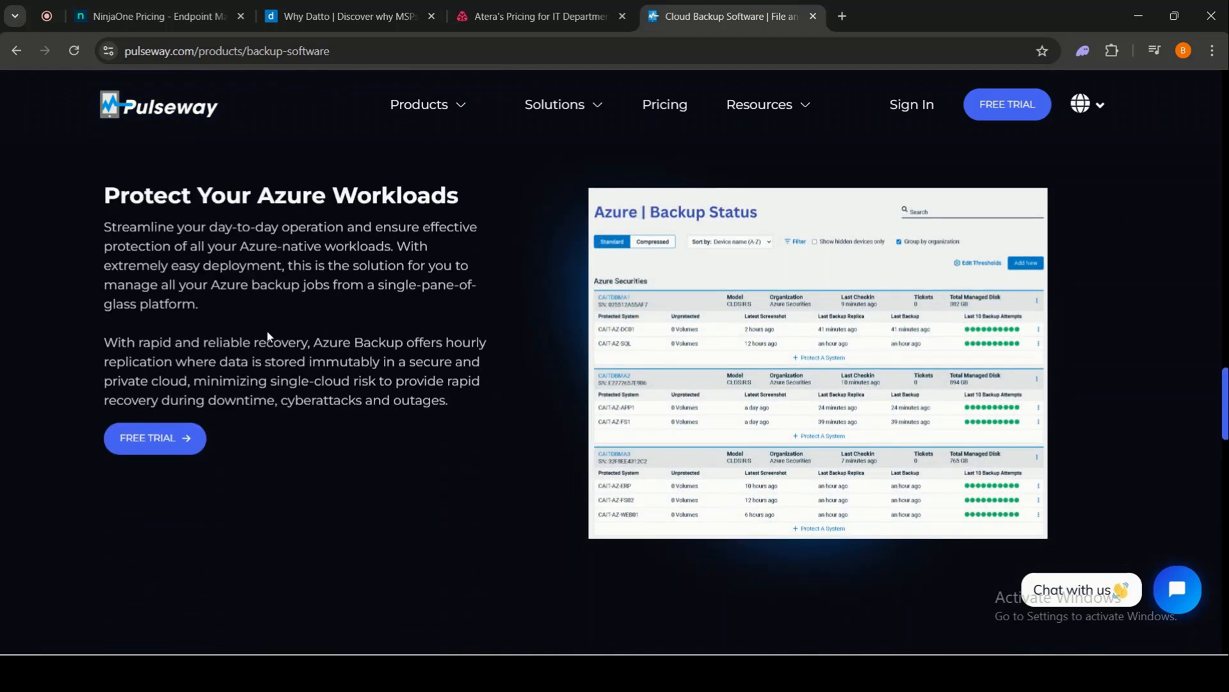